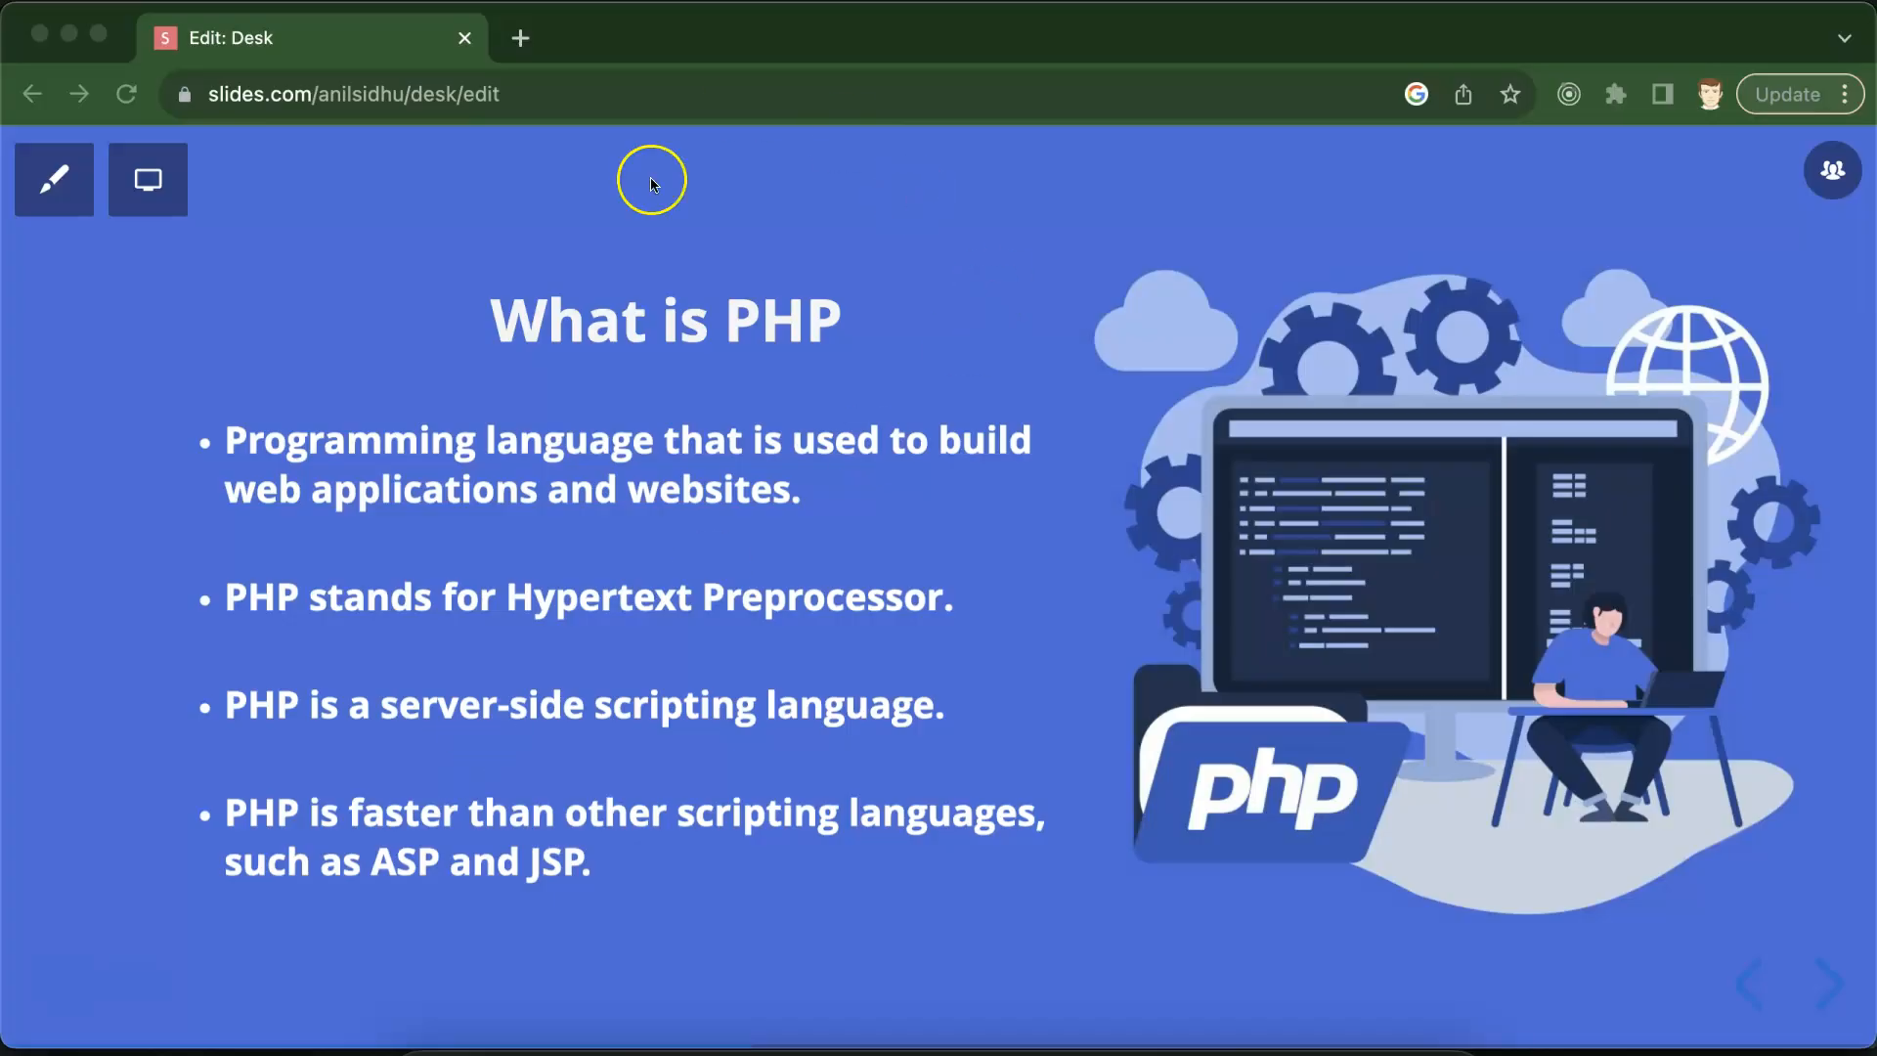
mouse_move(711, 332)
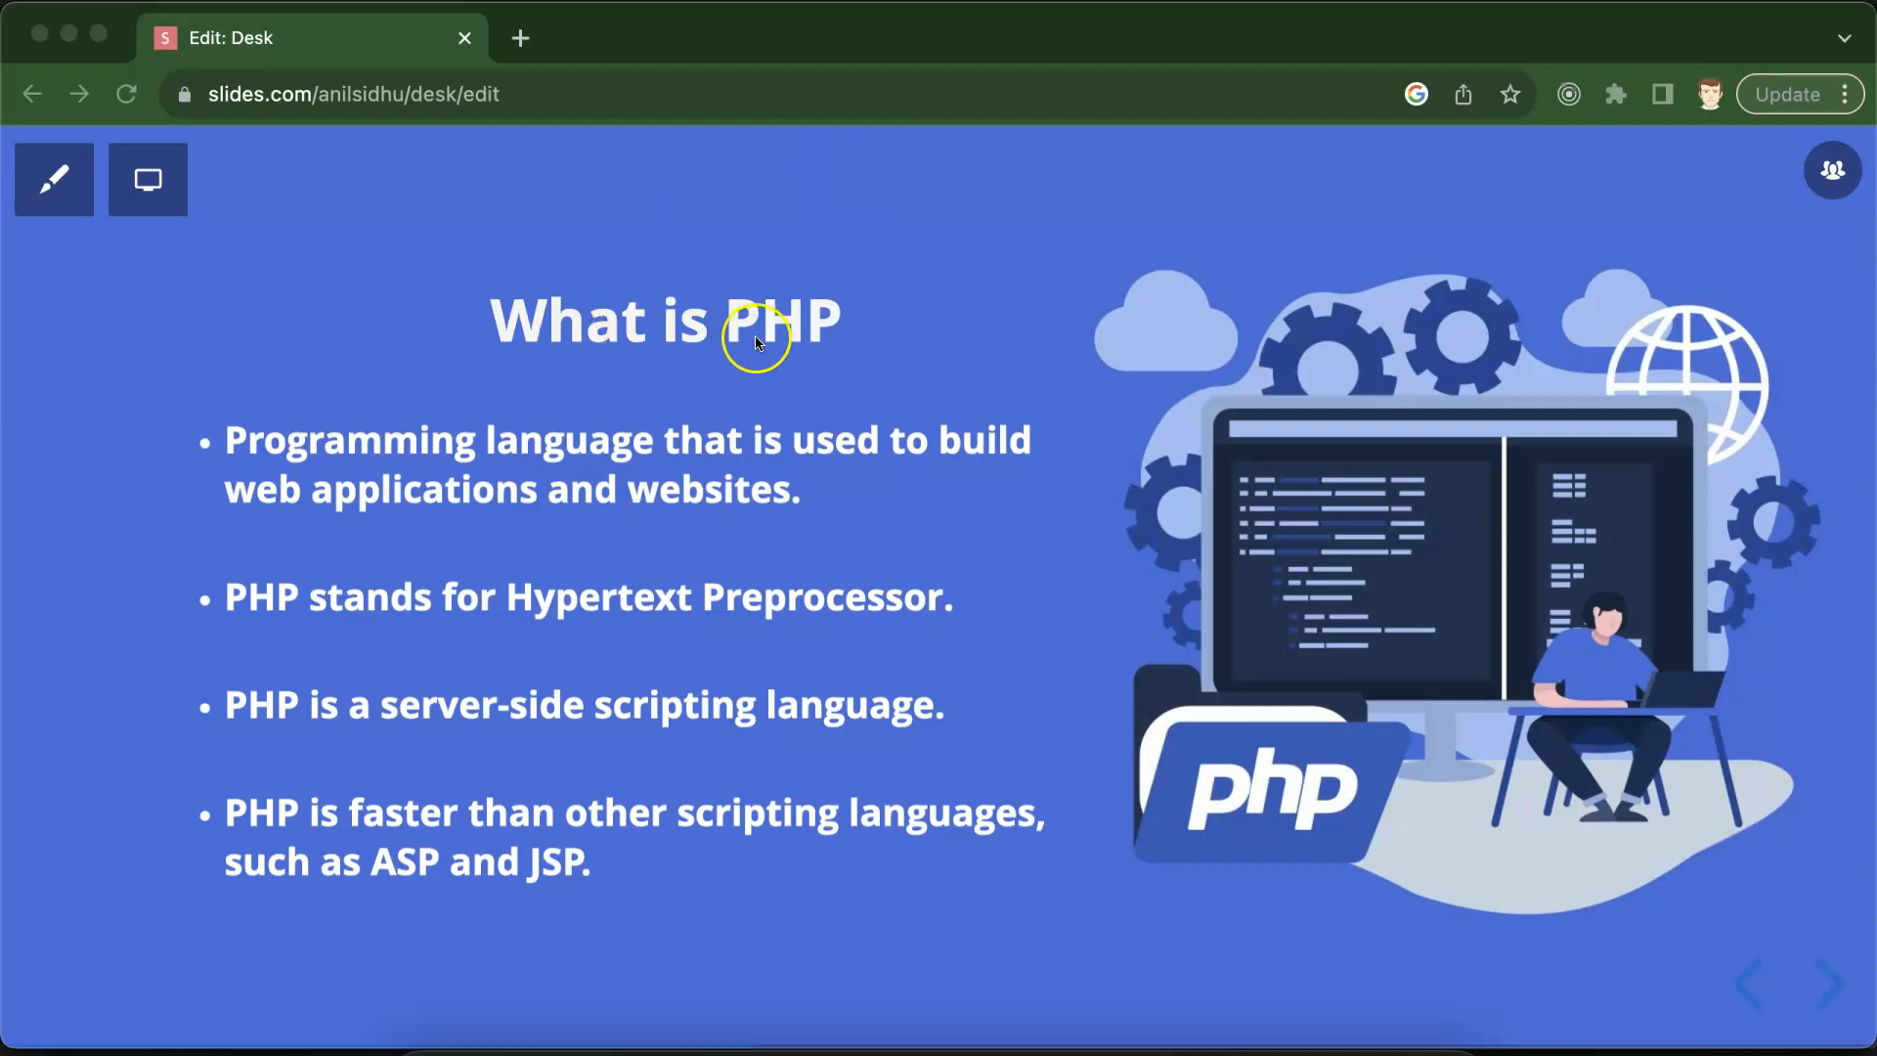
mouse_move(712, 455)
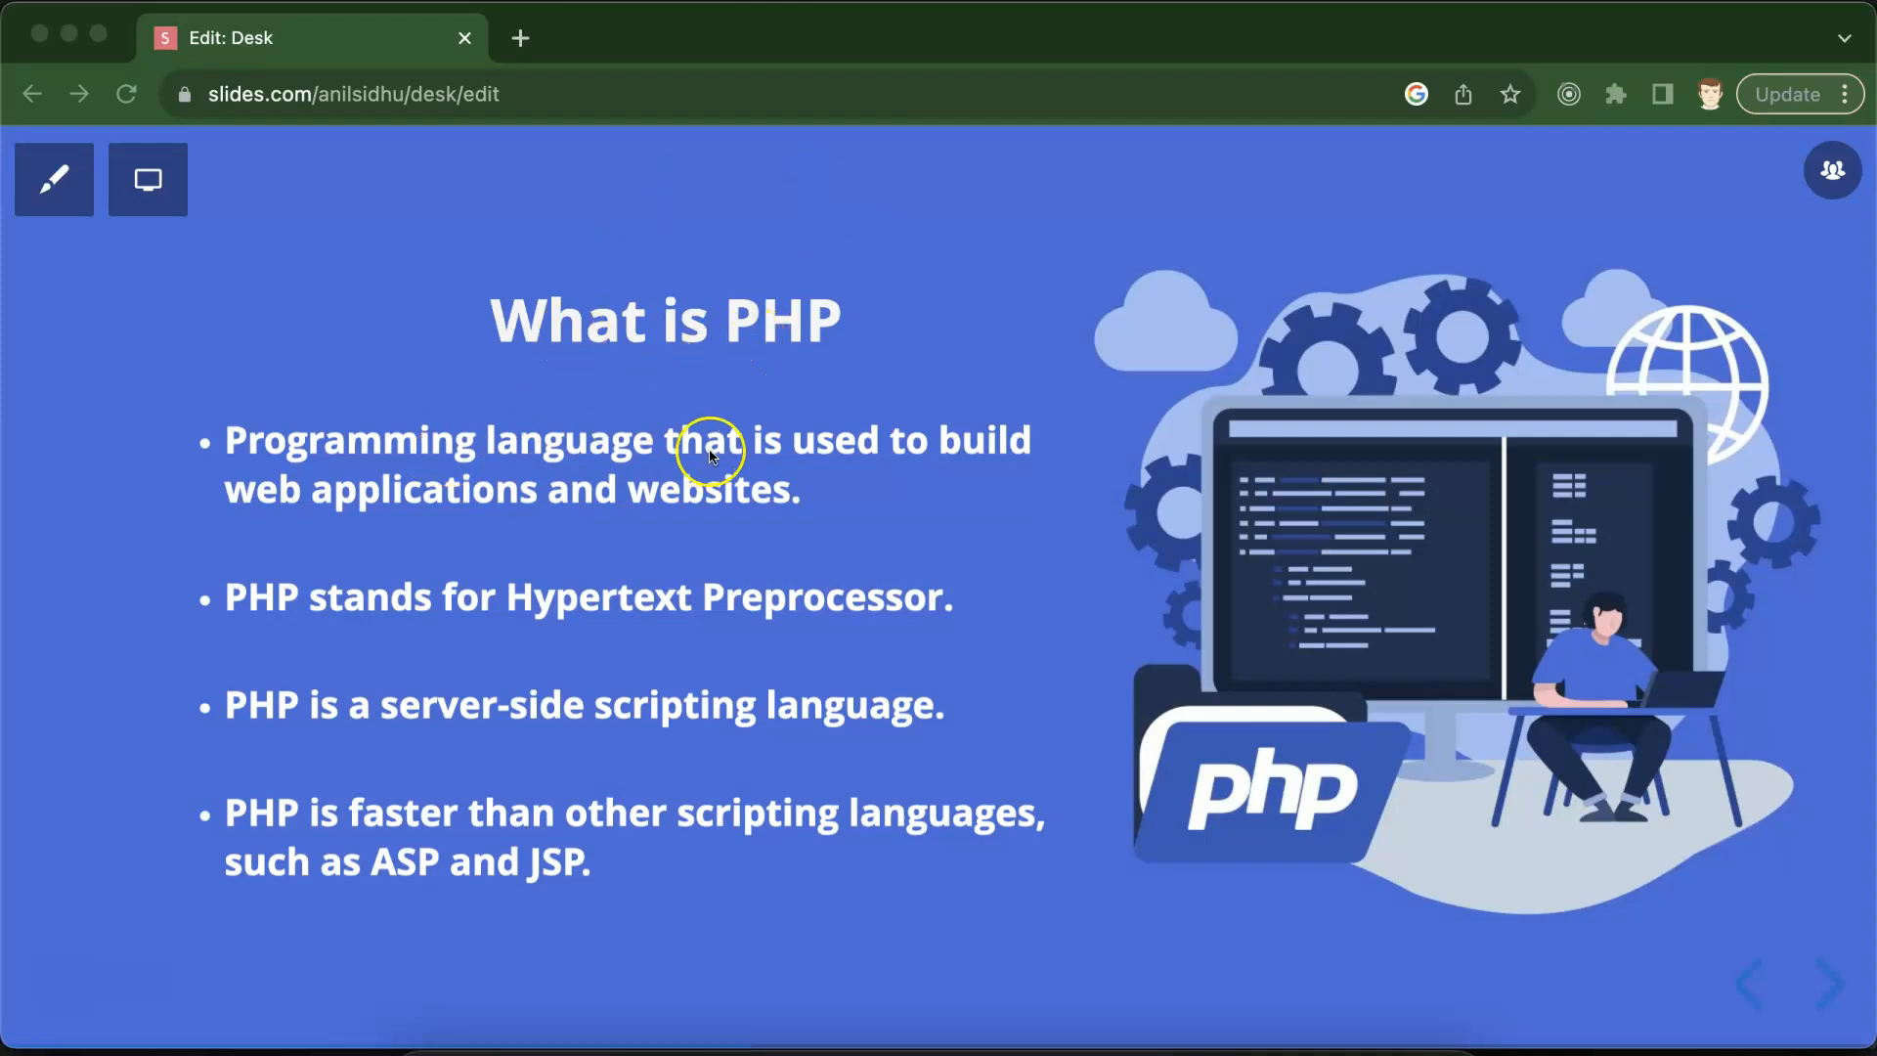
mouse_move(931, 466)
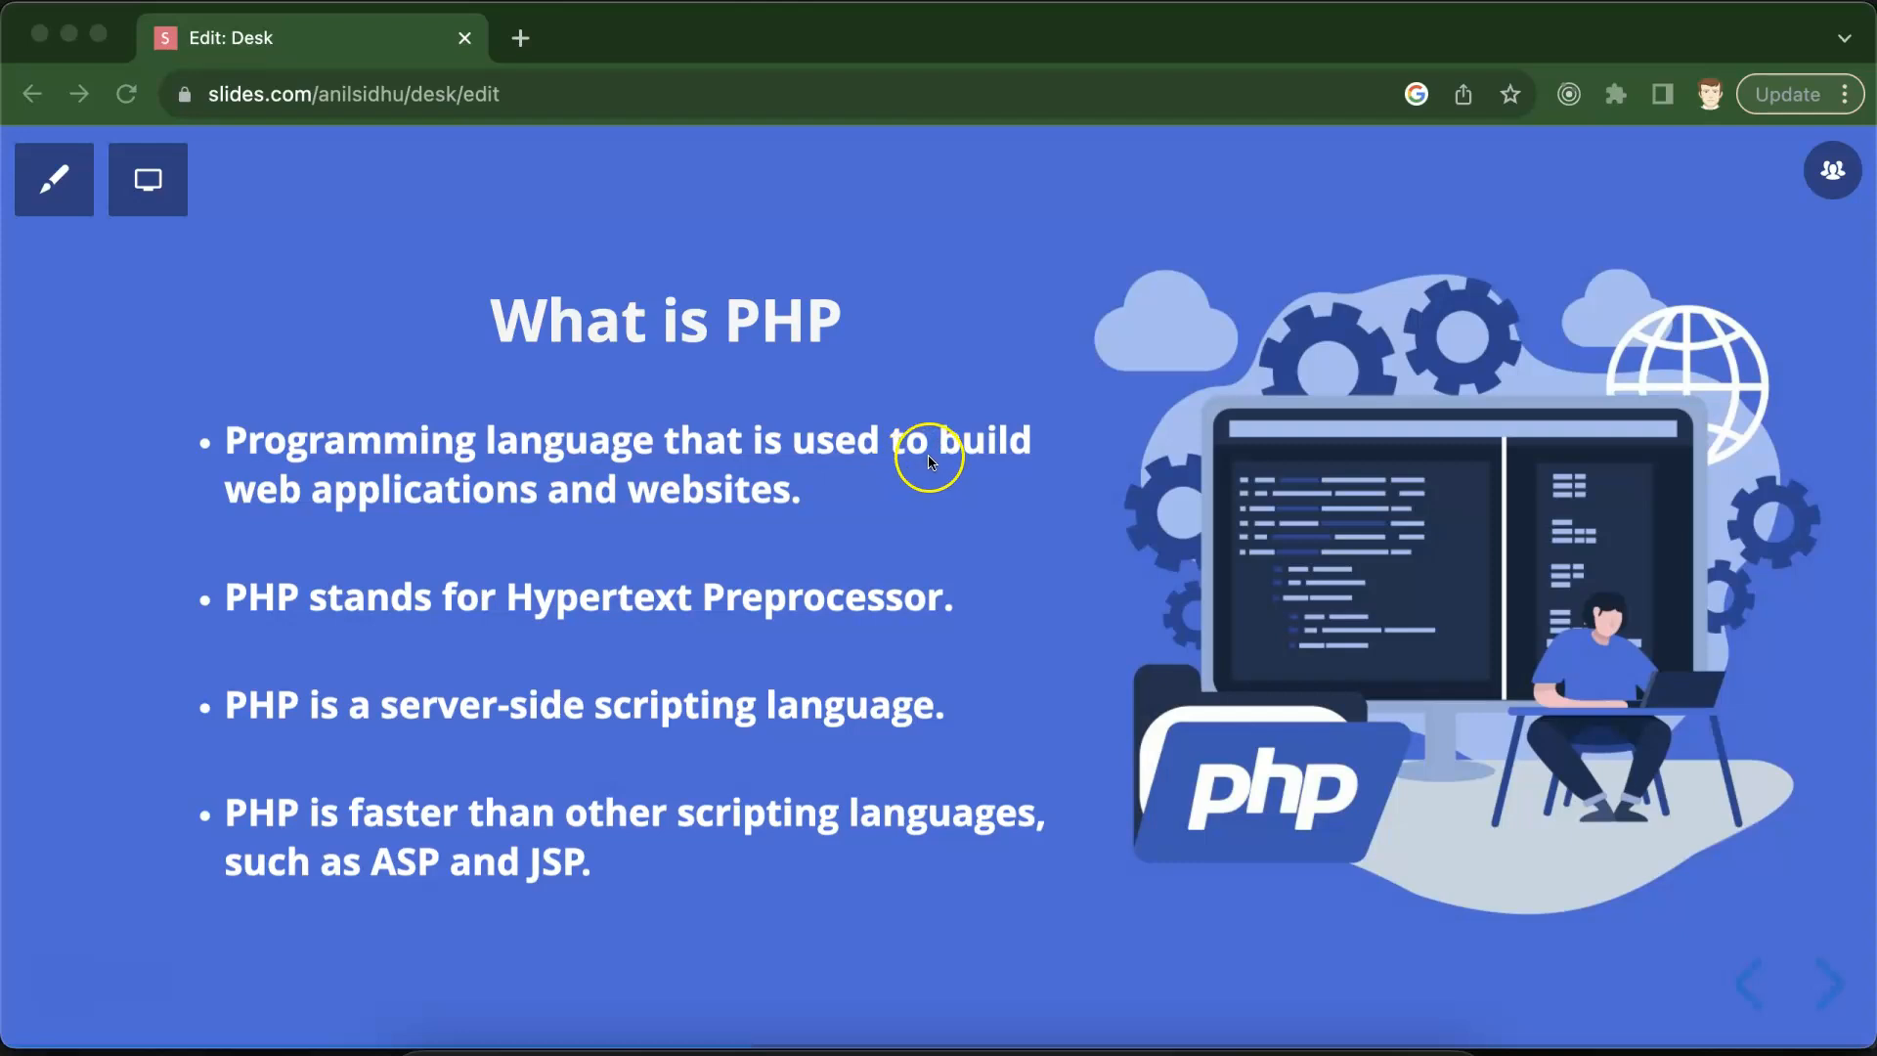
mouse_move(728, 507)
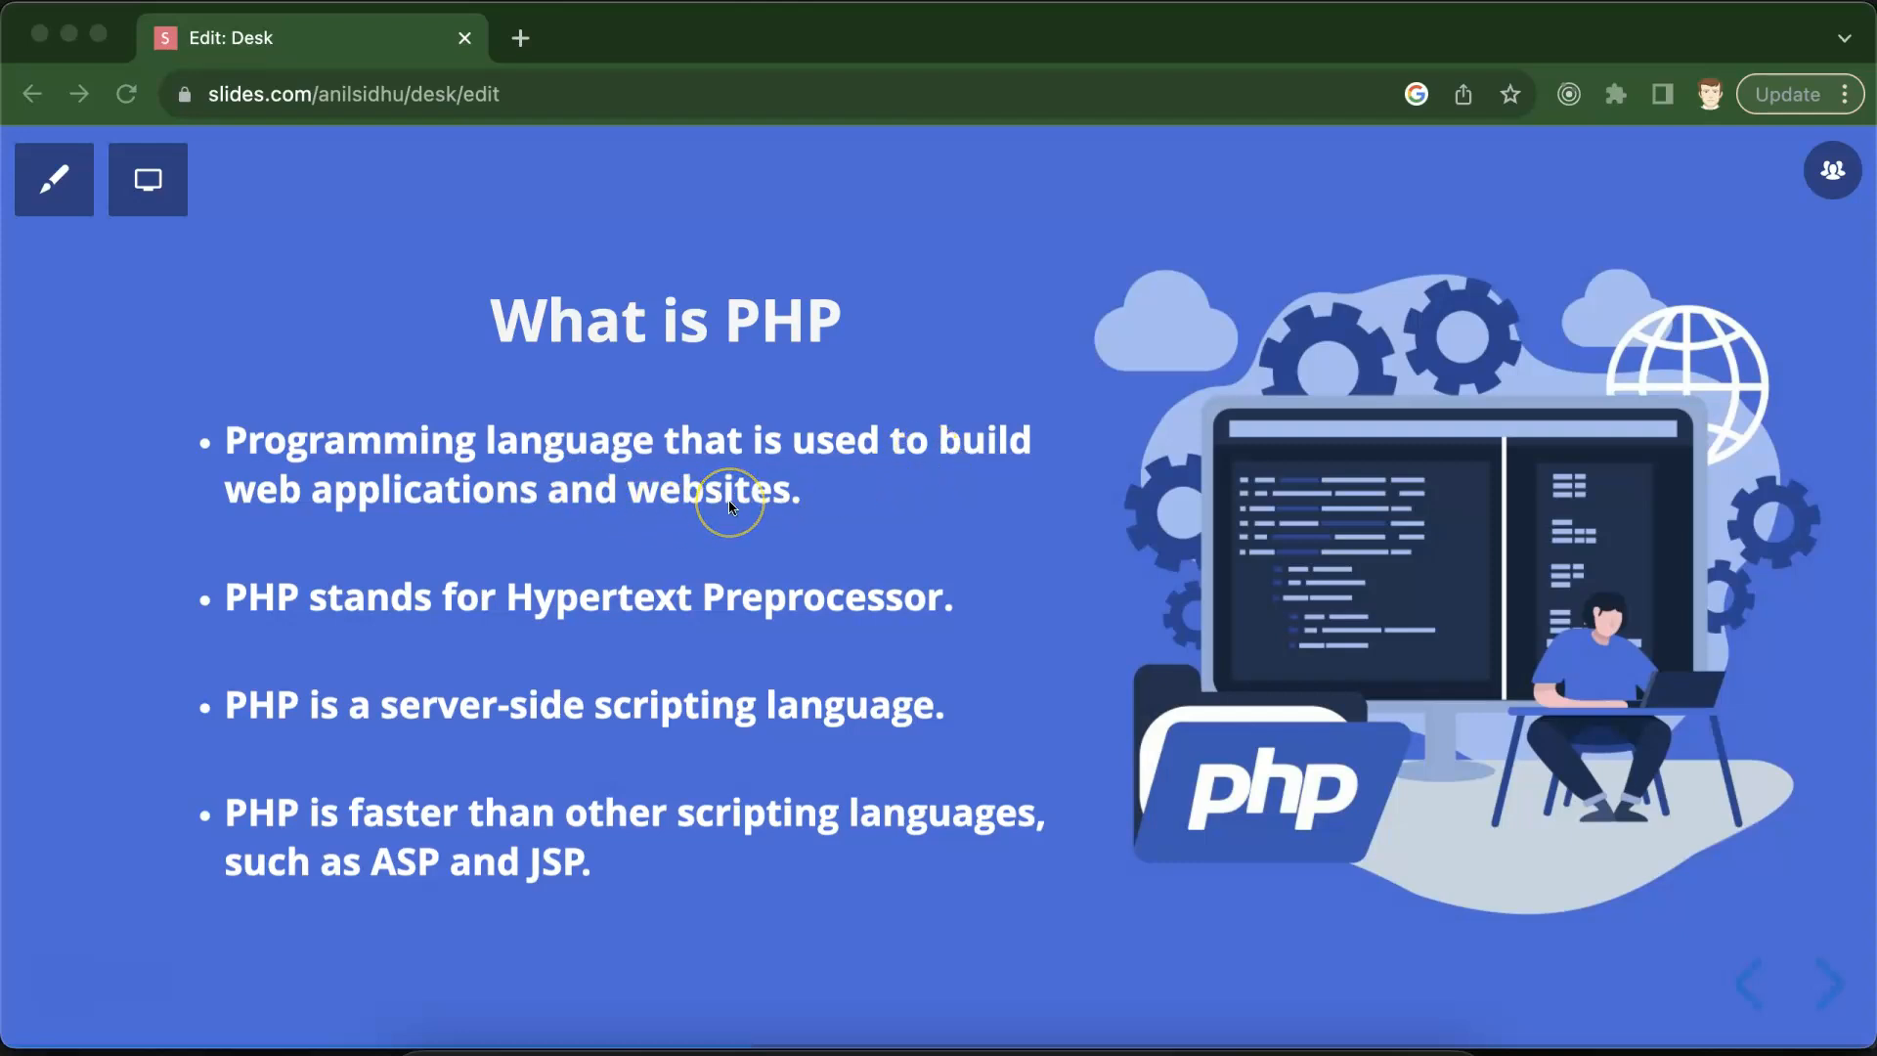
mouse_move(672, 513)
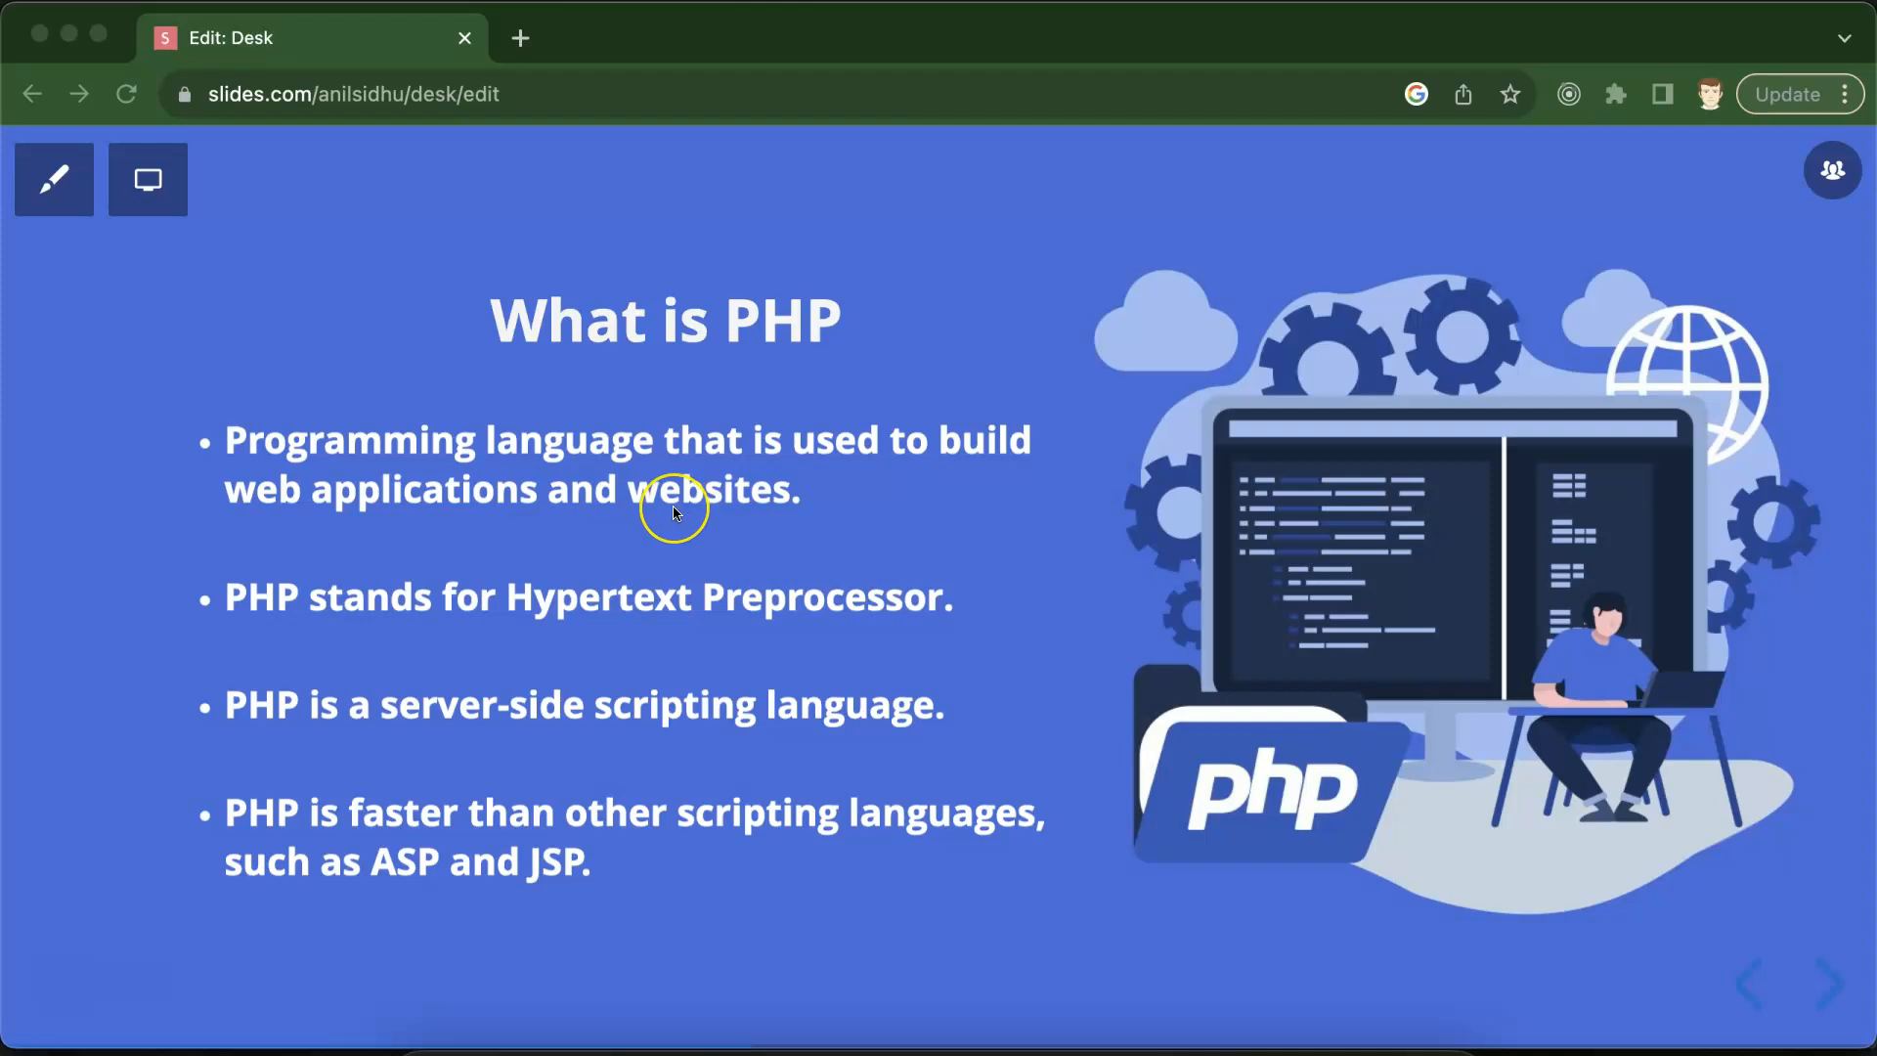
mouse_move(444, 516)
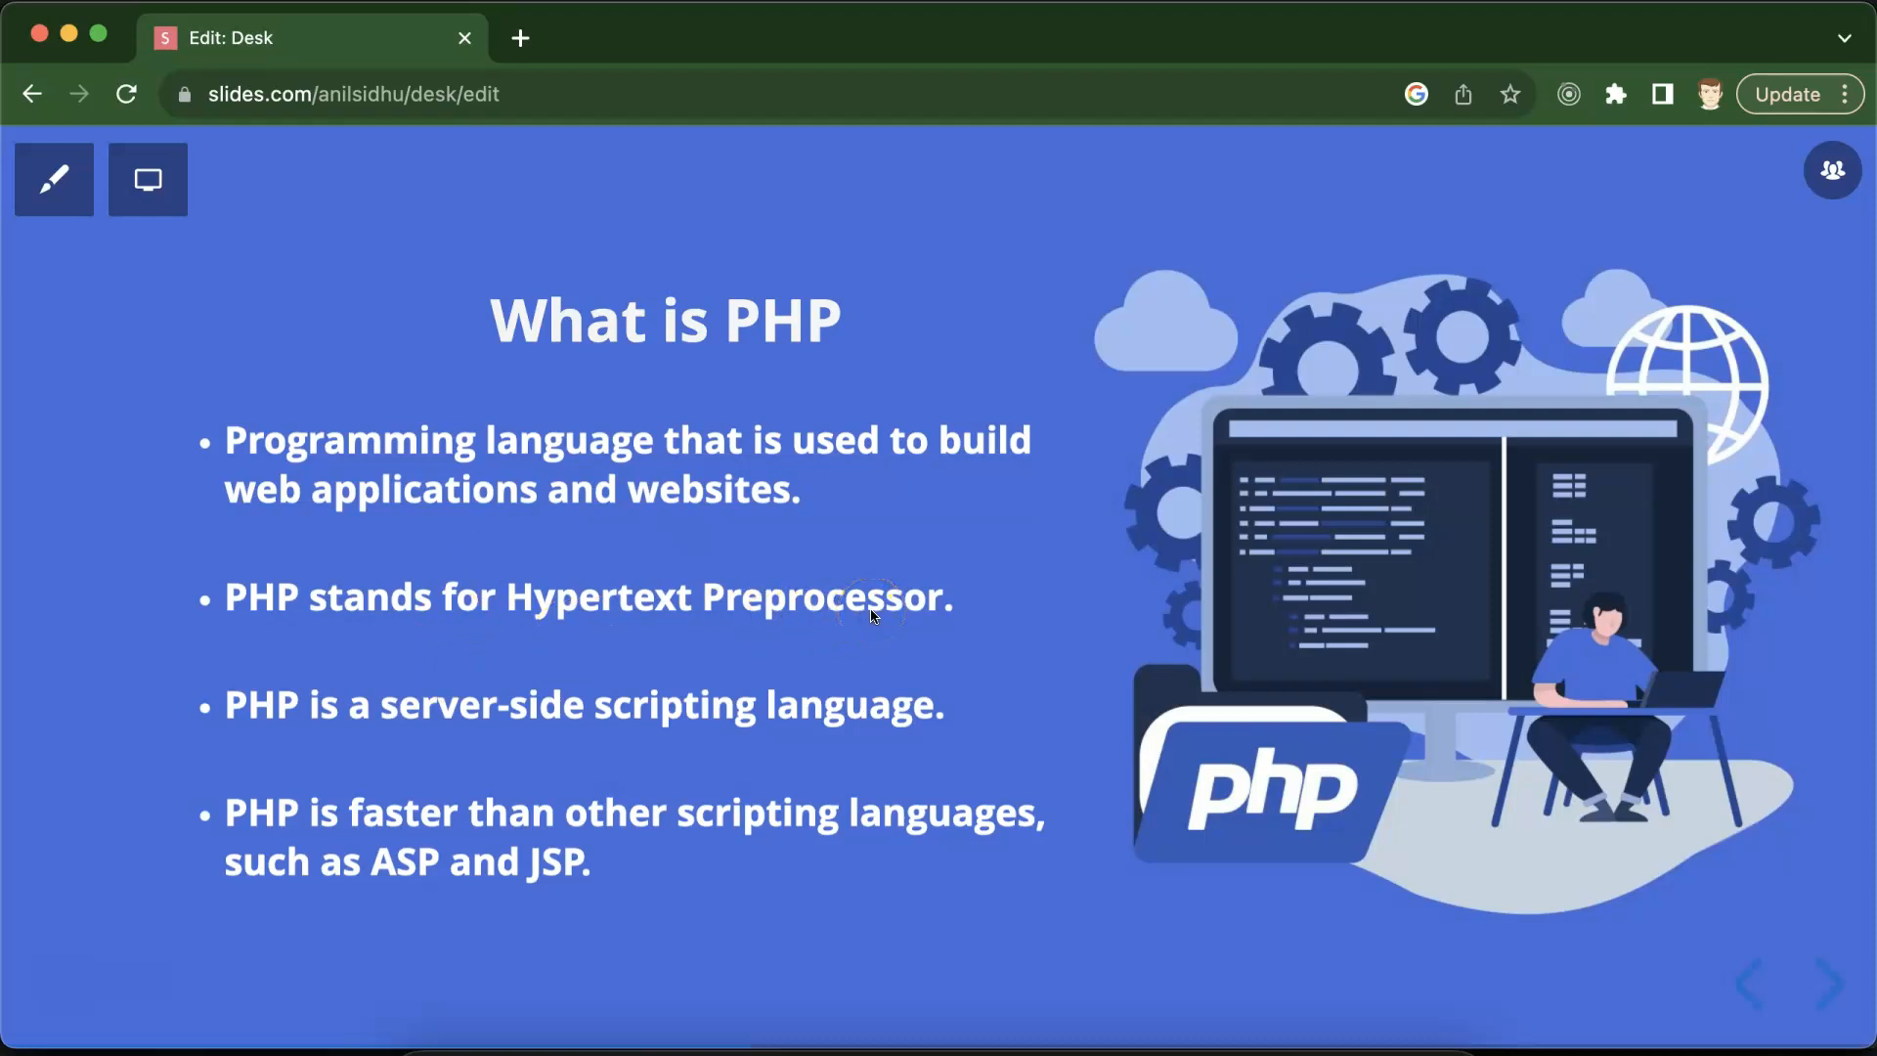
mouse_move(329, 723)
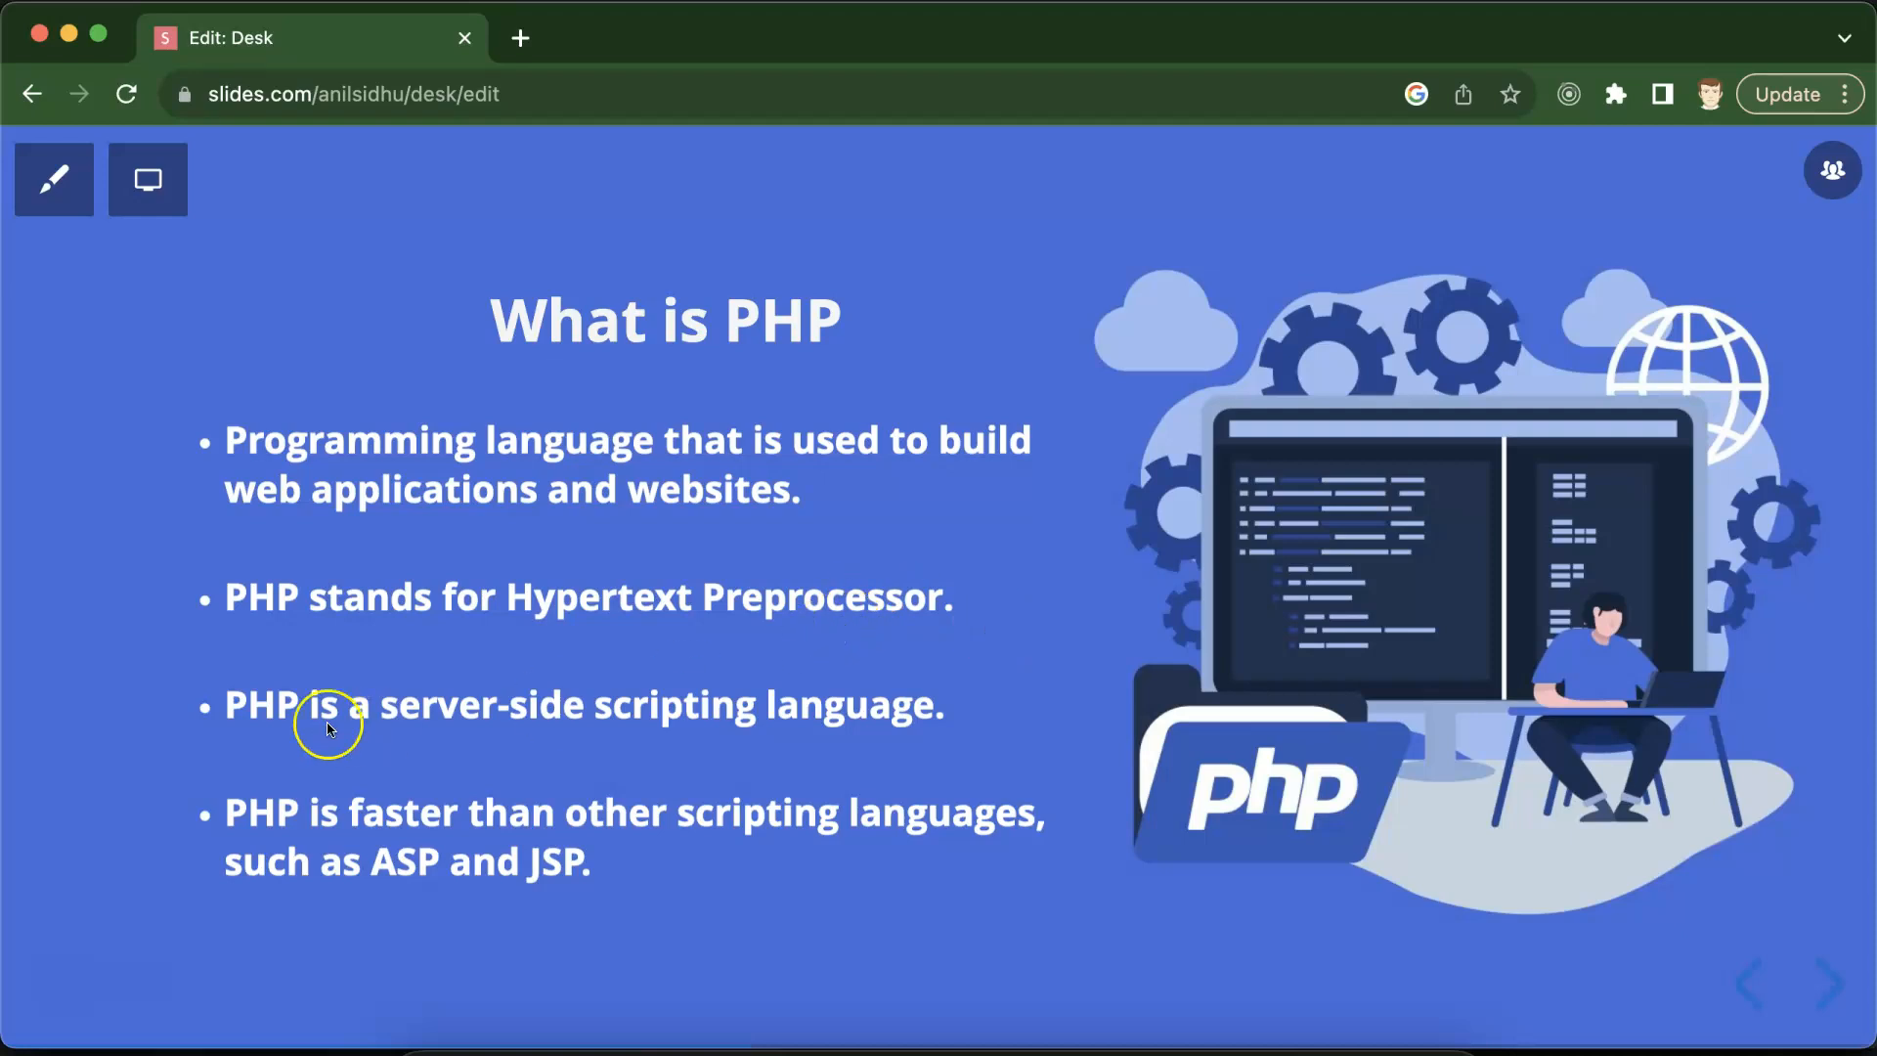
mouse_move(798, 745)
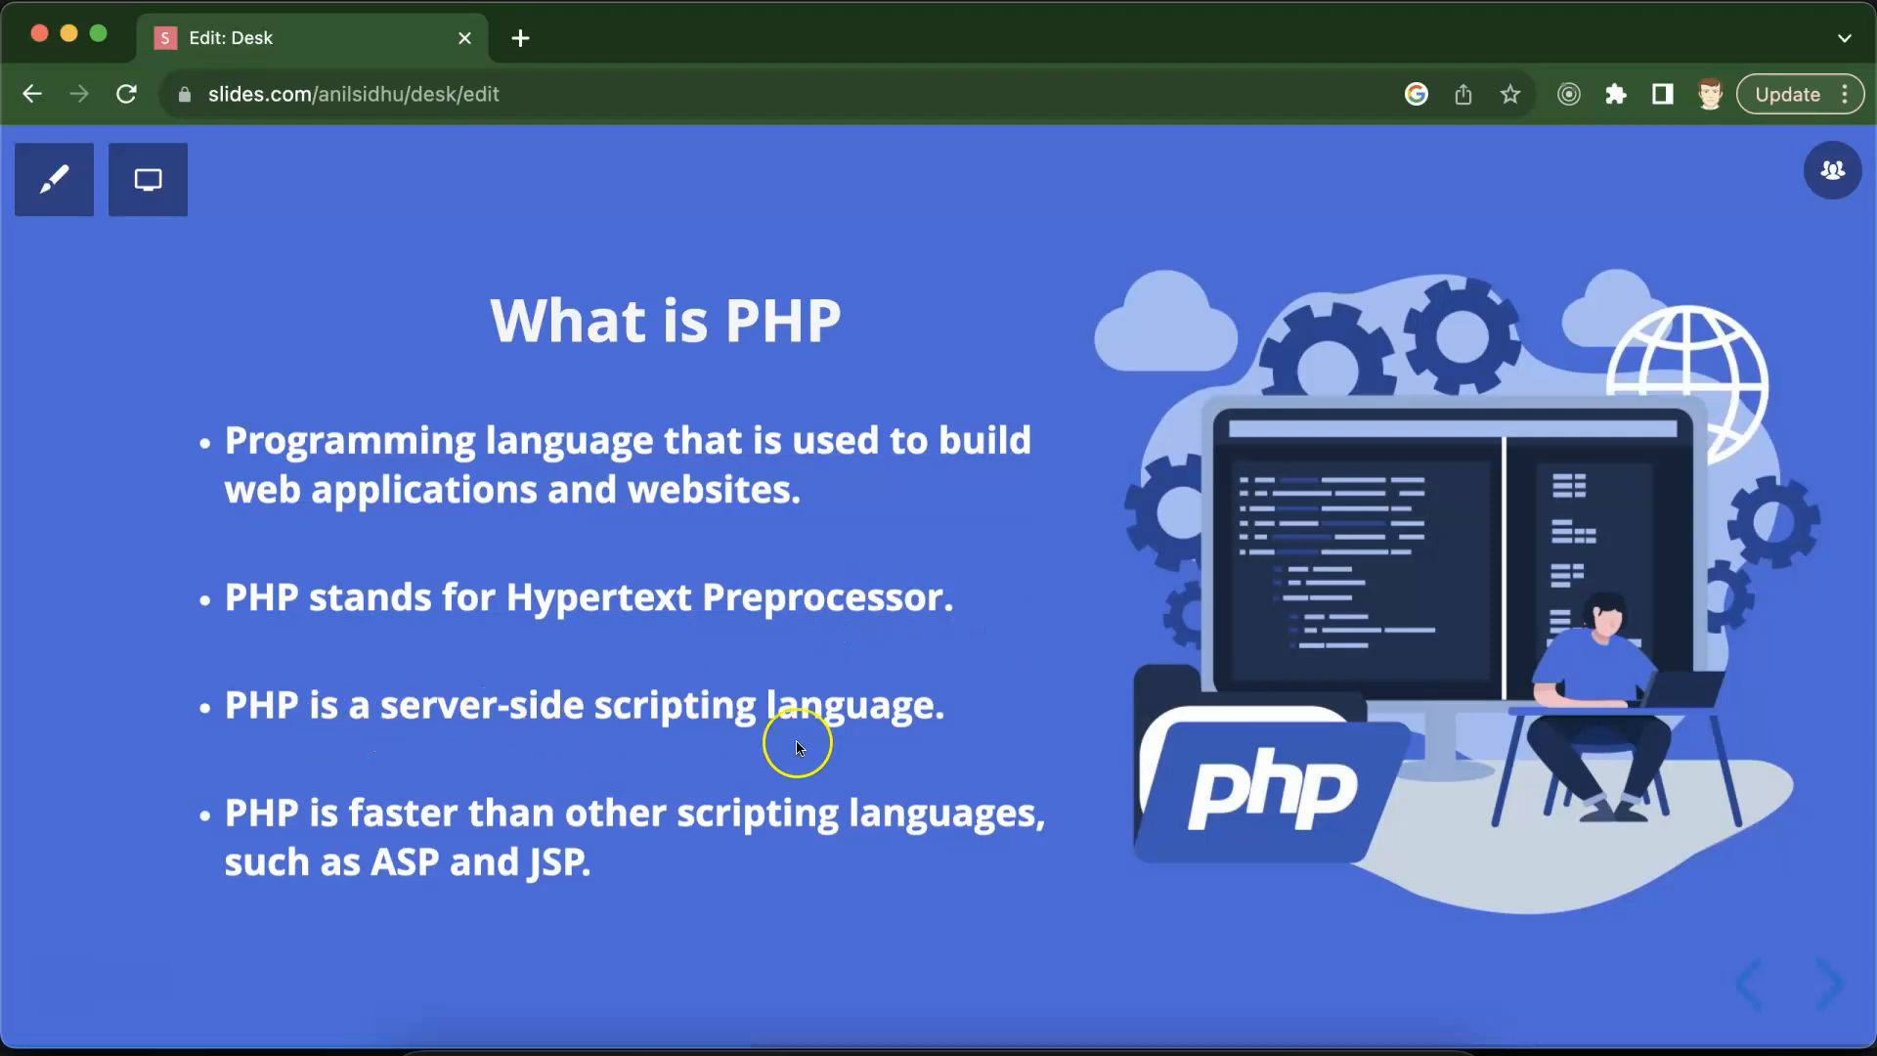
mouse_move(479, 722)
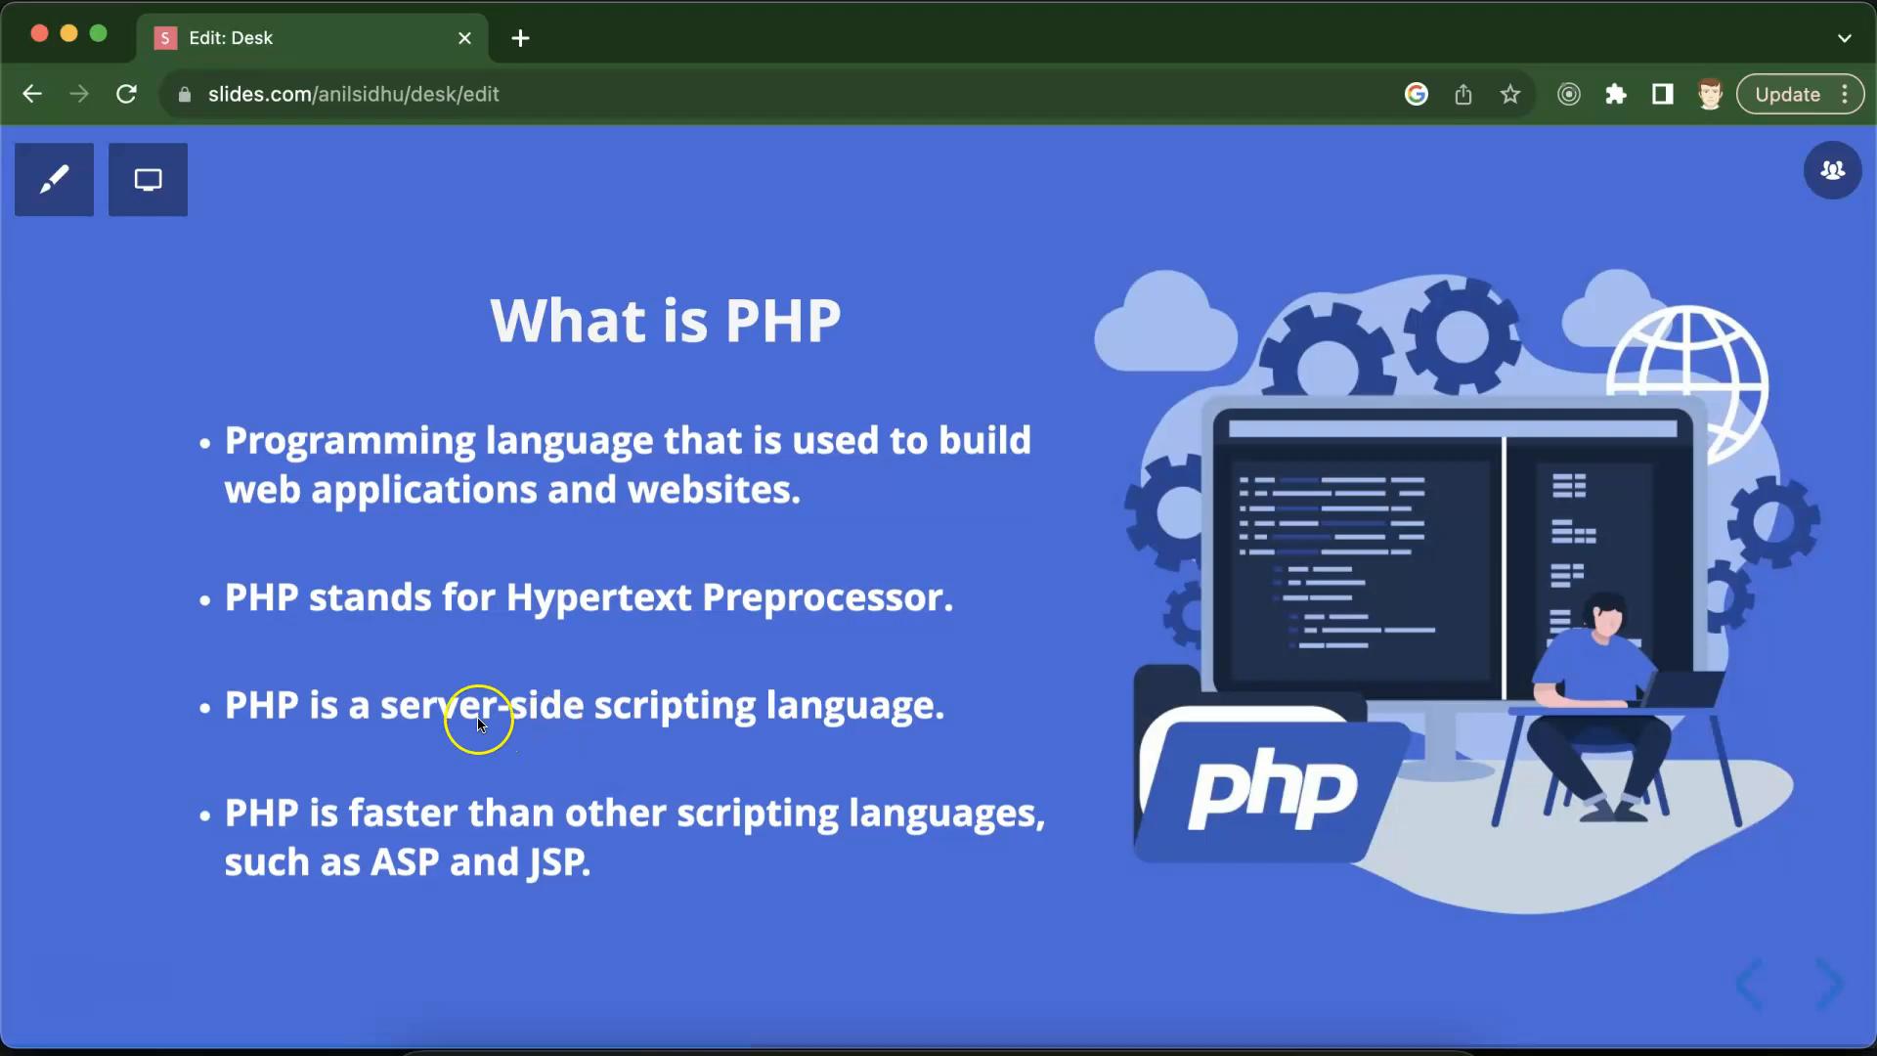
mouse_move(641, 738)
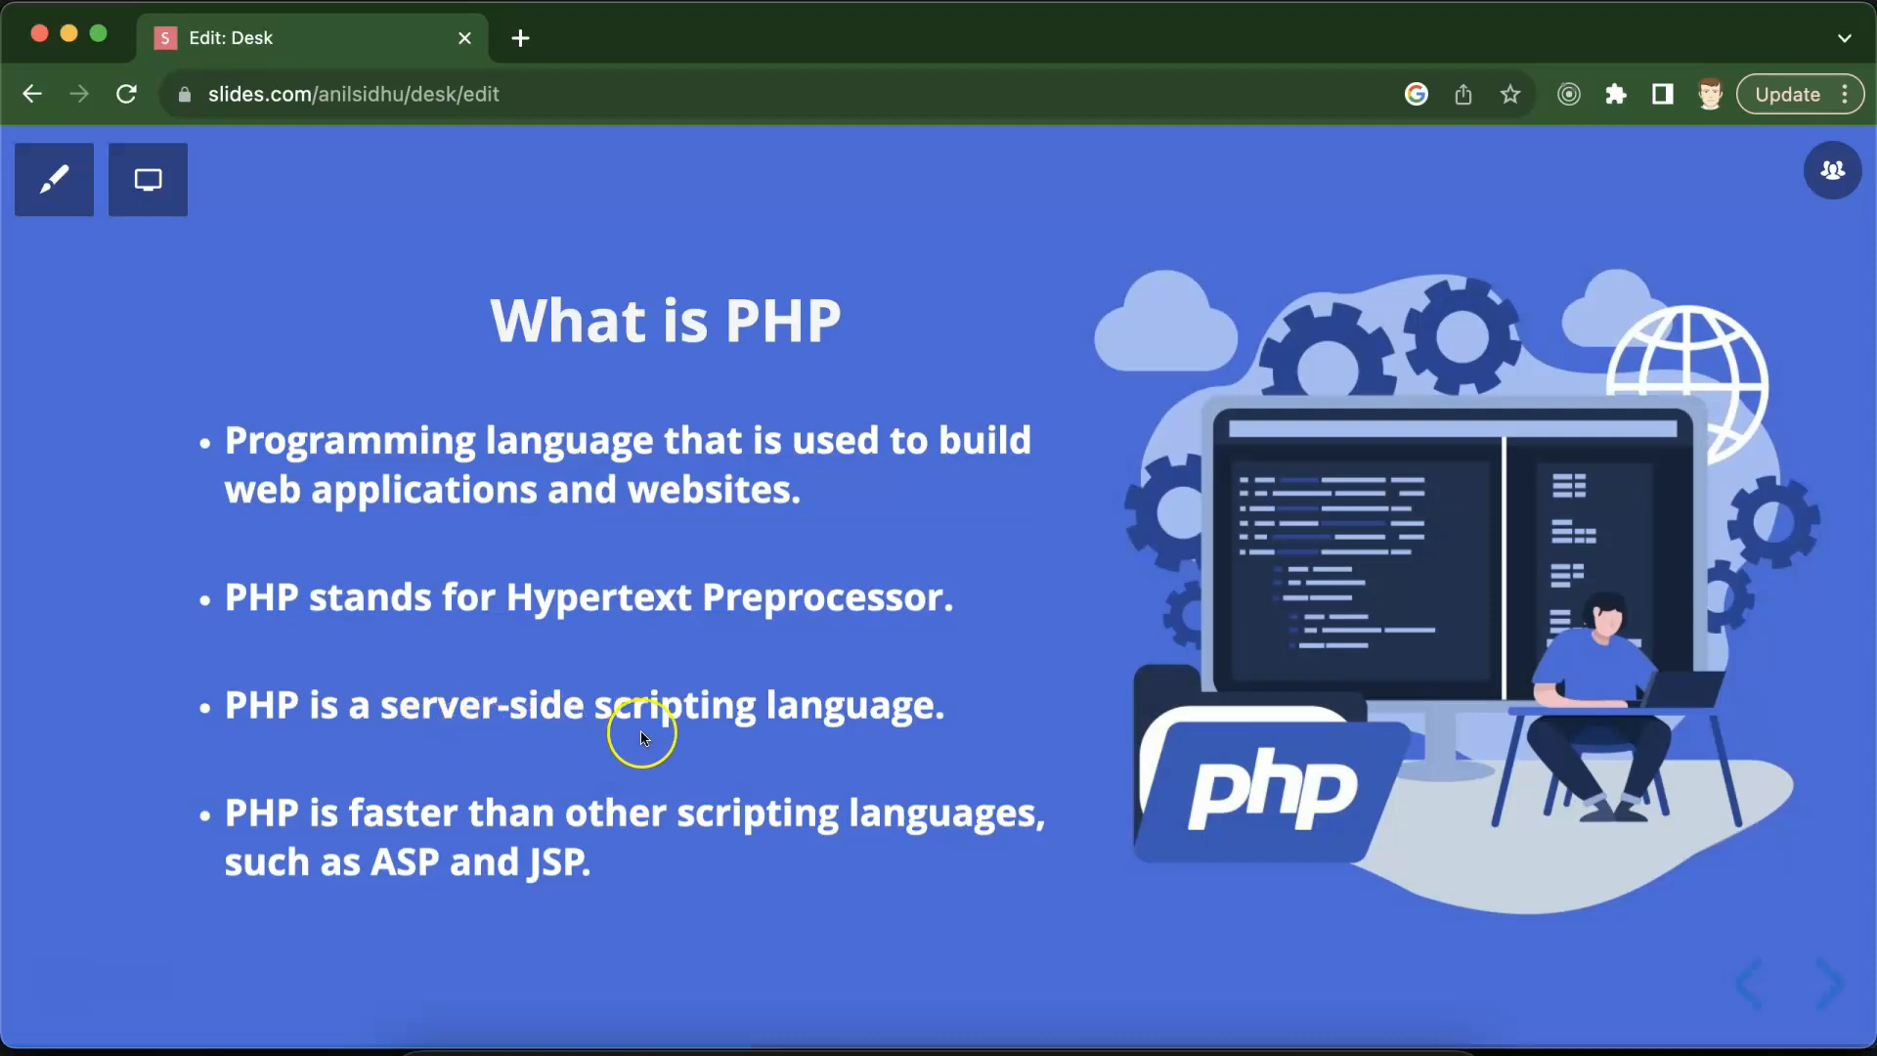
mouse_move(878, 754)
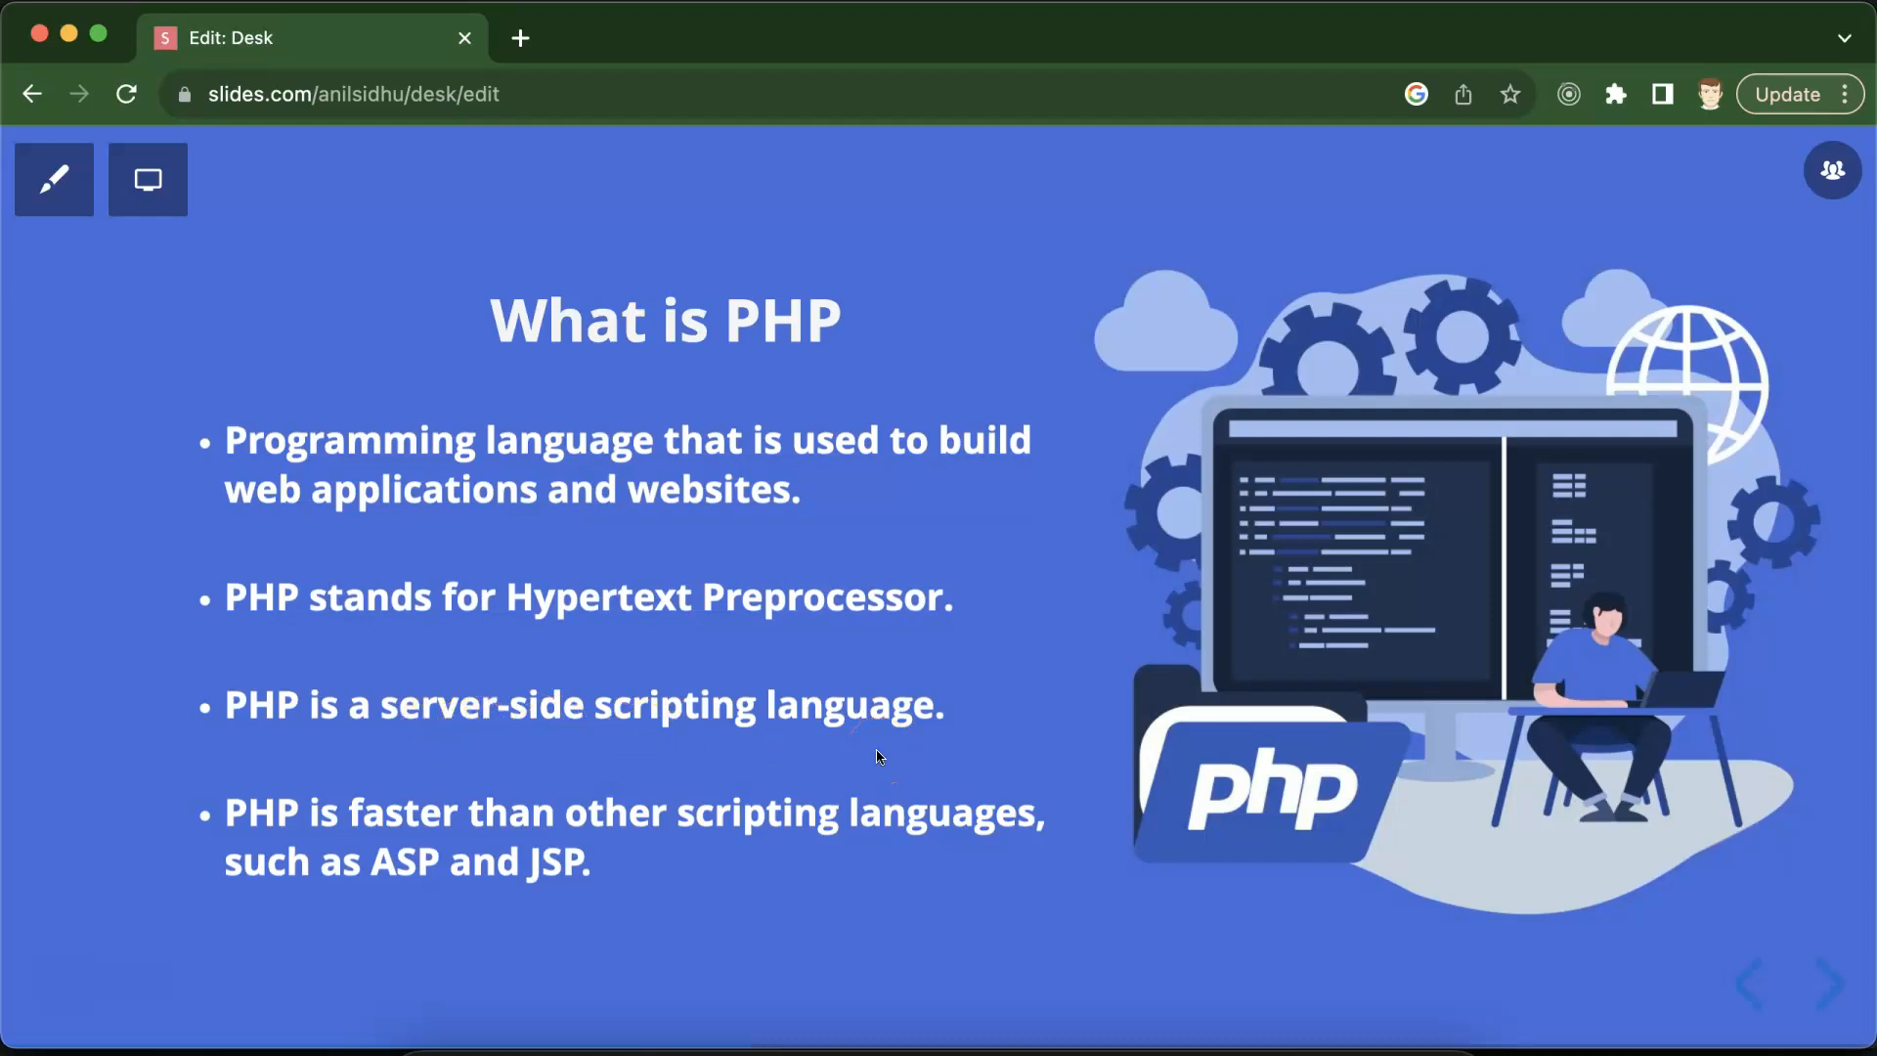
mouse_move(290, 817)
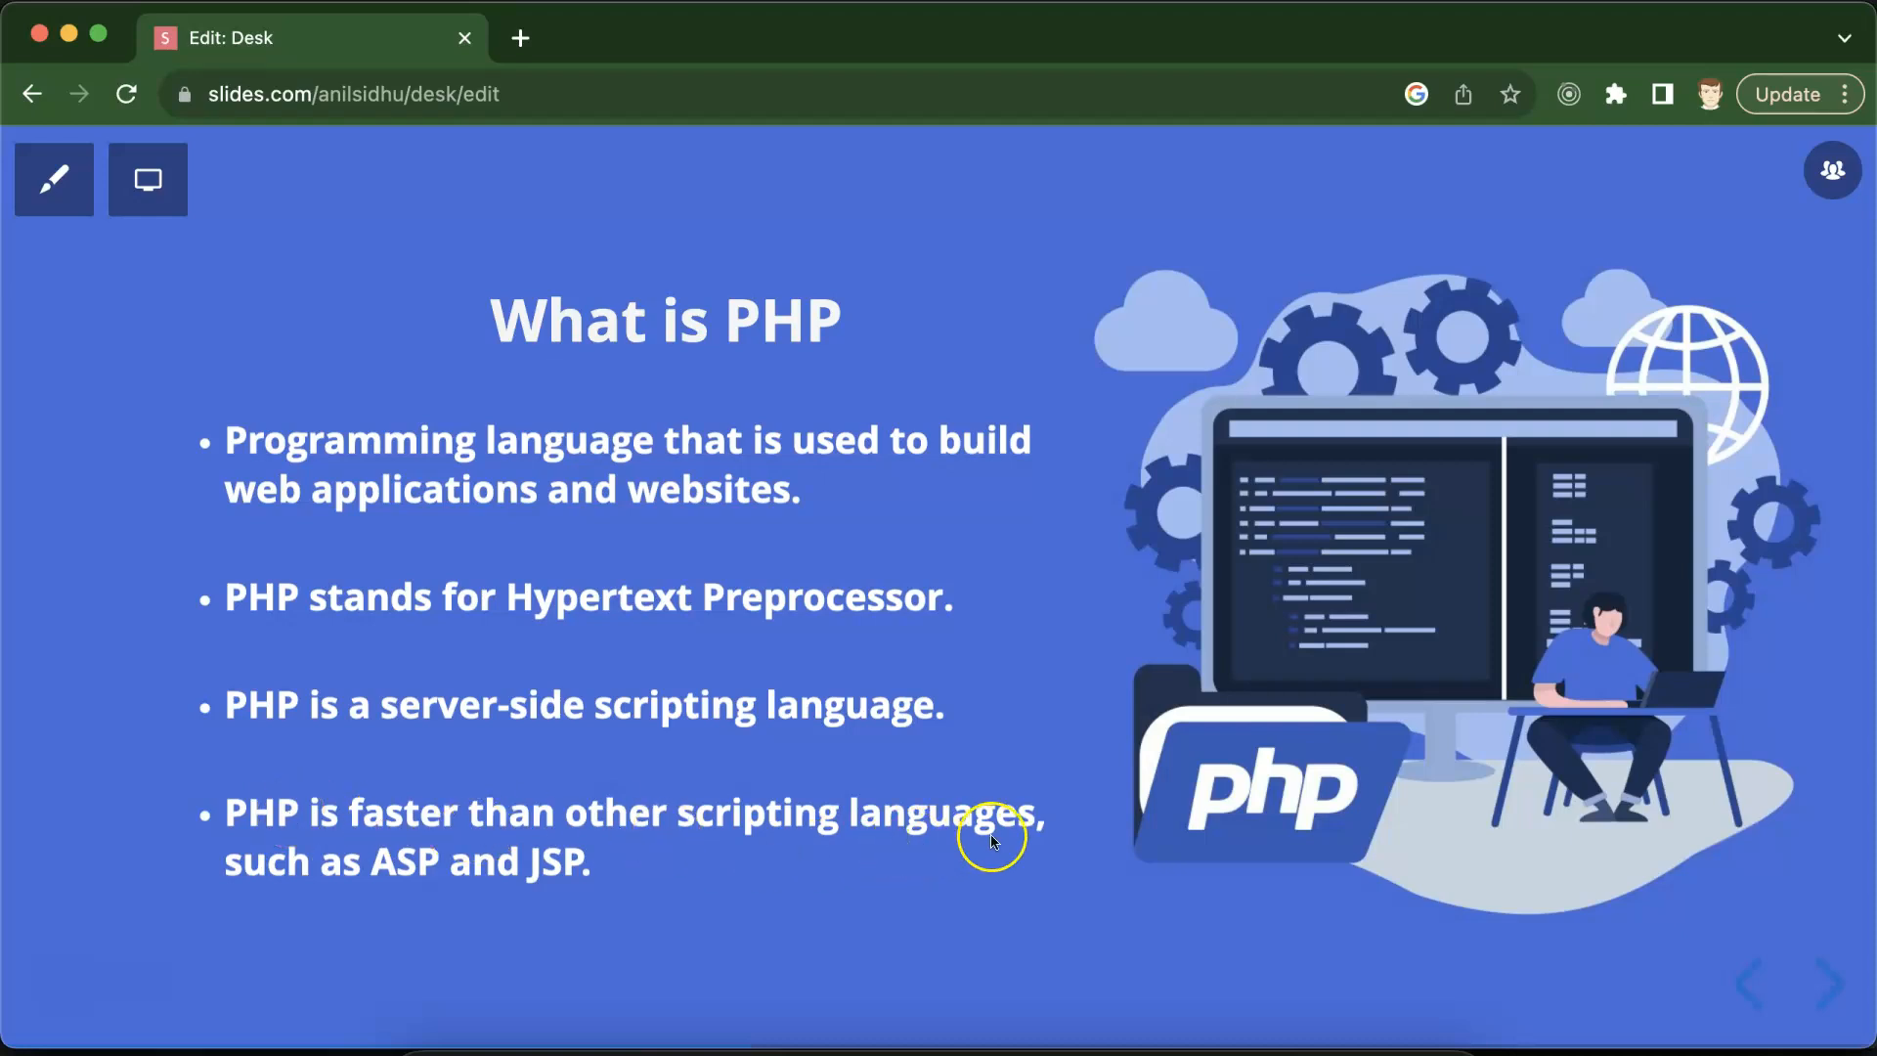
mouse_move(561, 891)
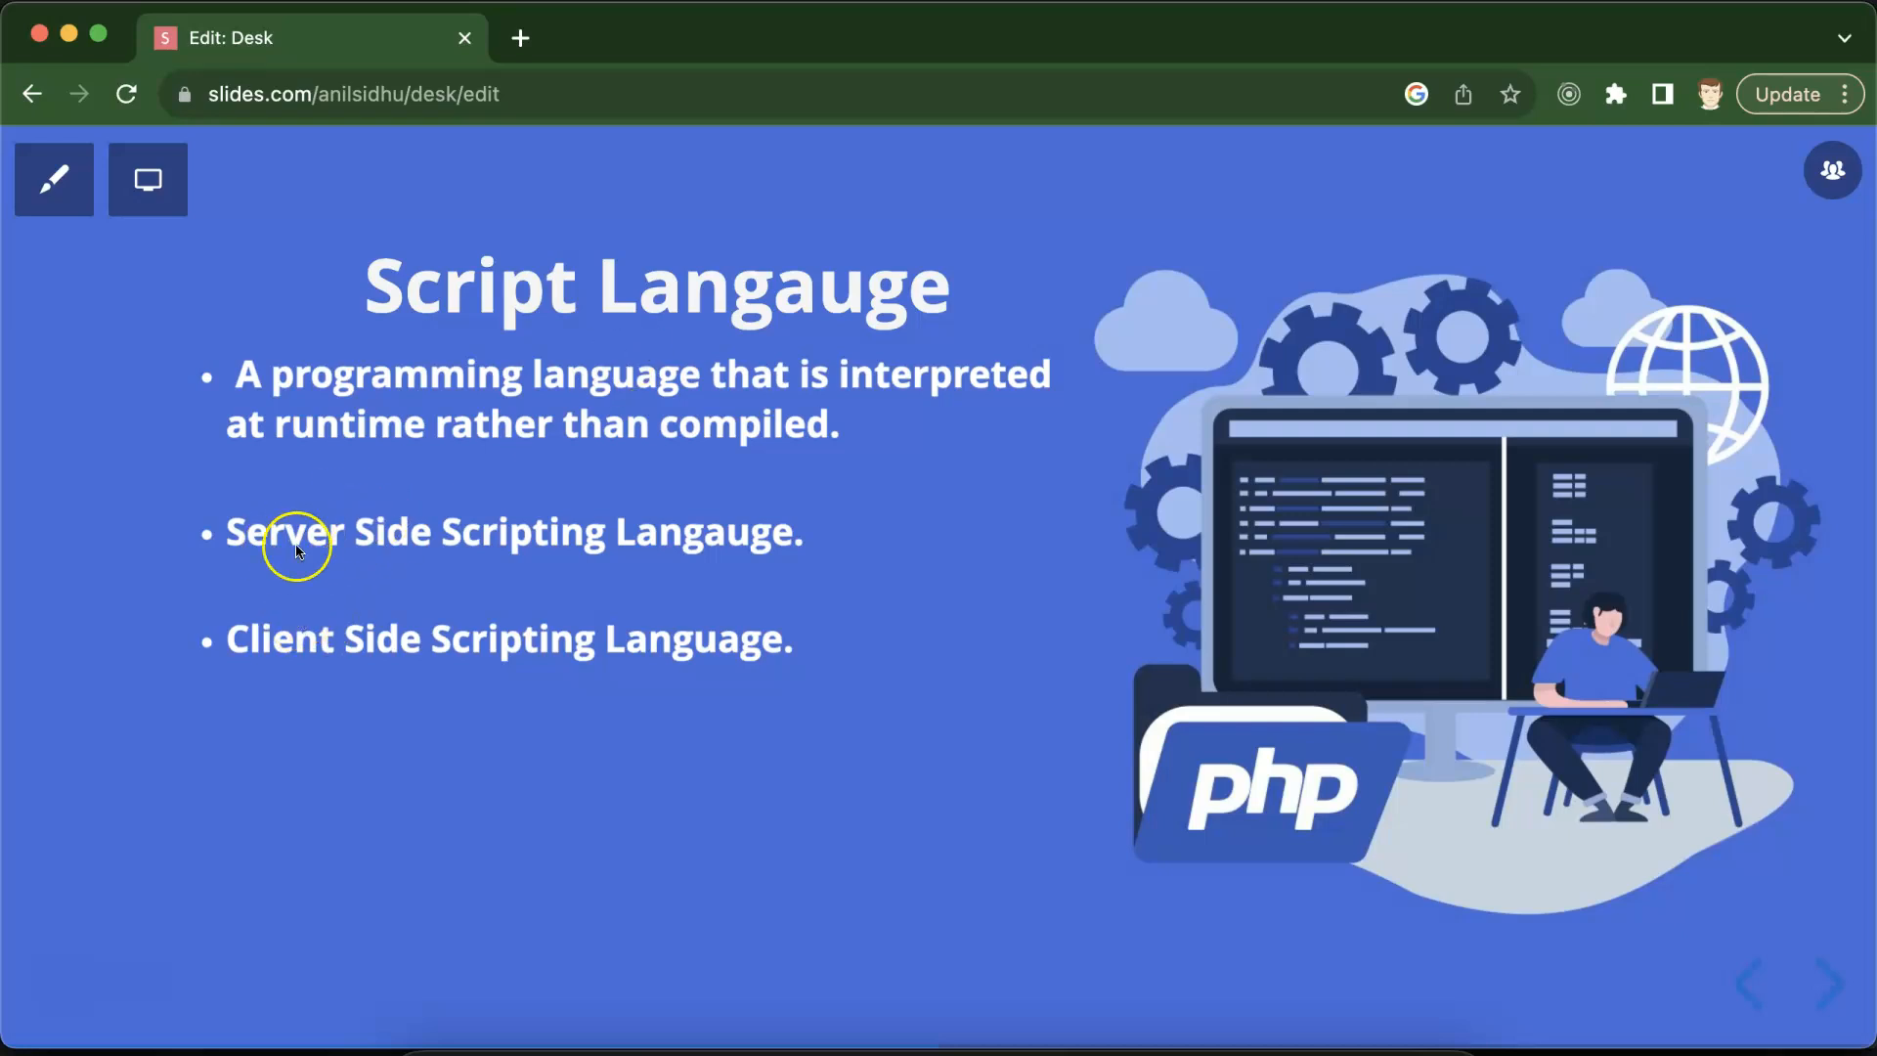
mouse_move(872, 520)
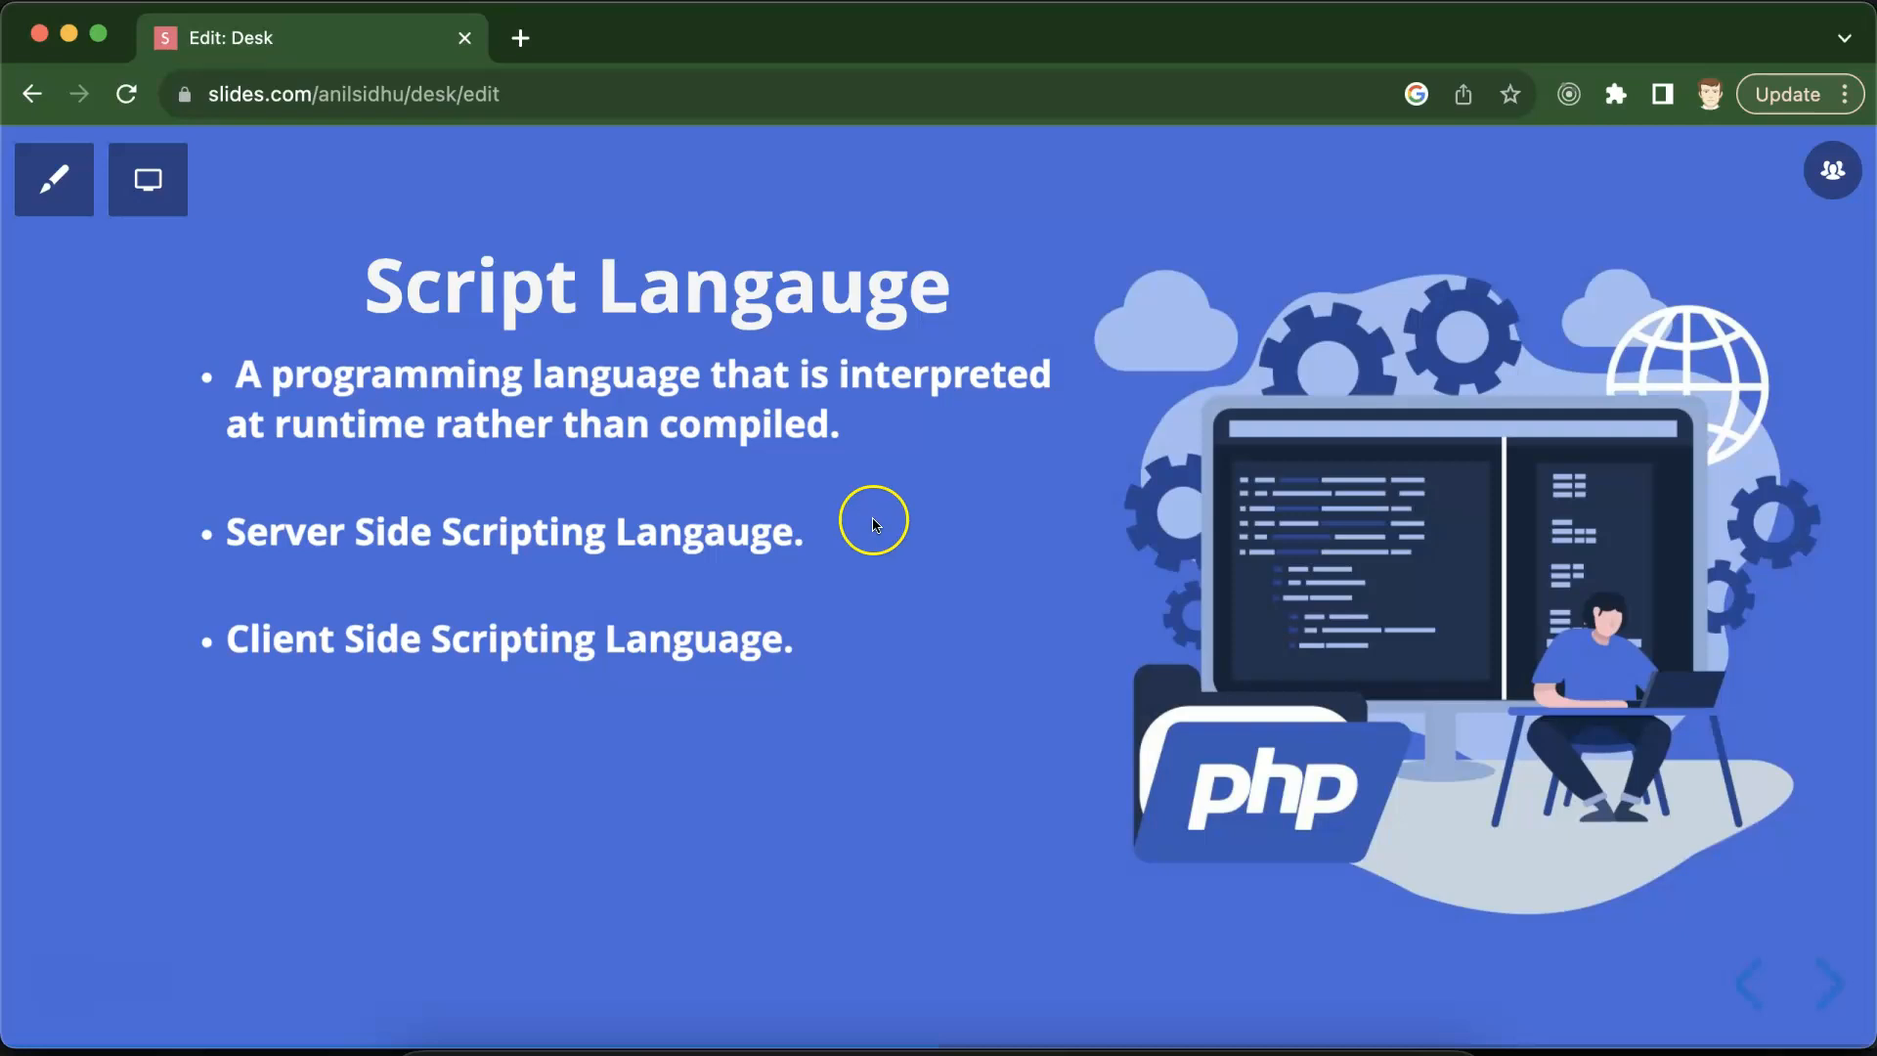
mouse_move(235, 680)
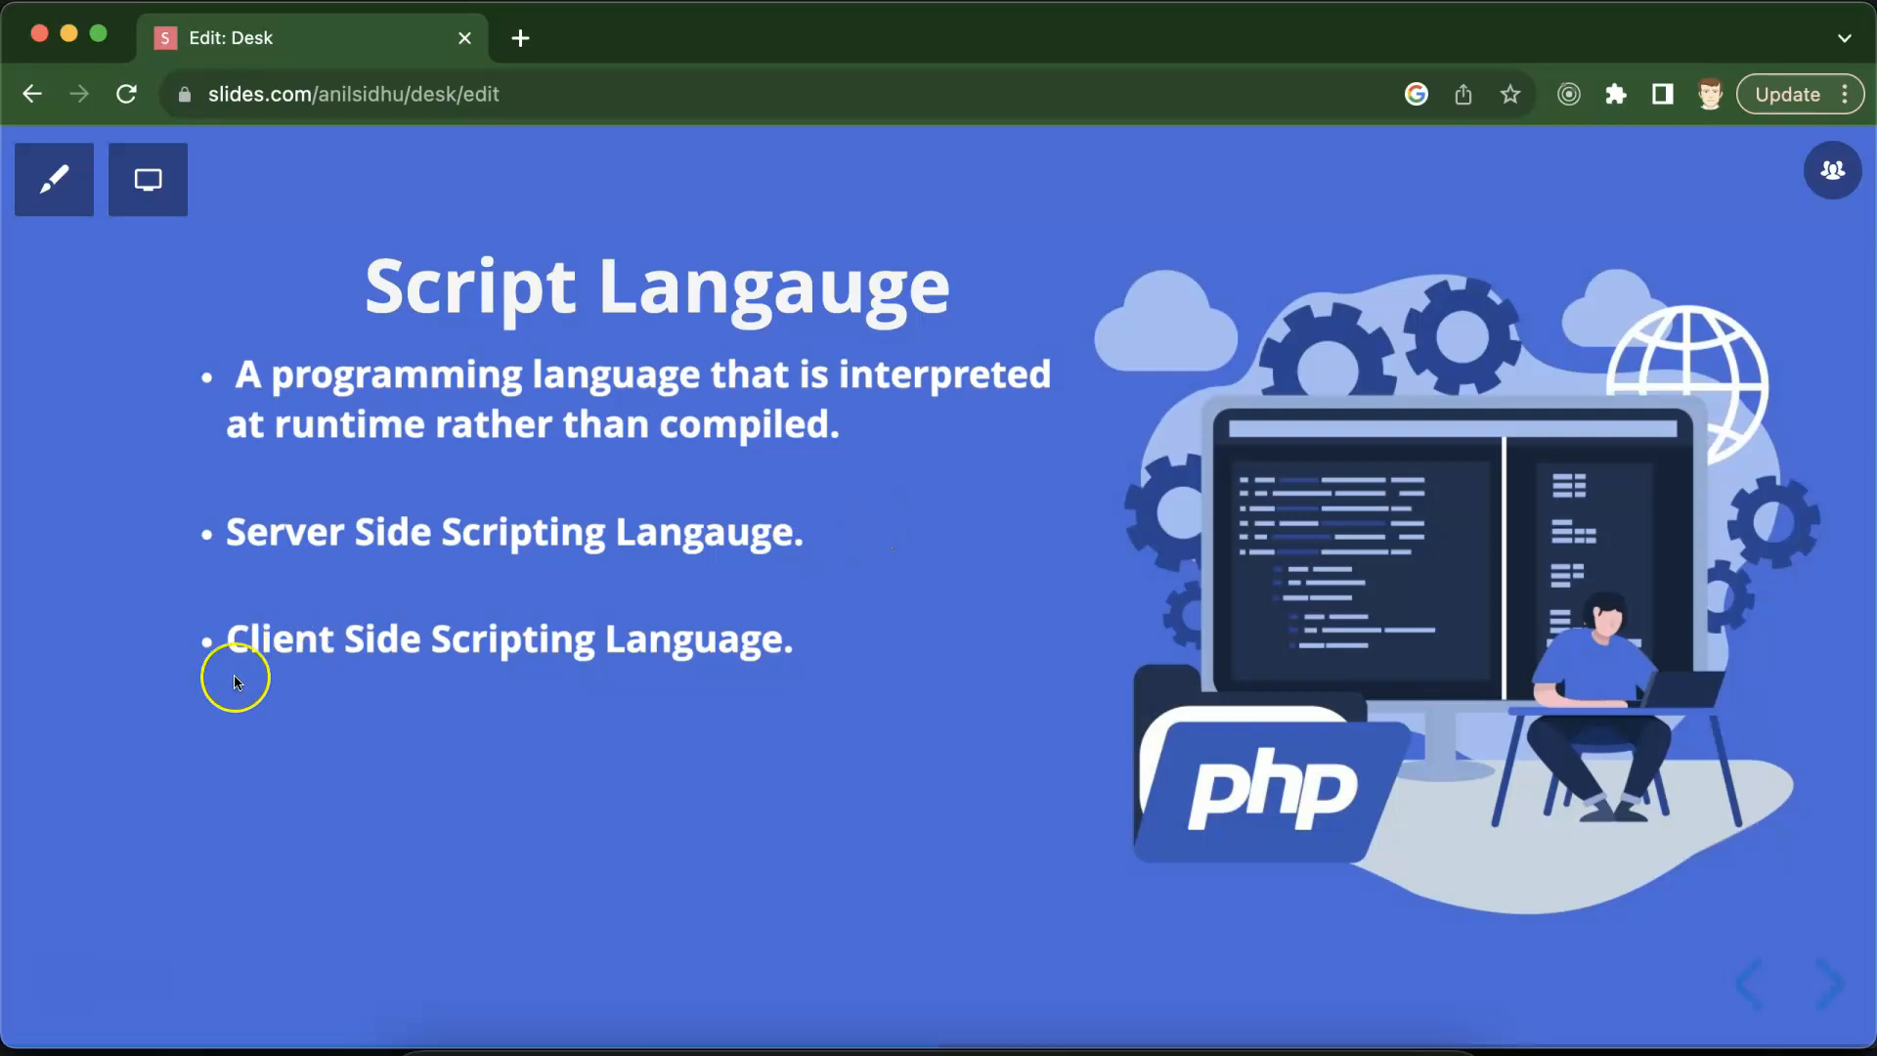
mouse_move(326, 664)
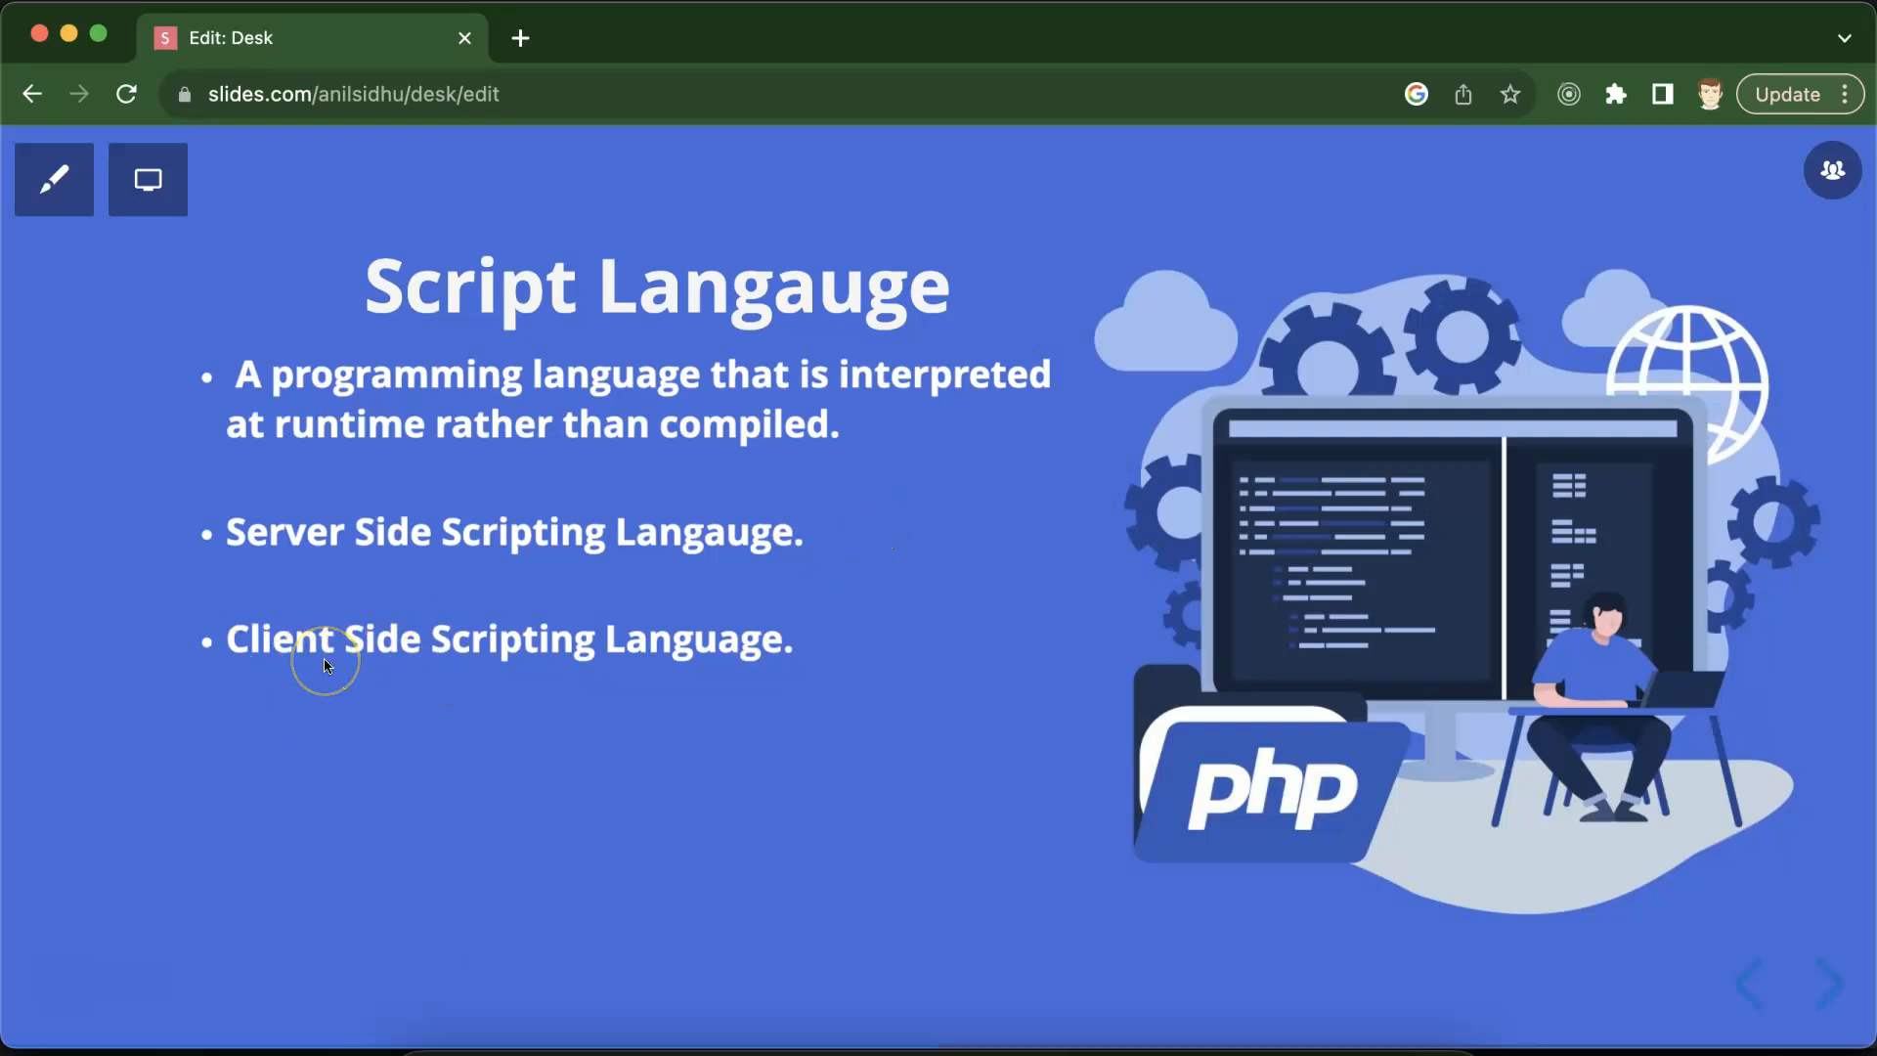
mouse_move(323, 557)
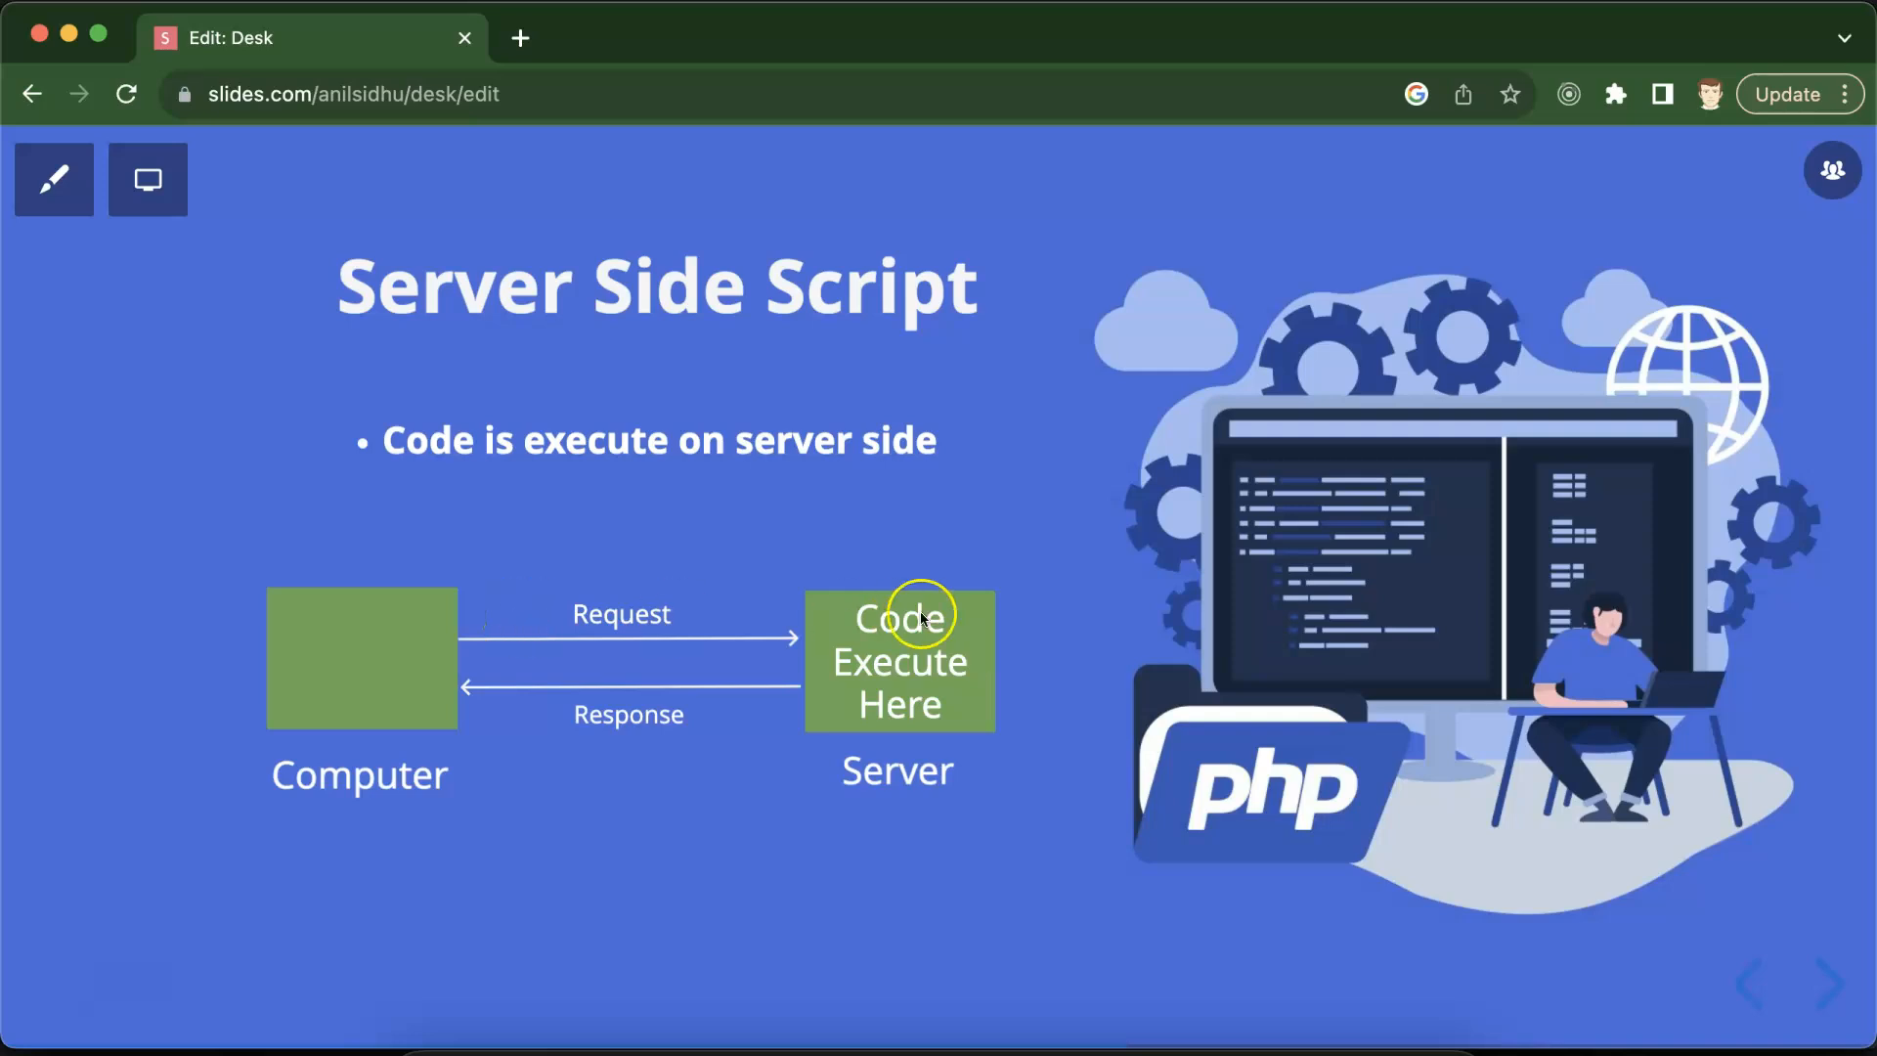
mouse_move(942, 794)
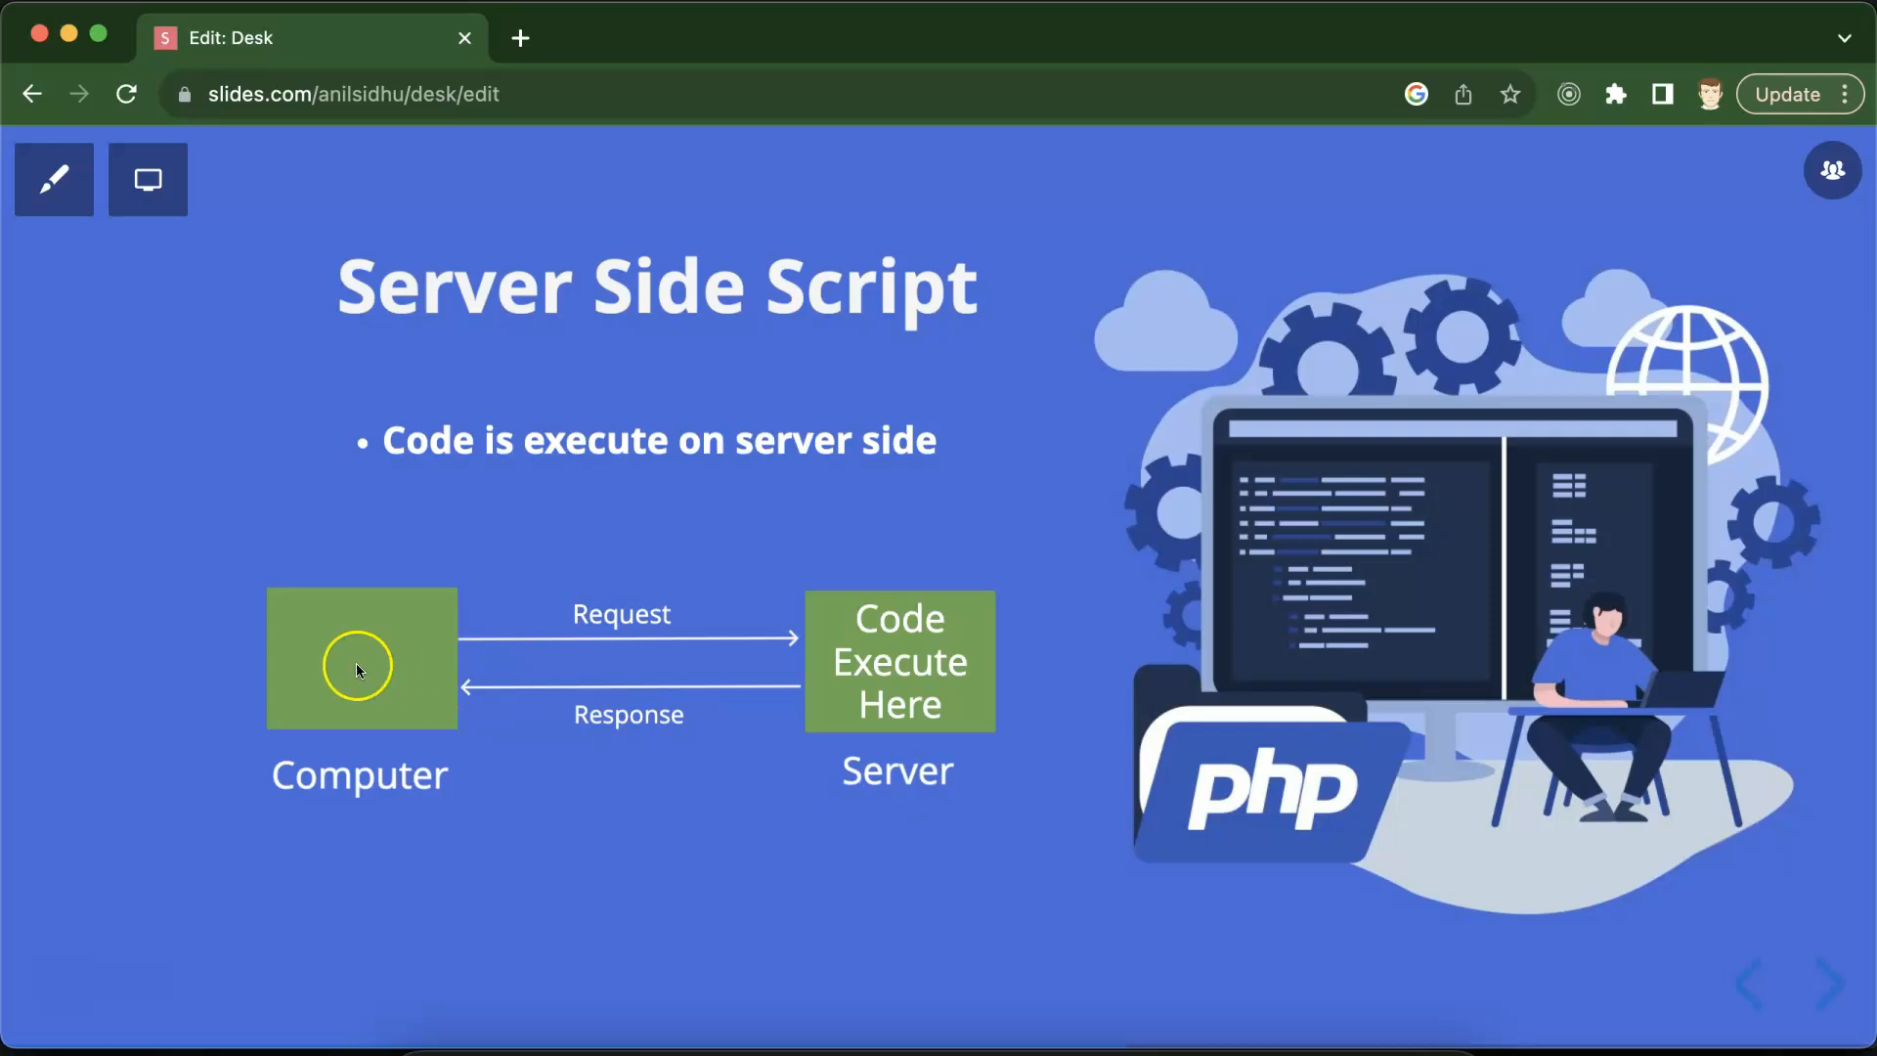
mouse_move(326, 680)
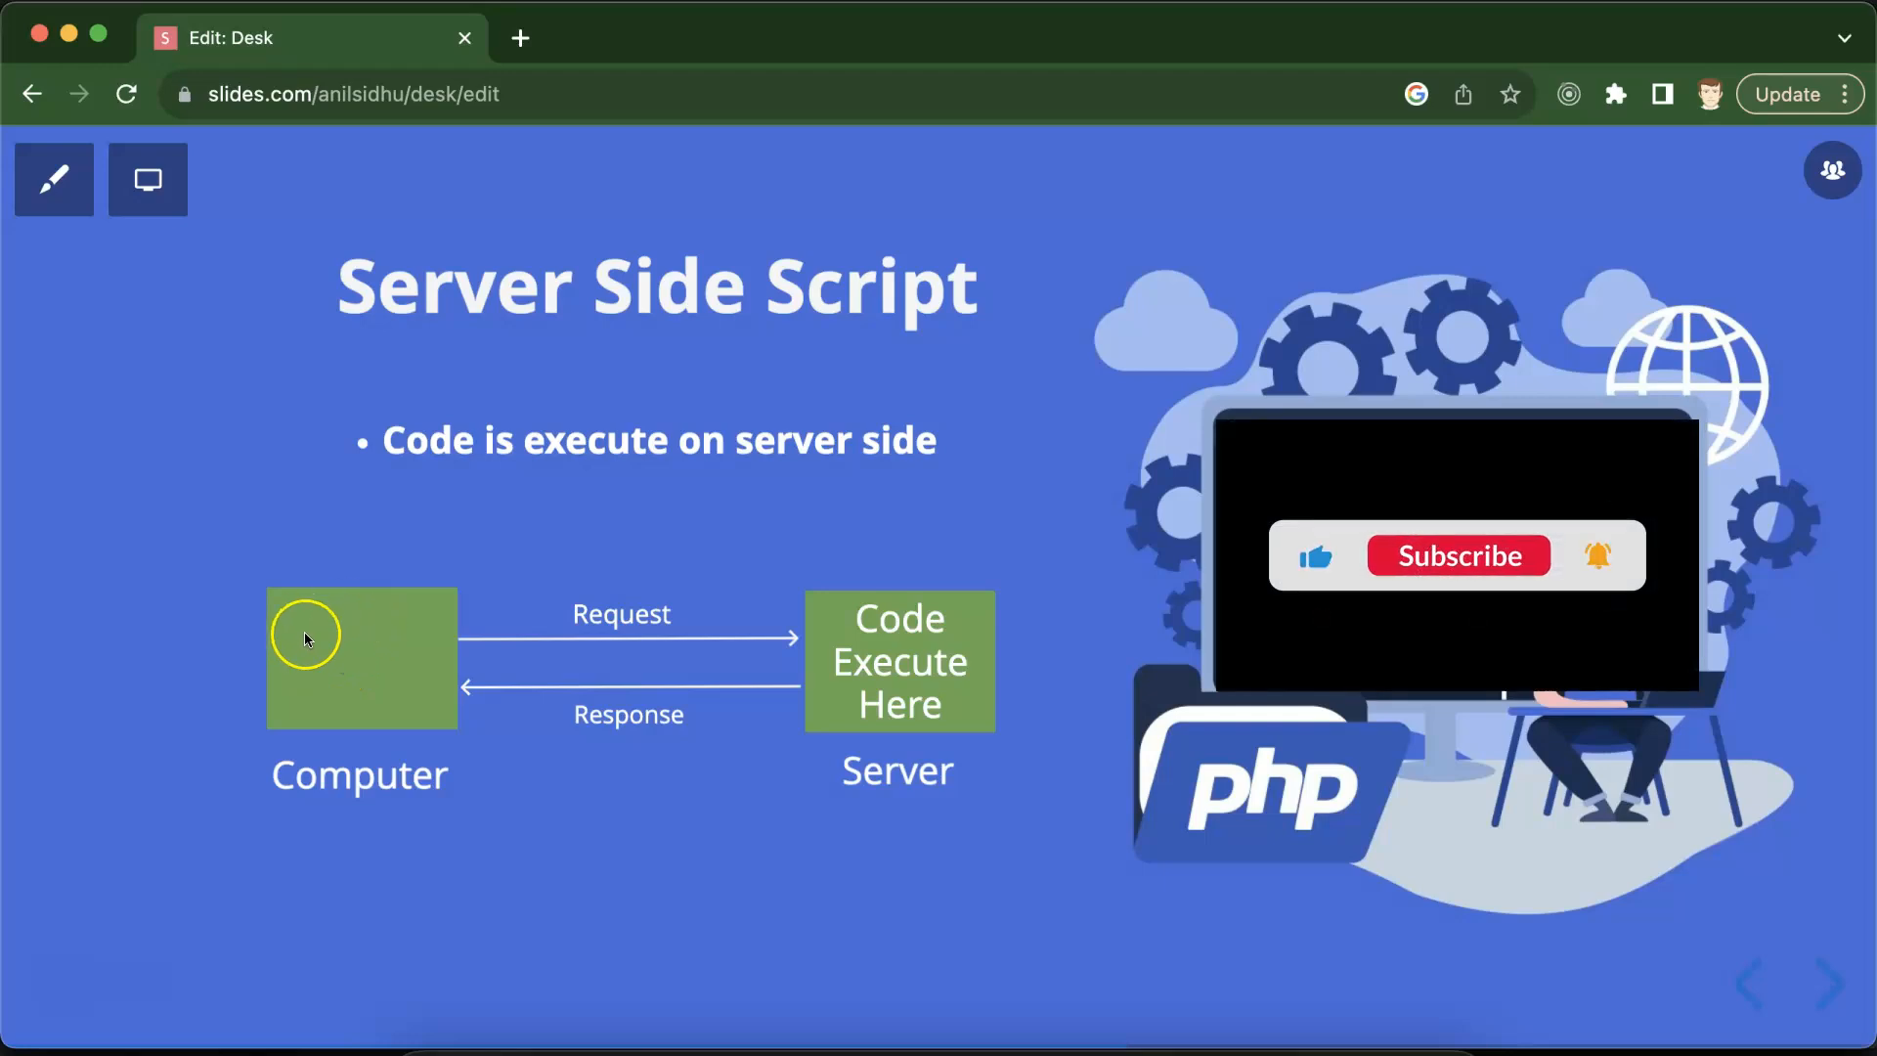
- Briefly switch to a new empty Chrome tab and return to the Server Side Script slide
click(520, 37)
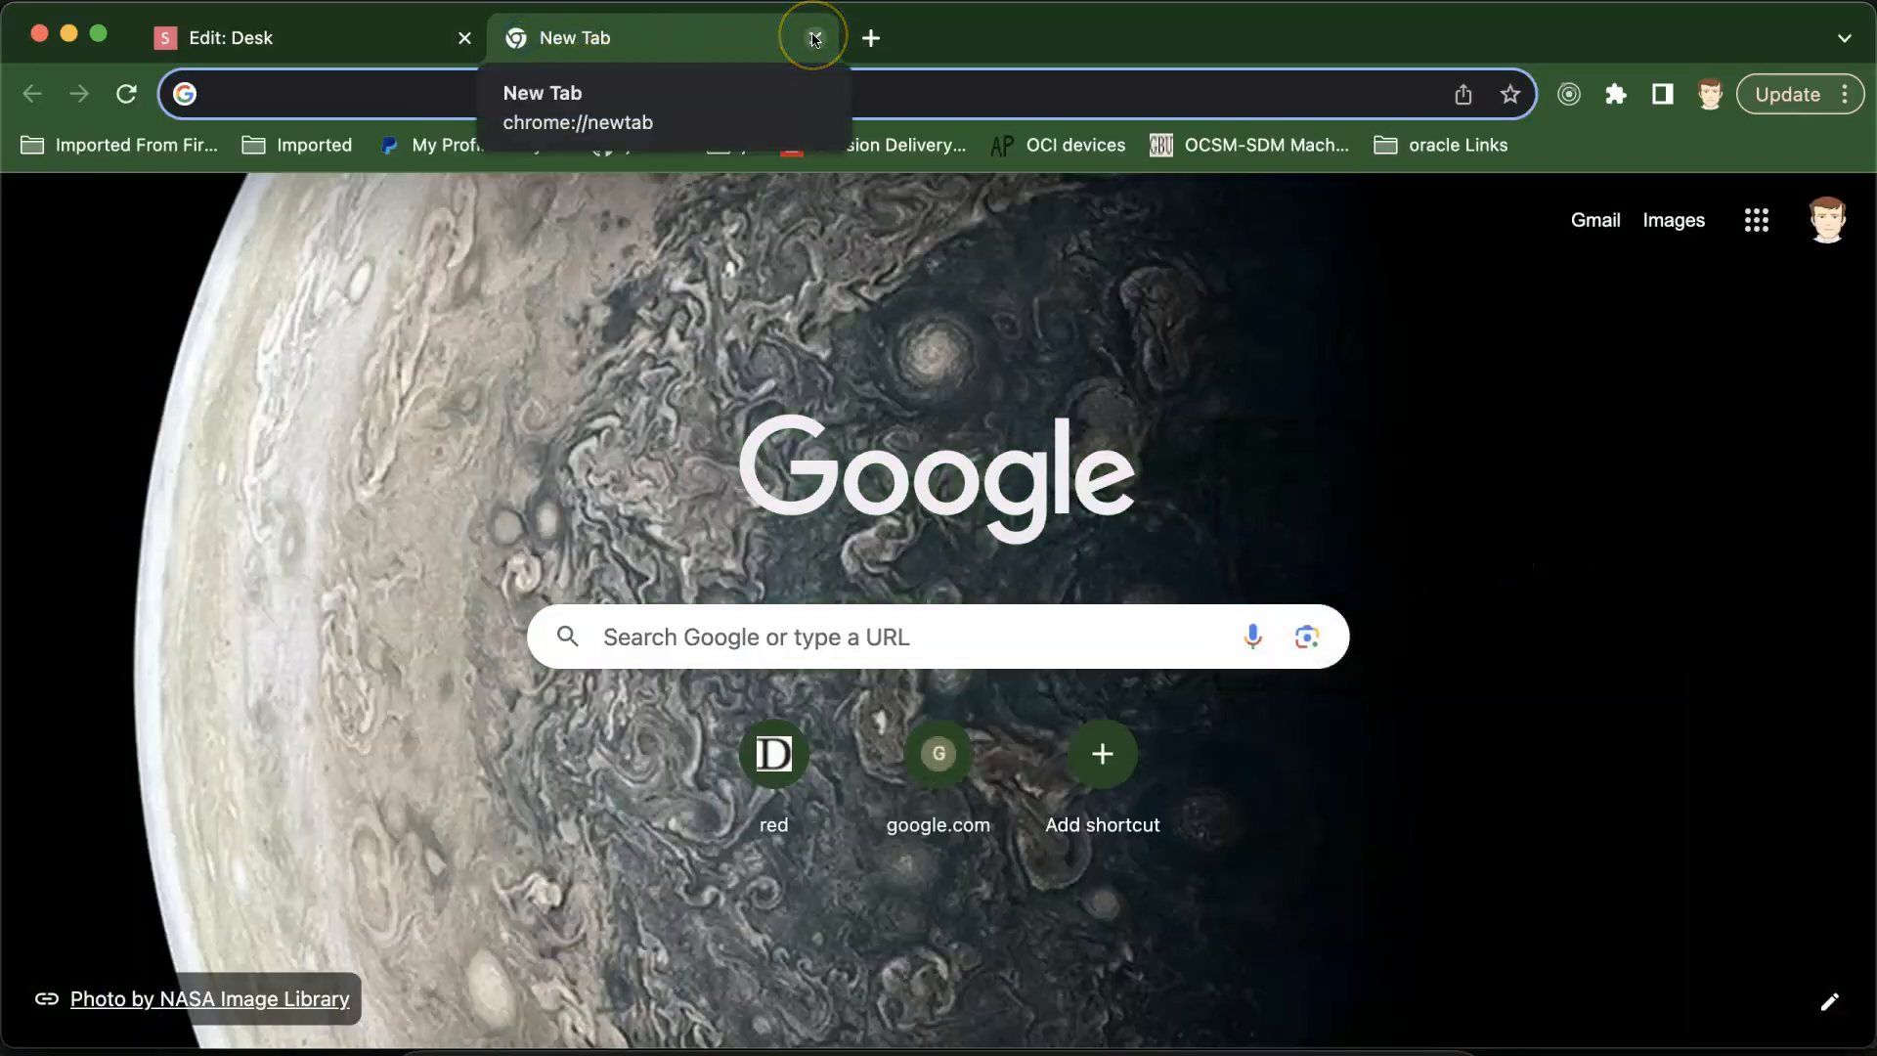
click(811, 37)
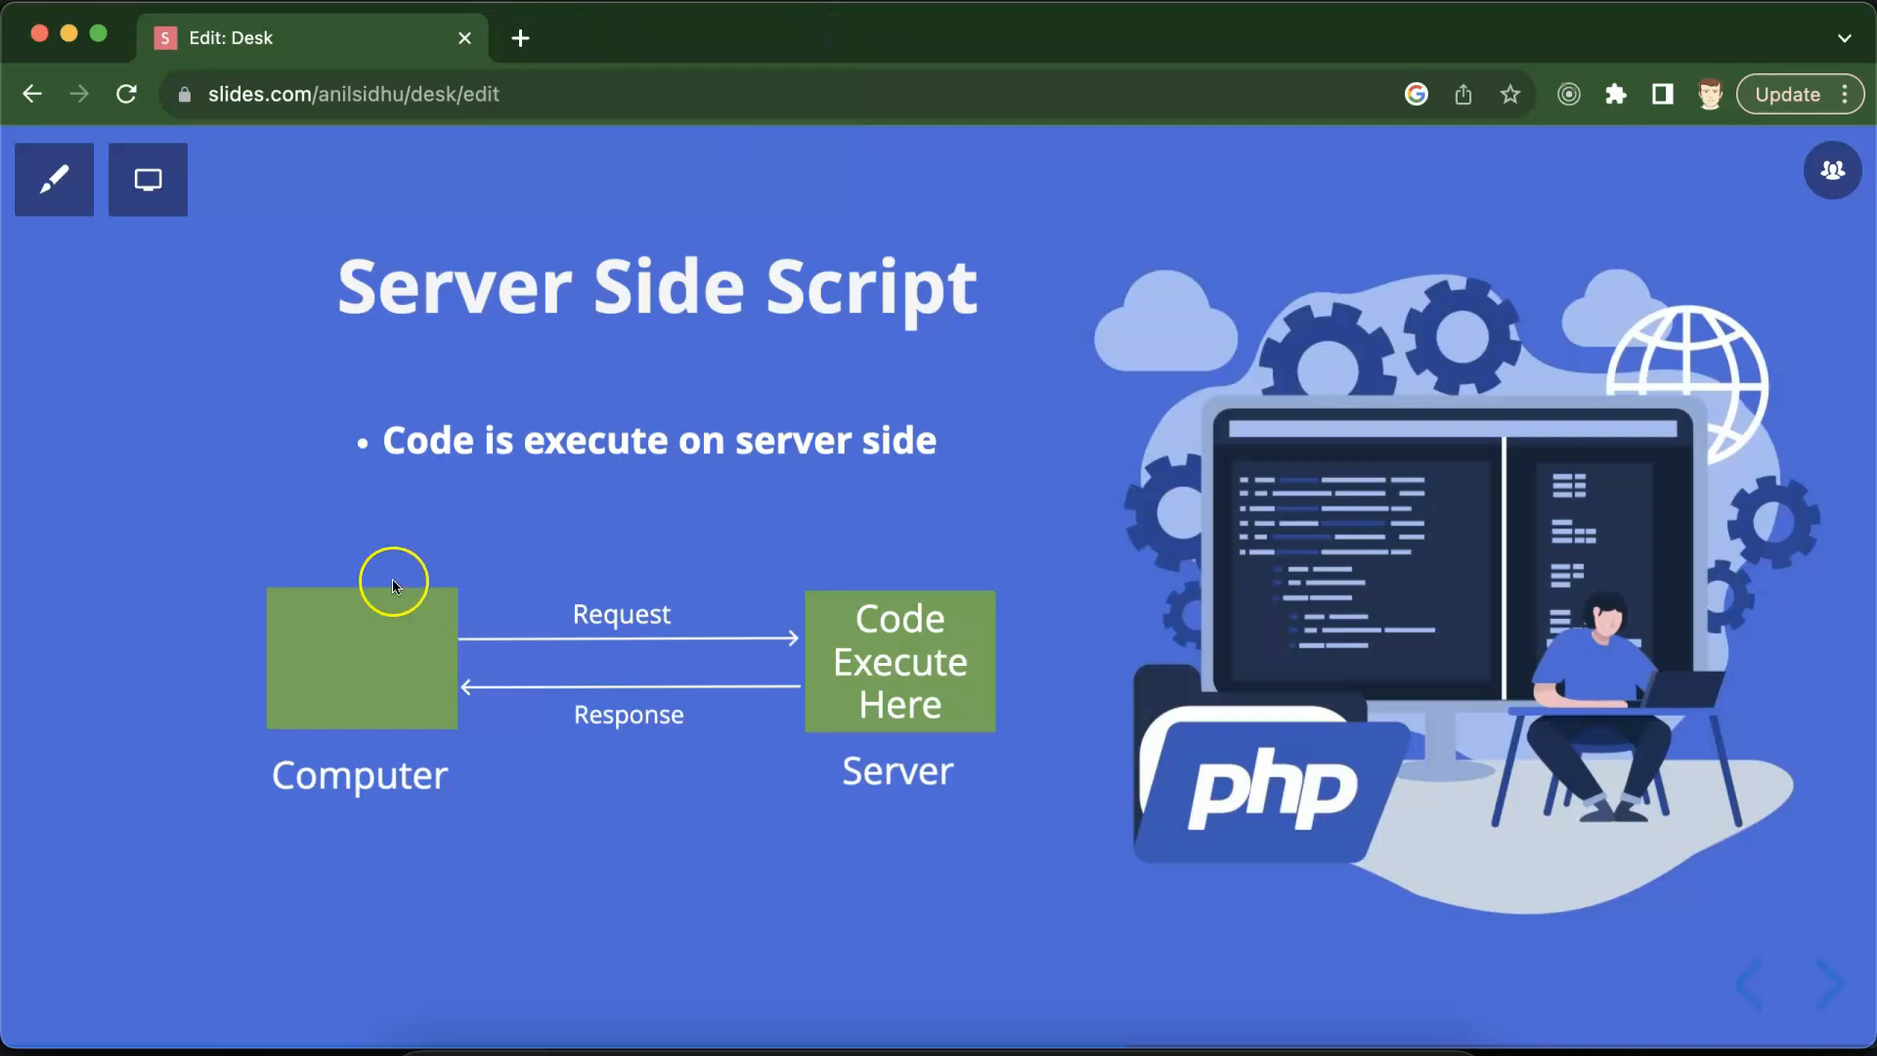
mouse_move(915, 708)
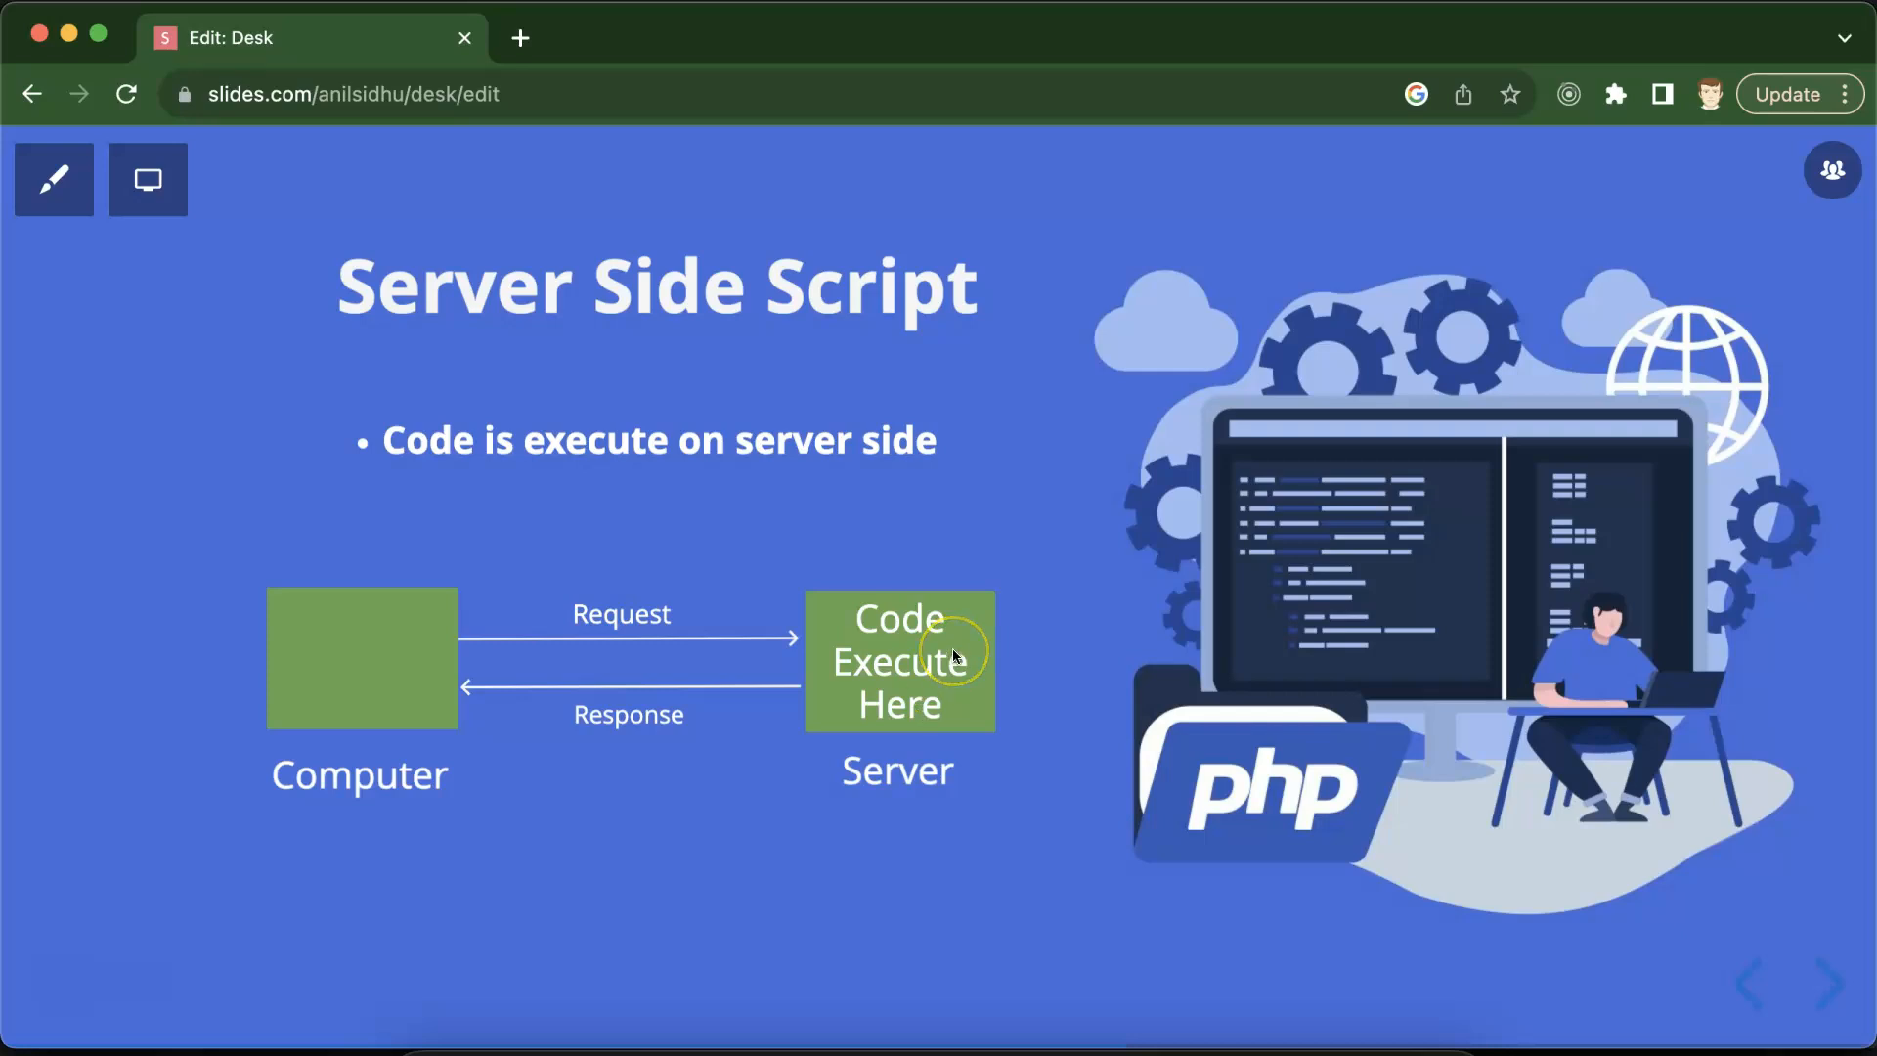
mouse_move(952, 653)
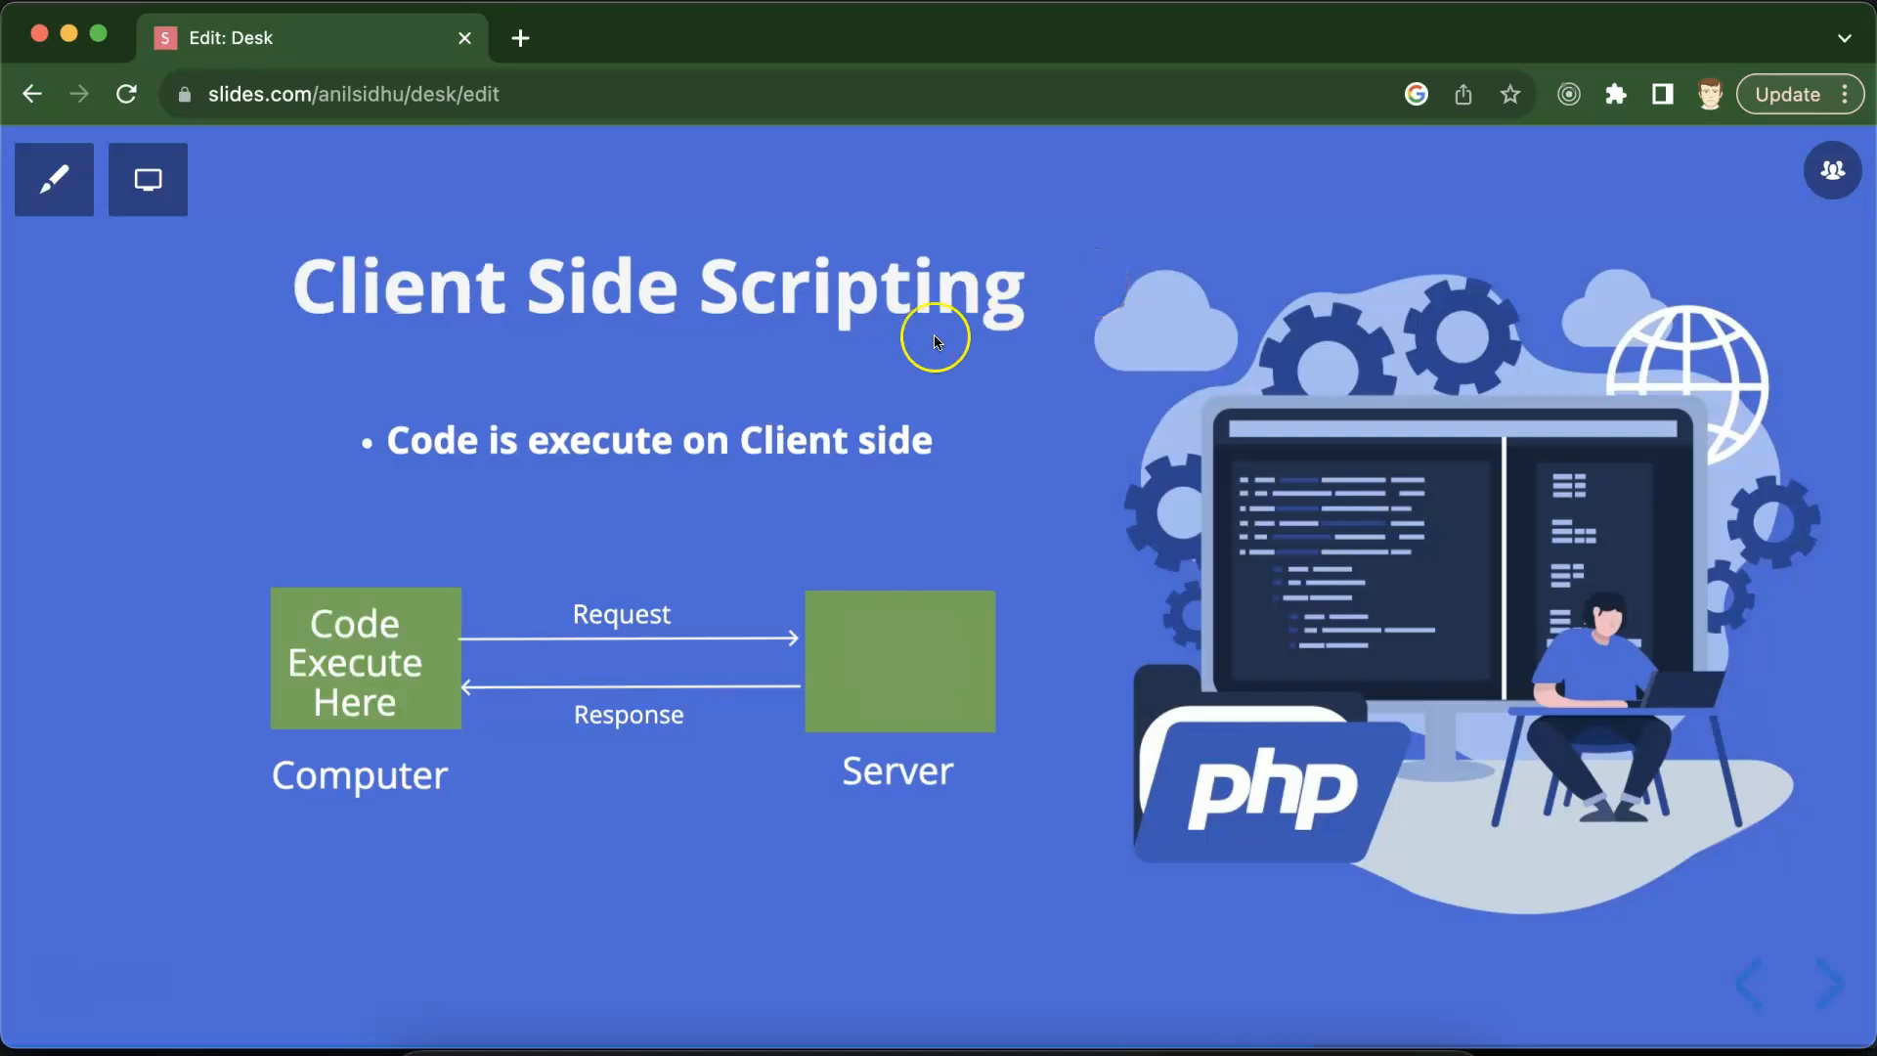
mouse_move(829, 545)
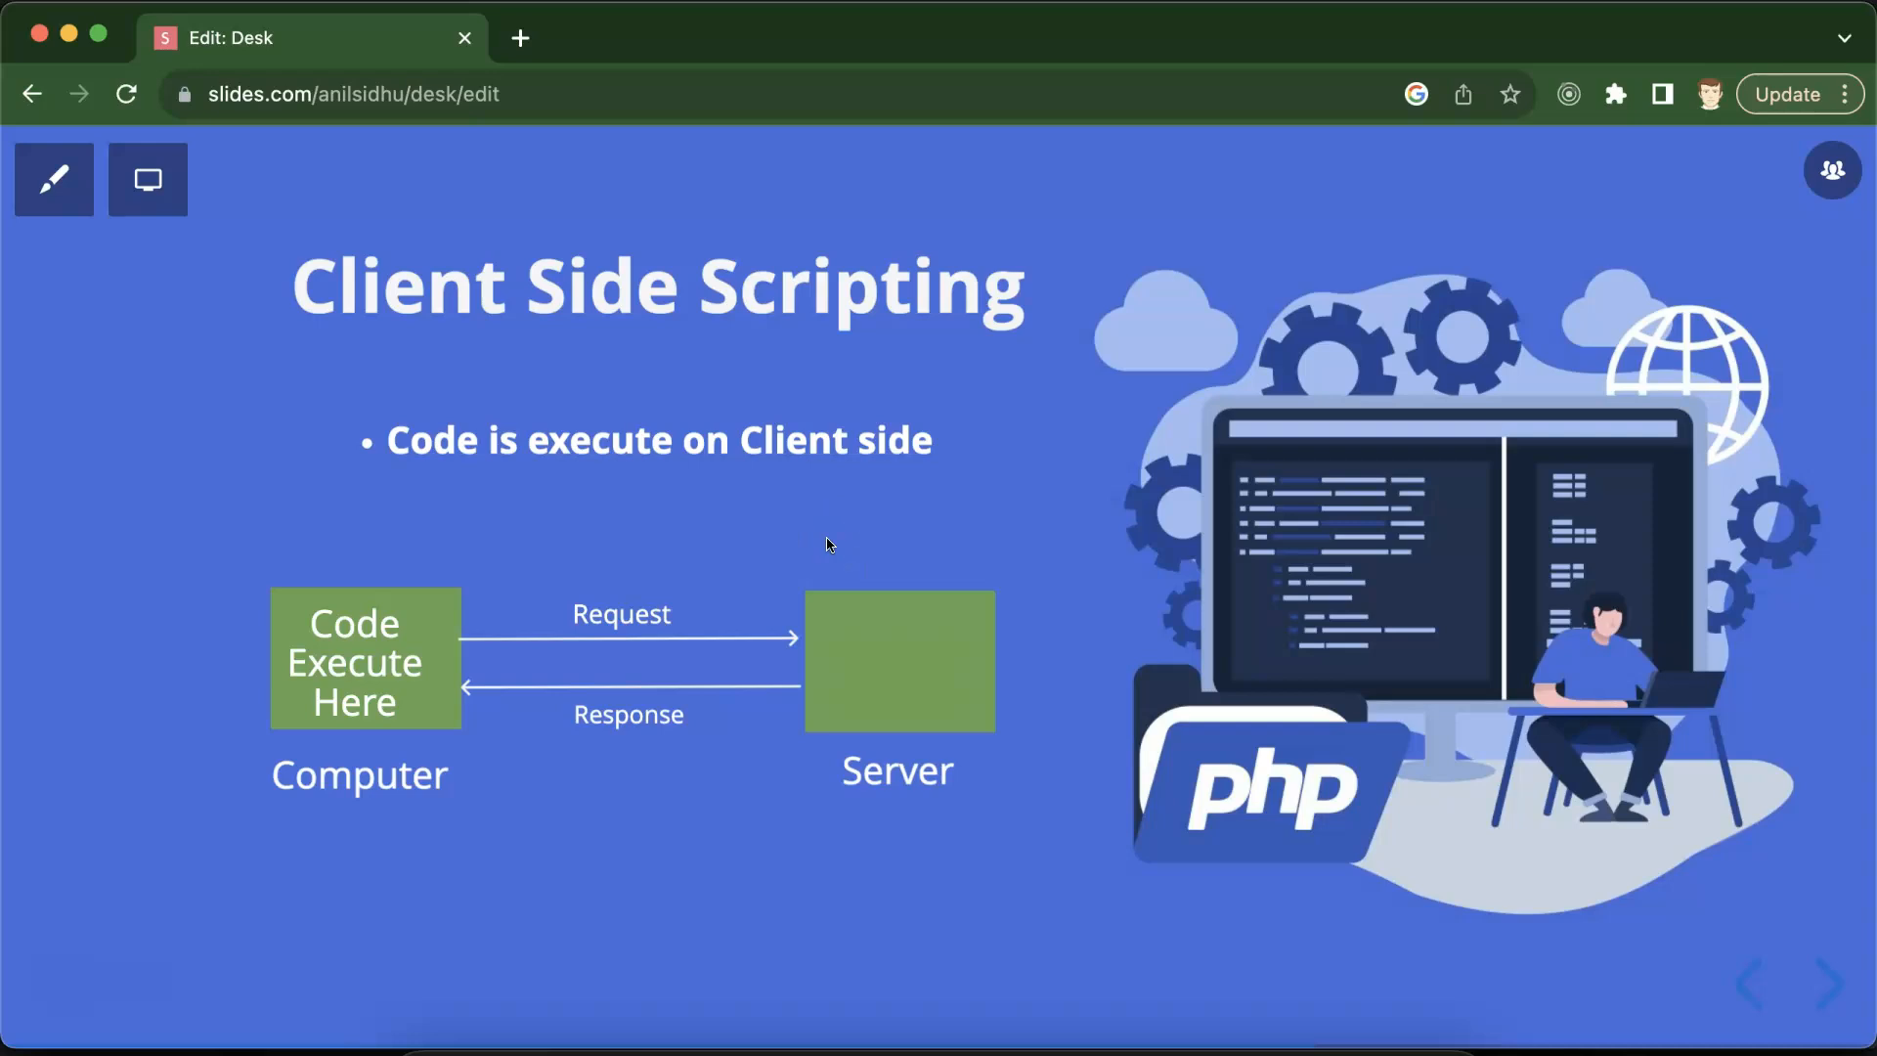
mouse_move(401, 641)
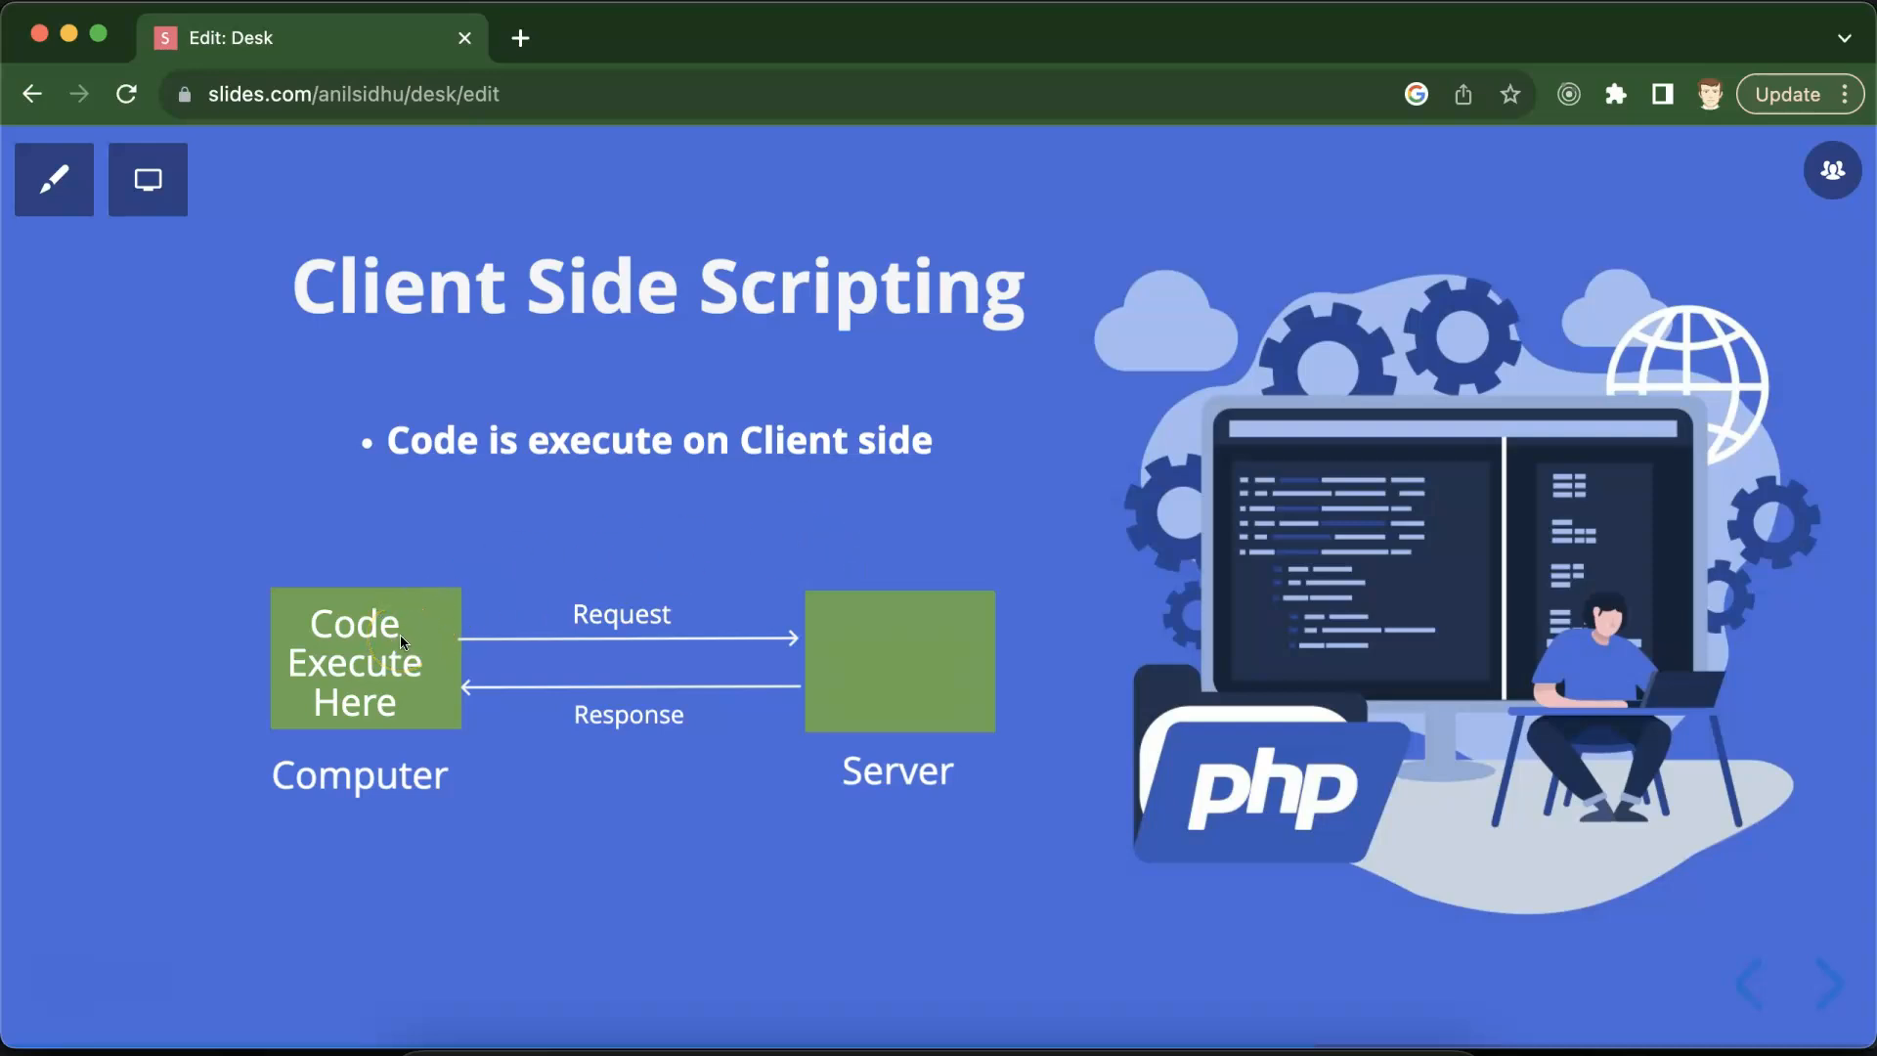
mouse_move(565, 367)
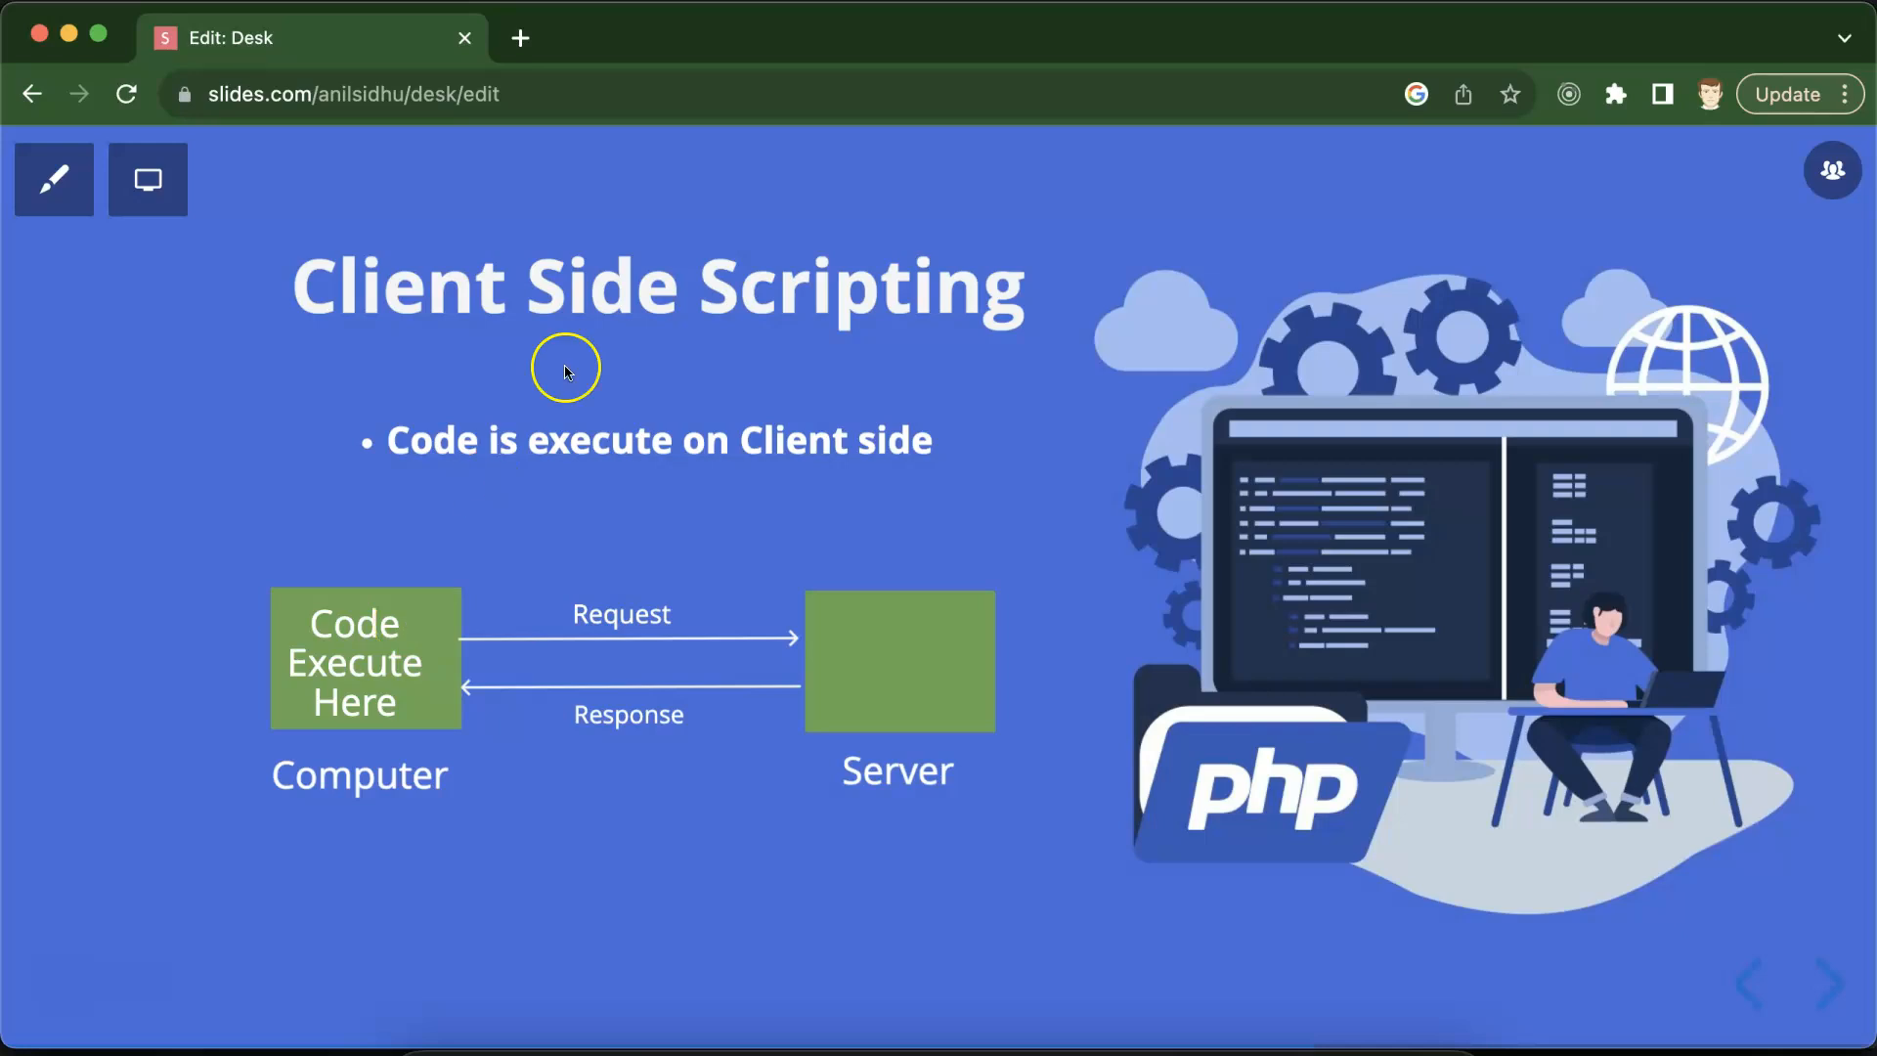
mouse_move(290, 561)
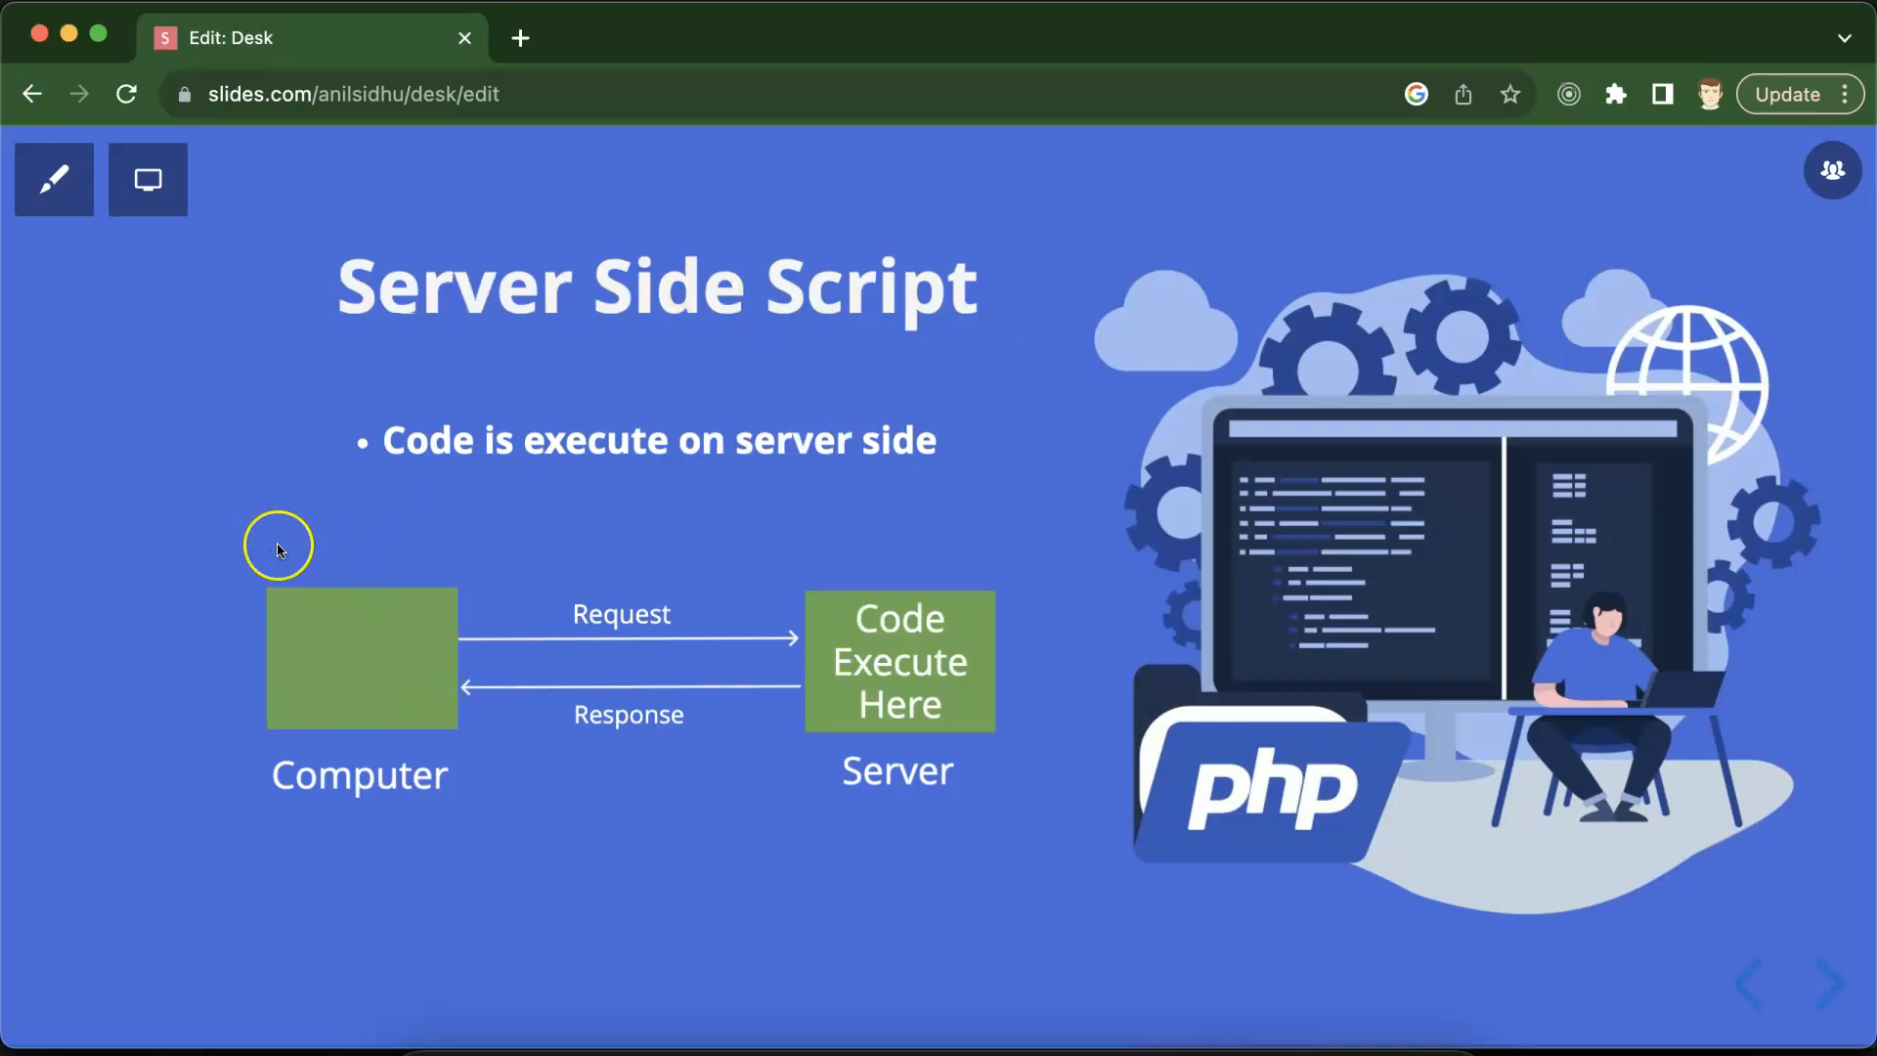
mouse_move(829, 858)
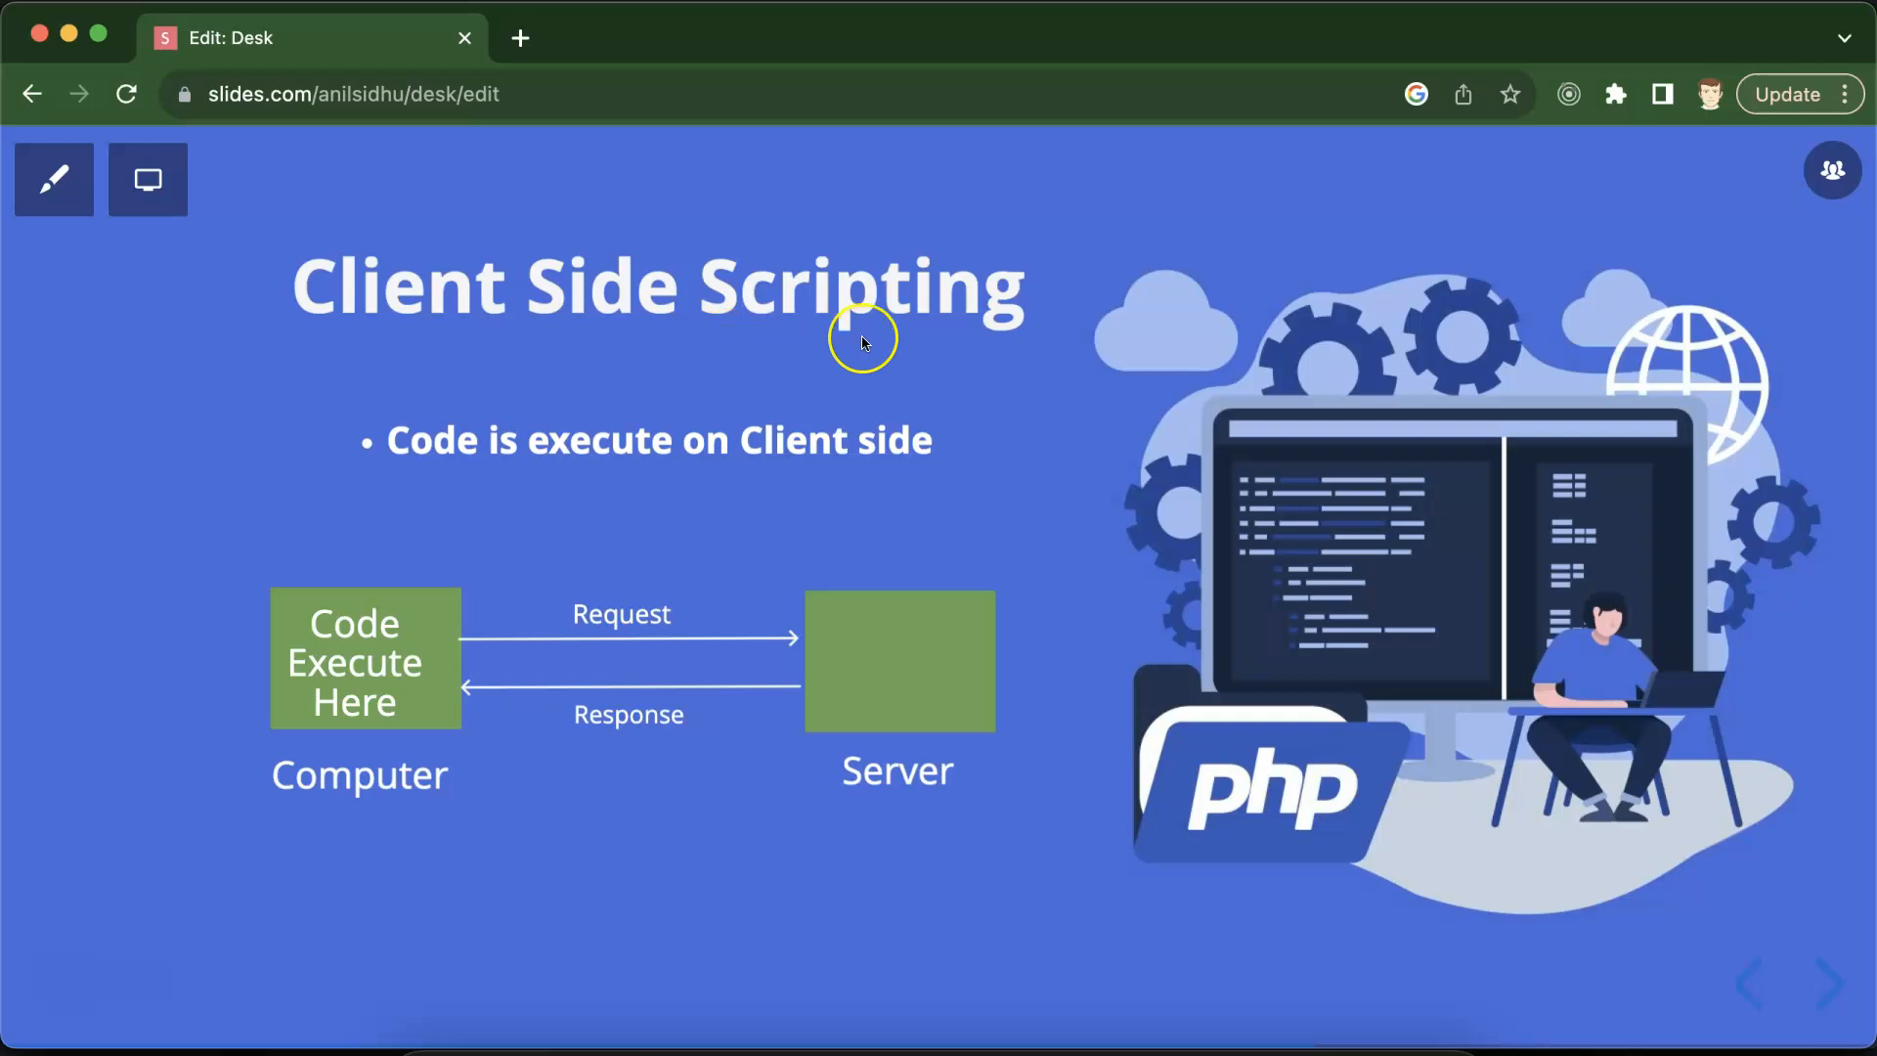
mouse_move(223, 746)
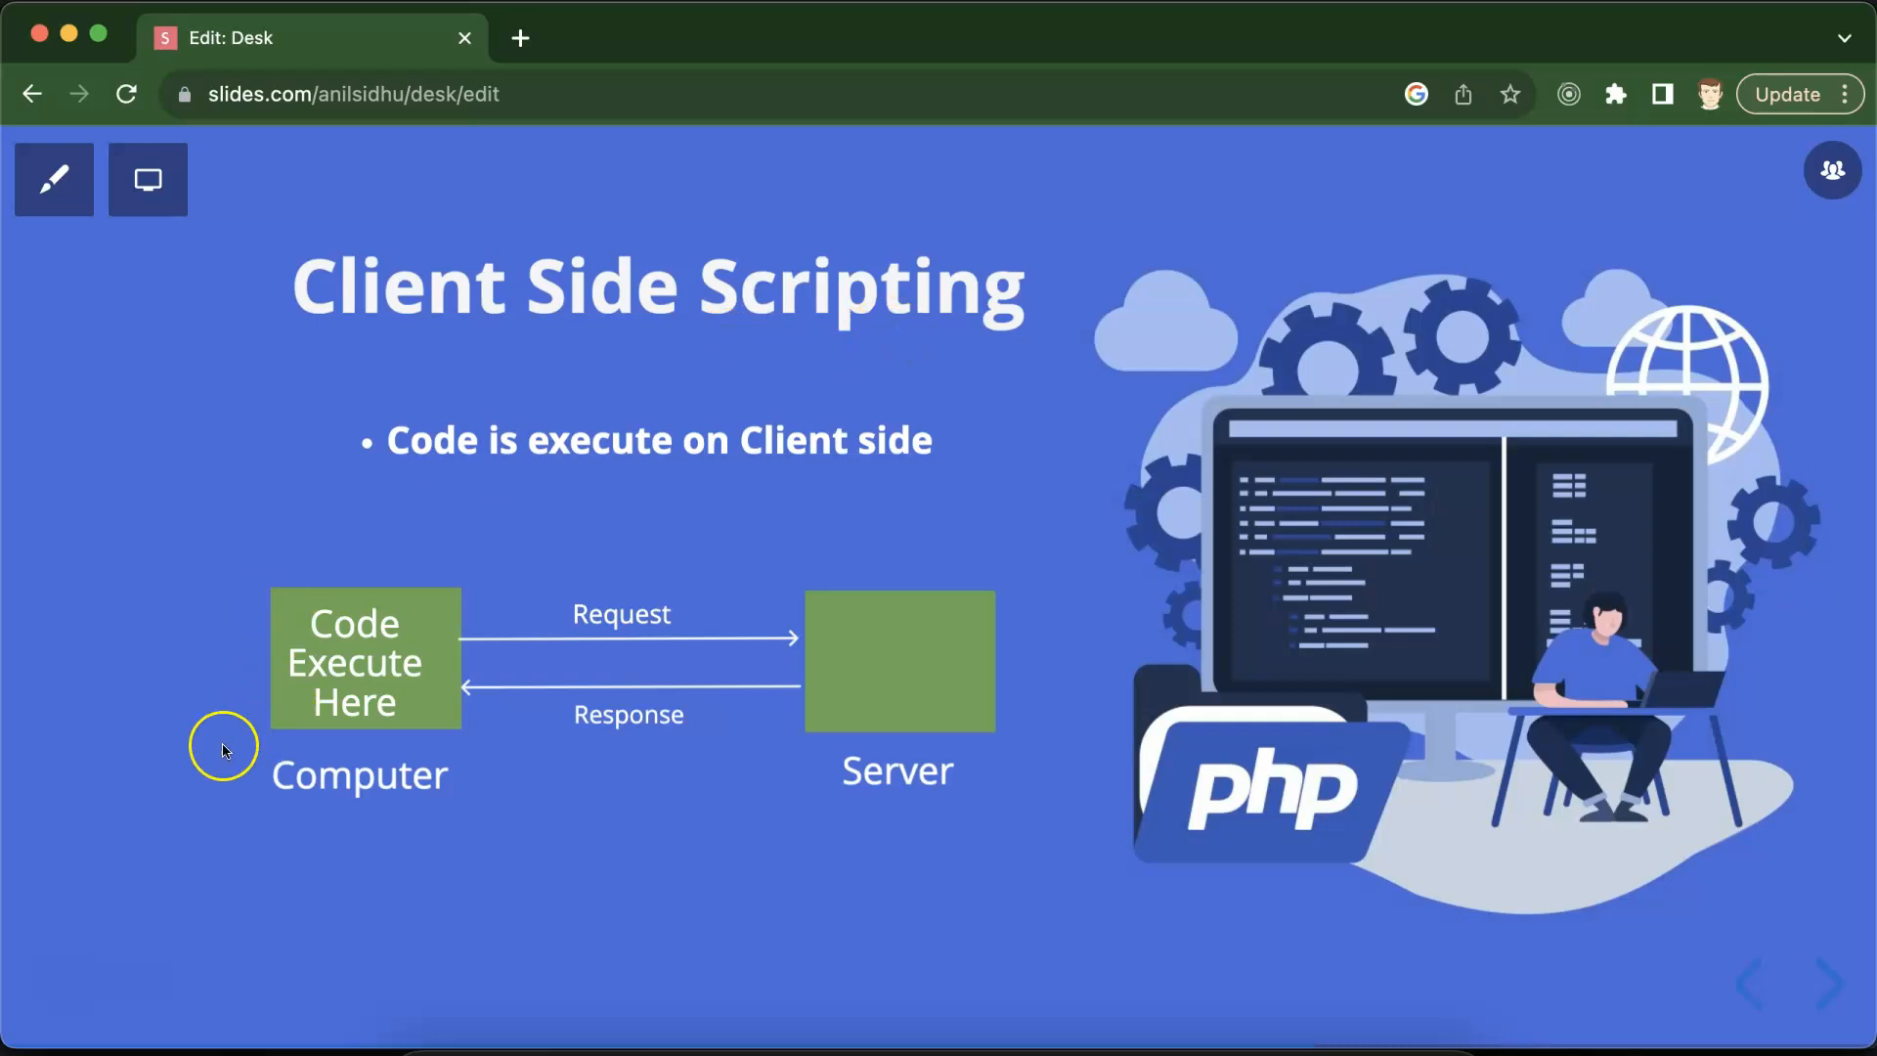
mouse_move(172, 761)
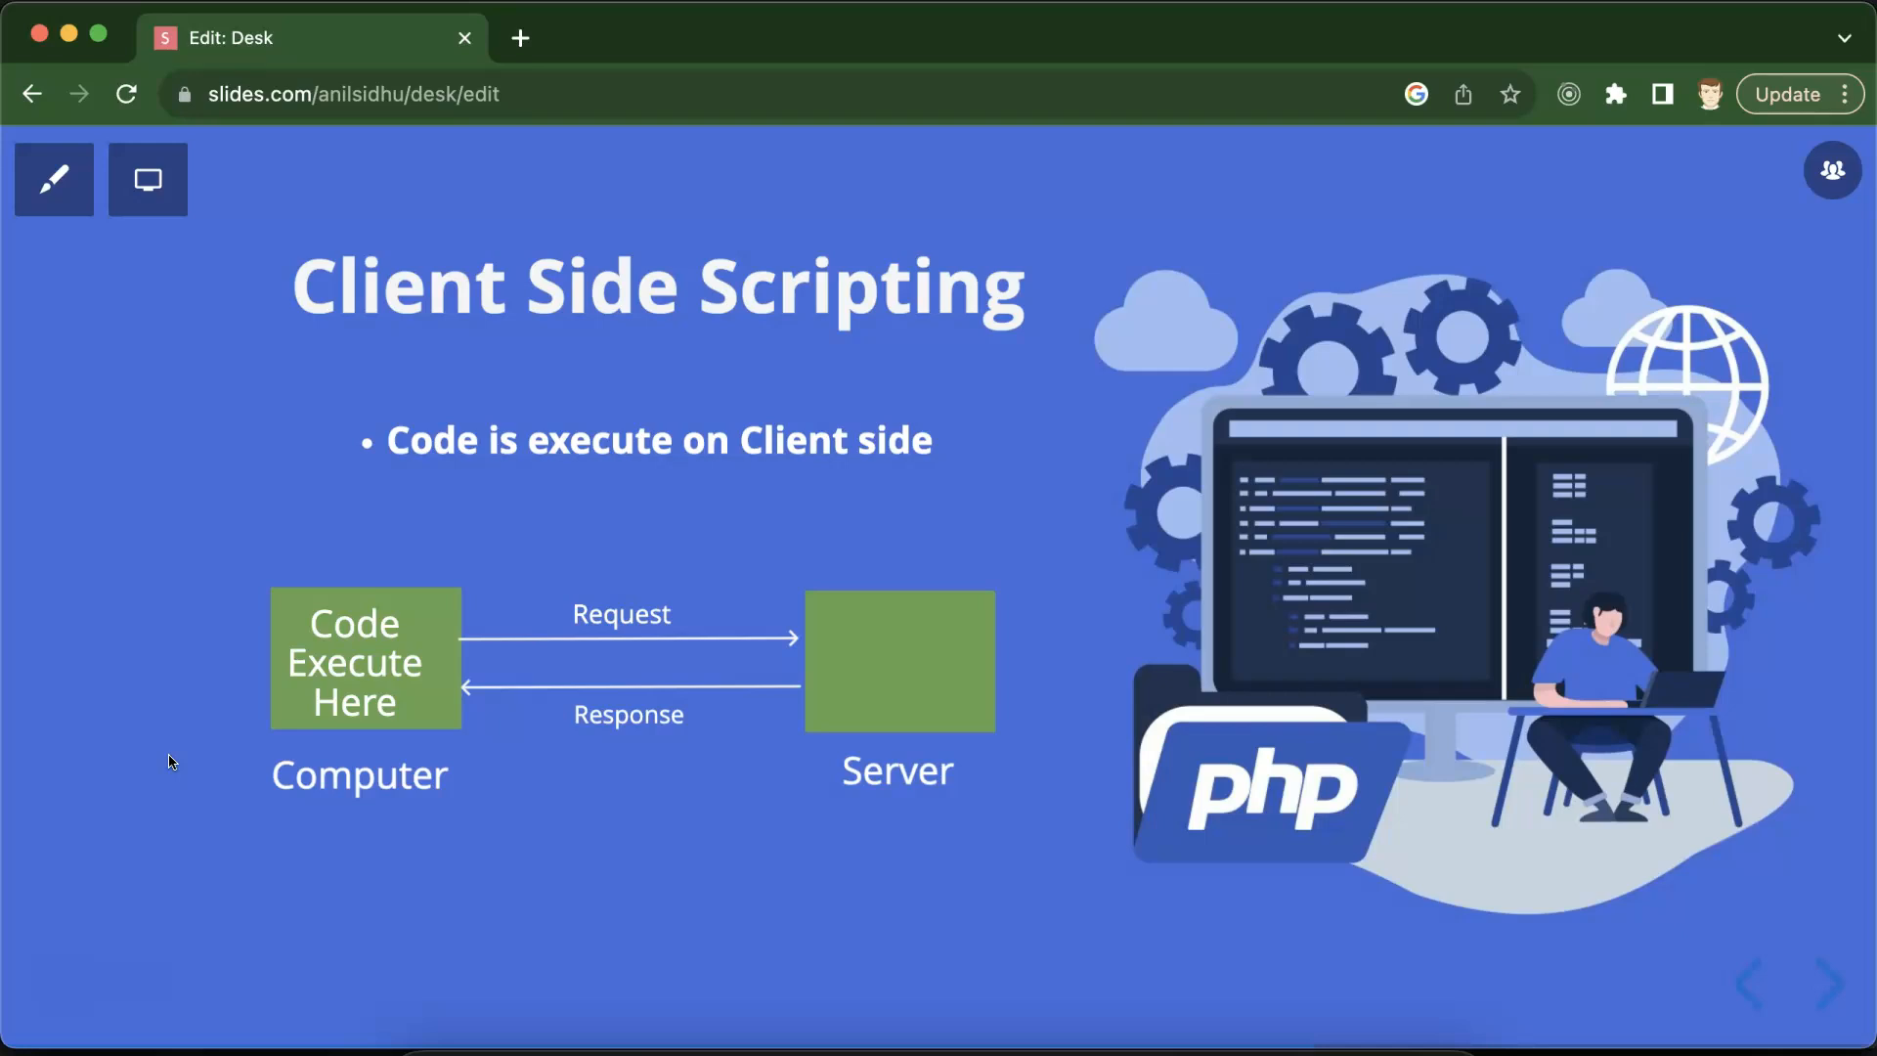
mouse_move(833, 626)
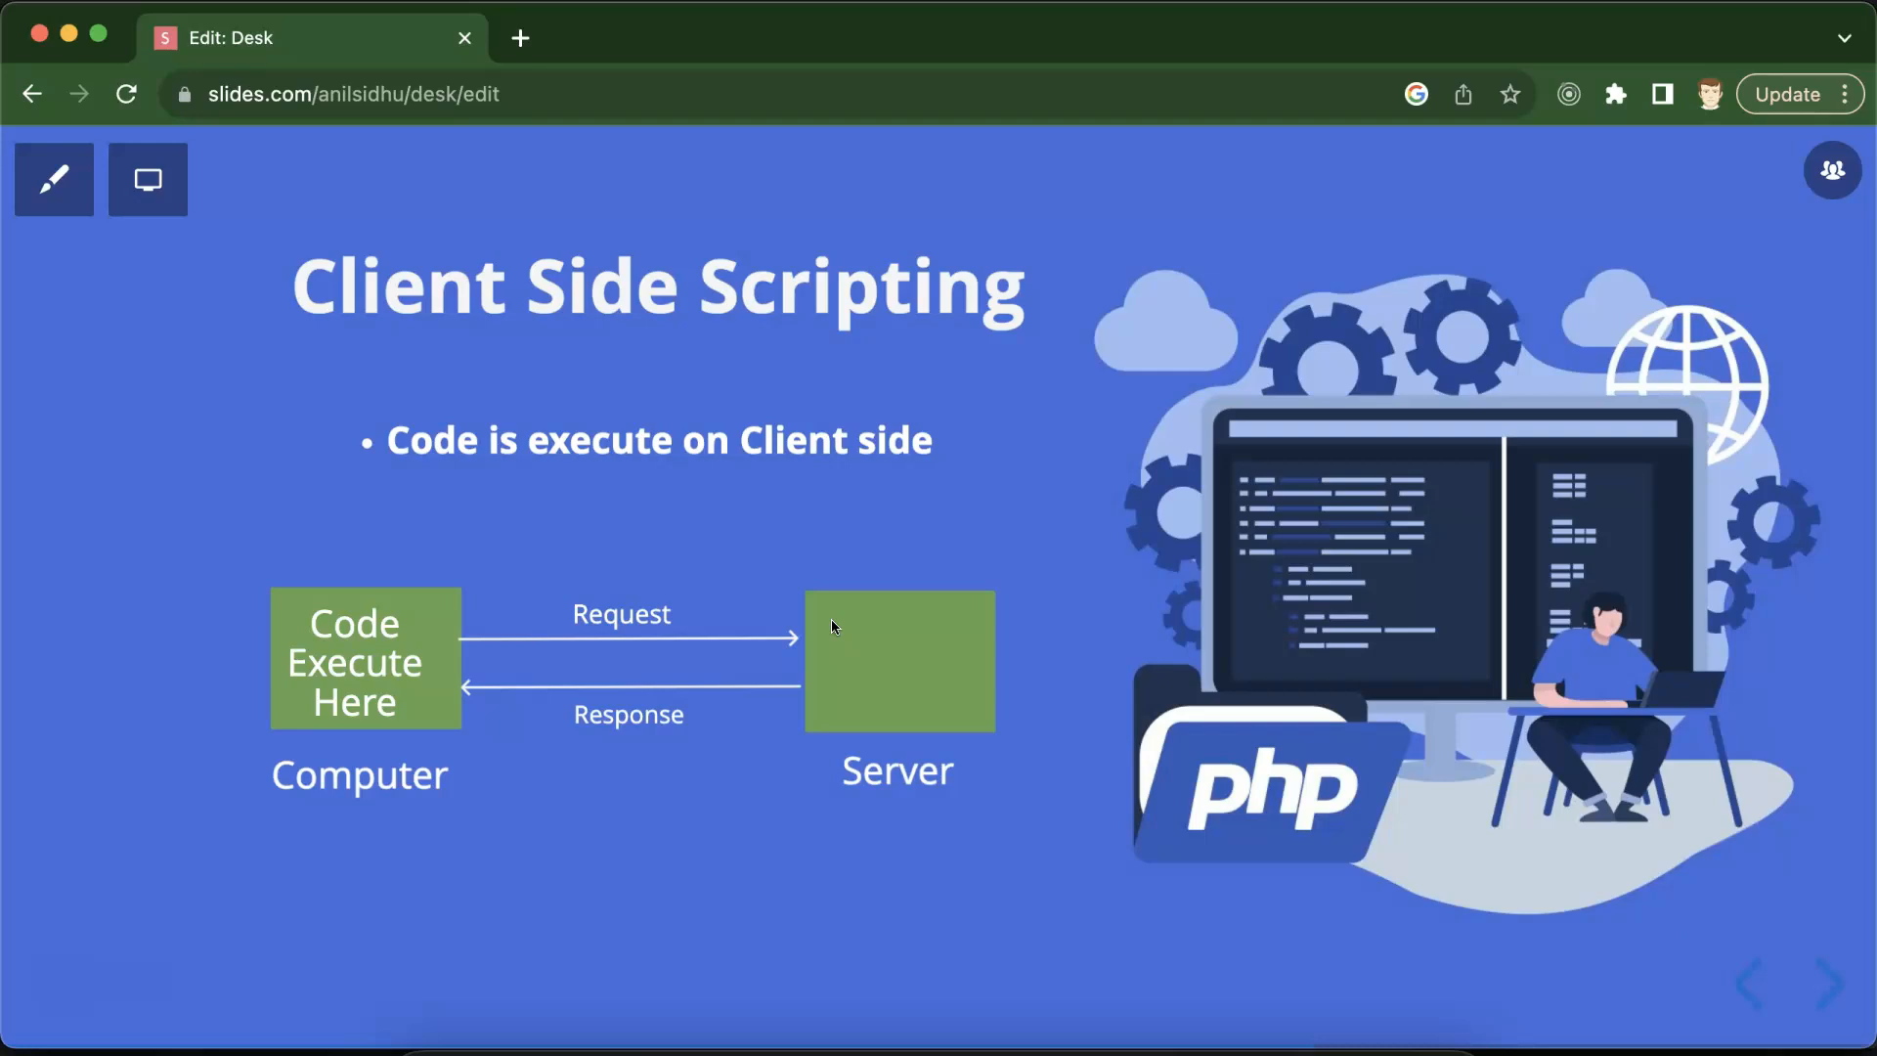
mouse_move(909, 782)
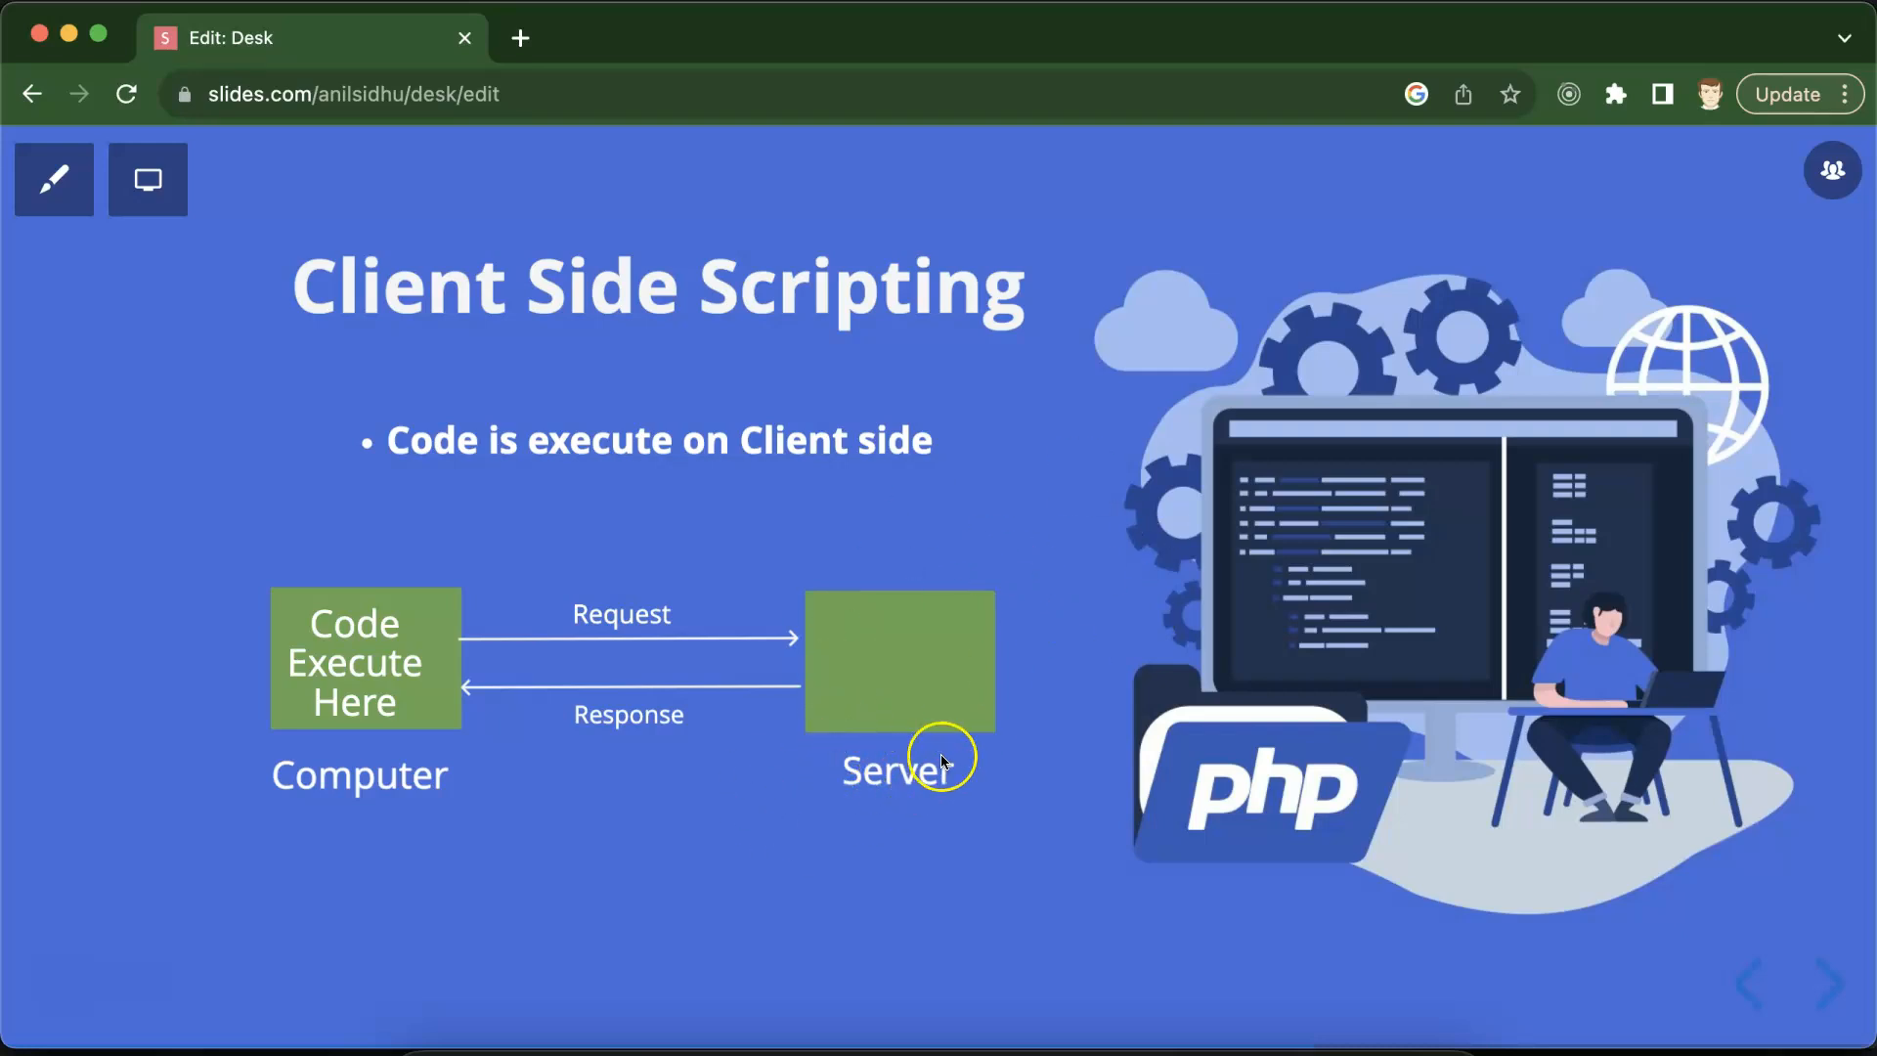
mouse_move(462, 757)
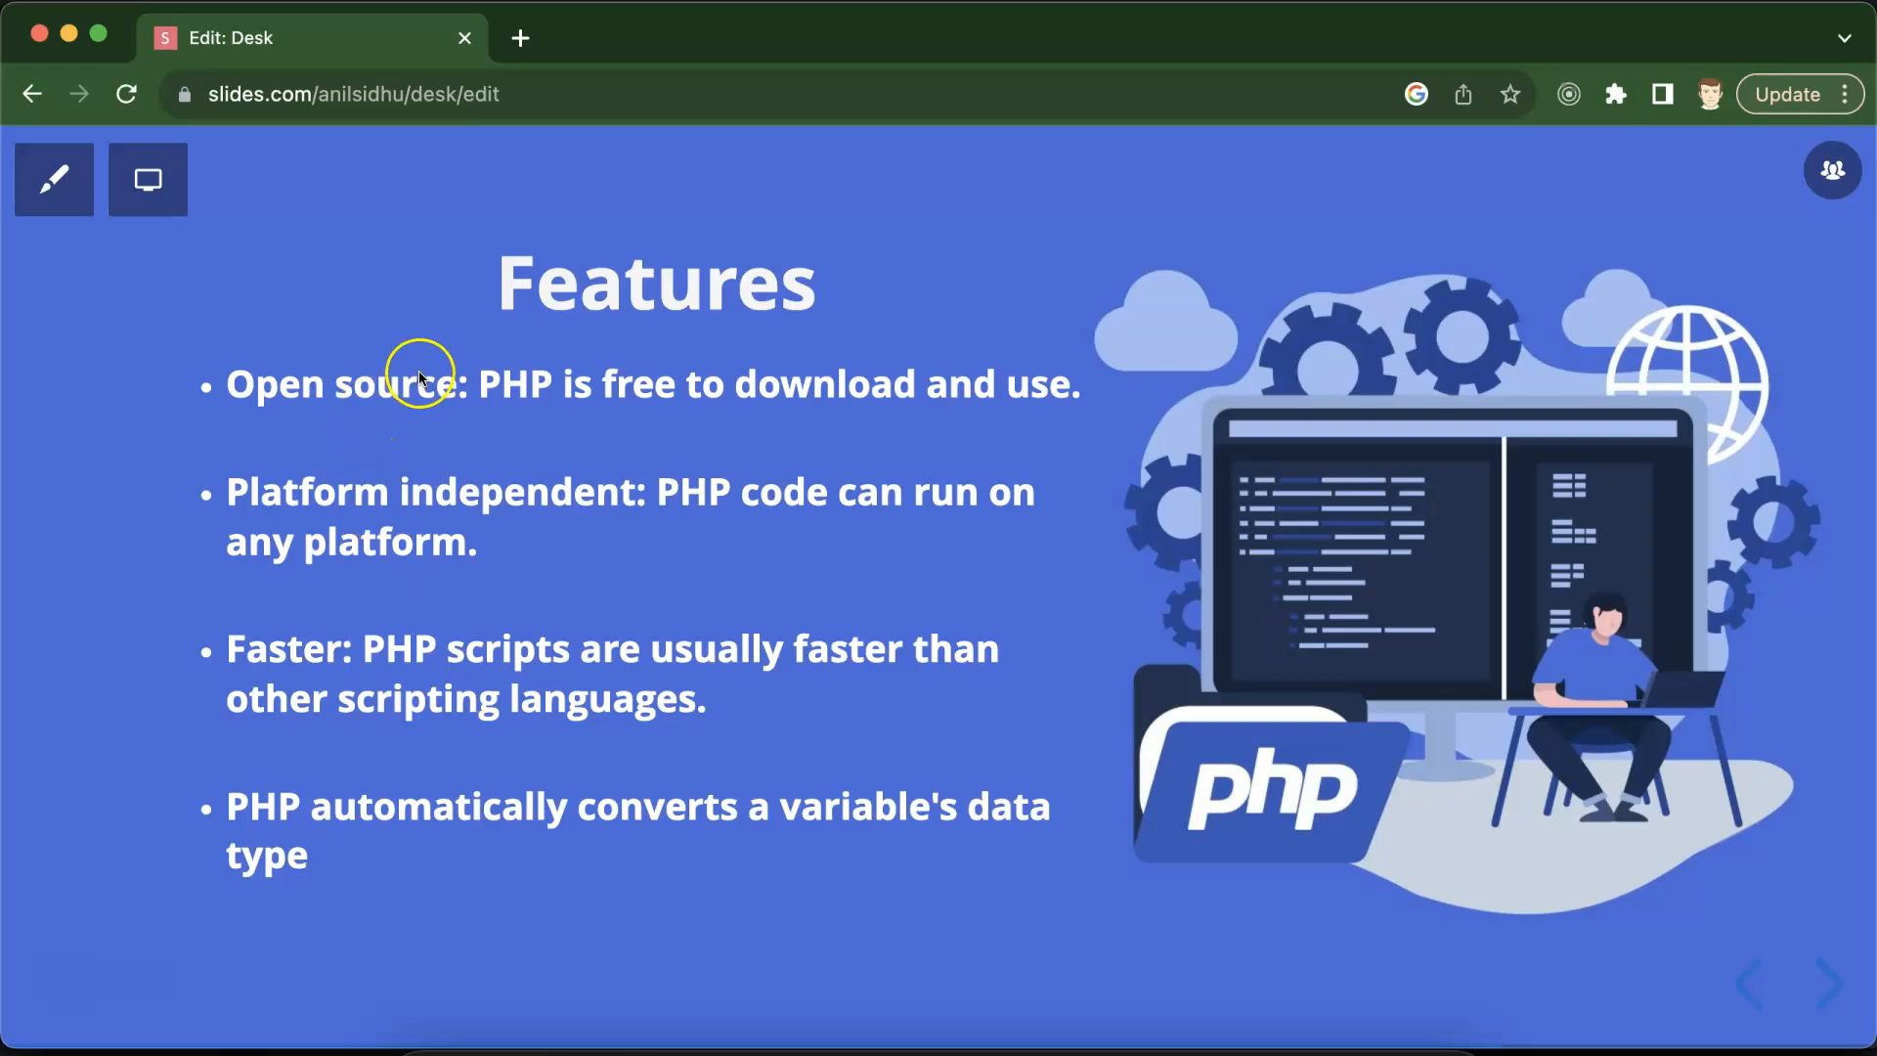
mouse_move(467, 406)
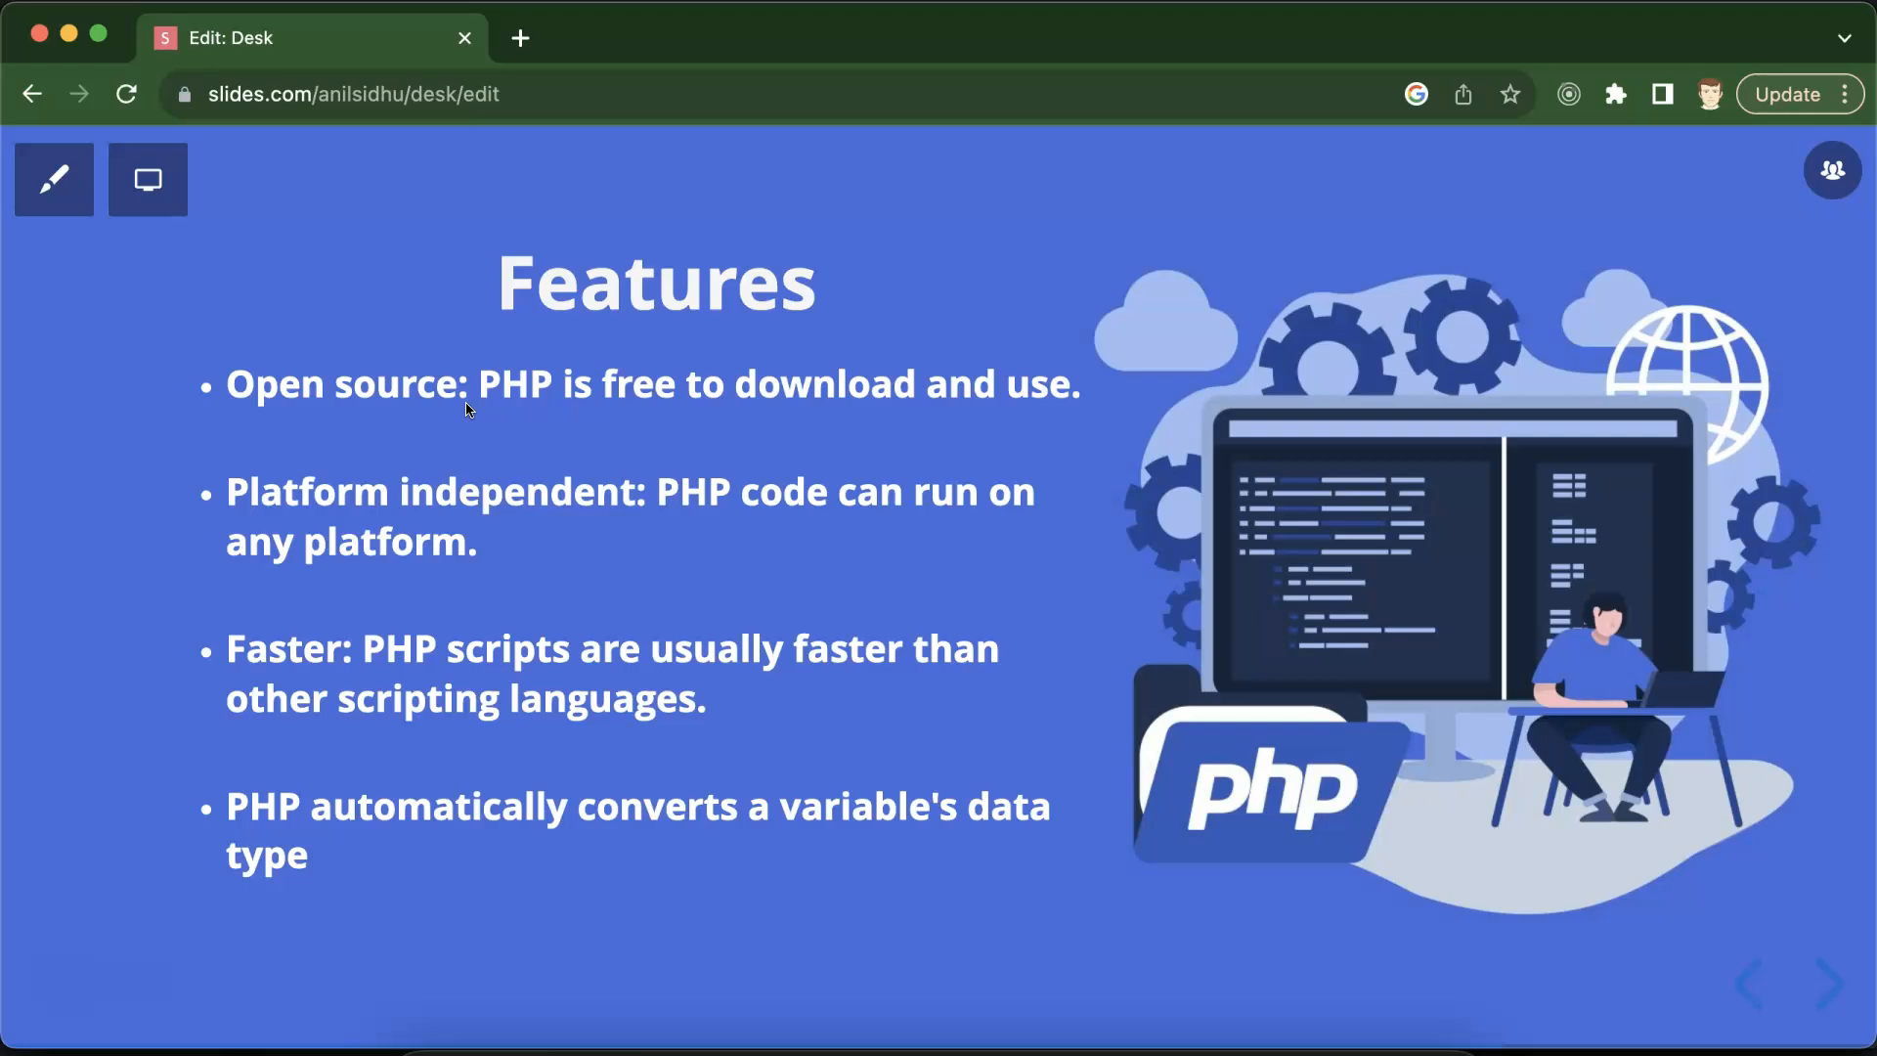
mouse_move(592, 504)
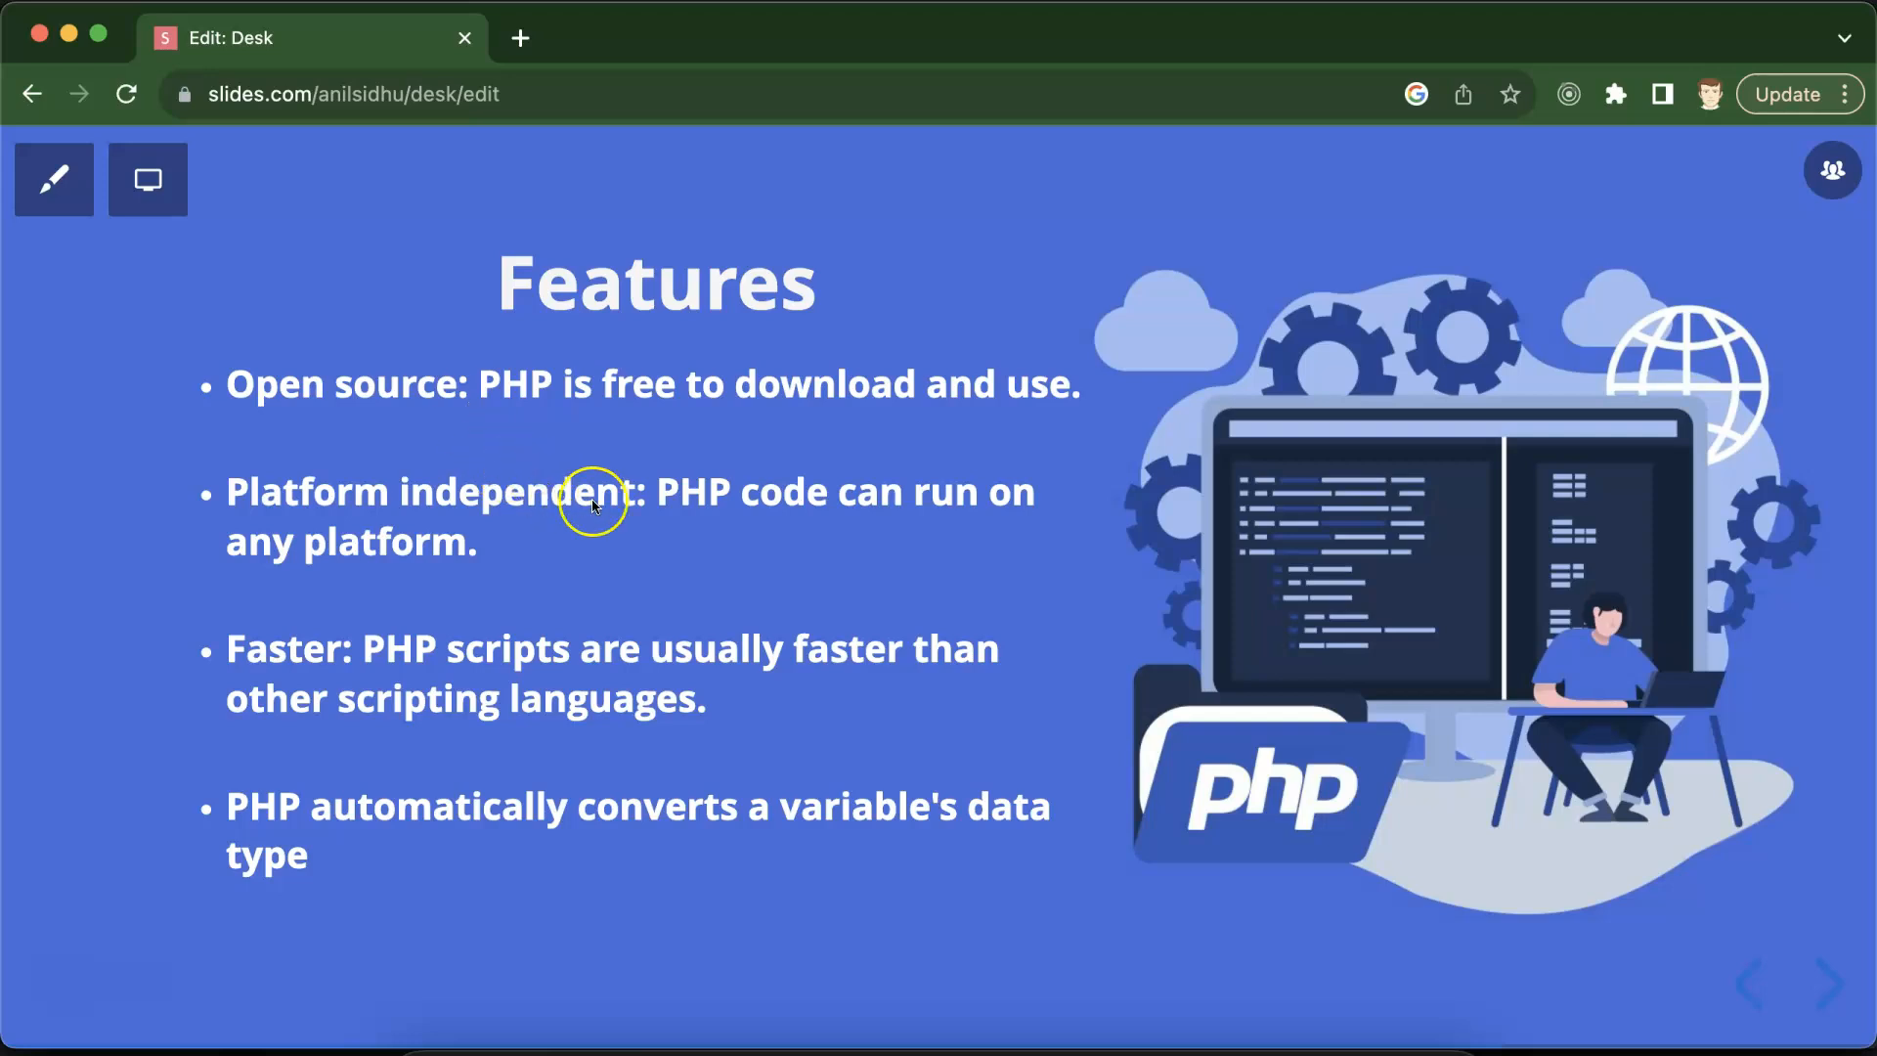
mouse_move(698, 513)
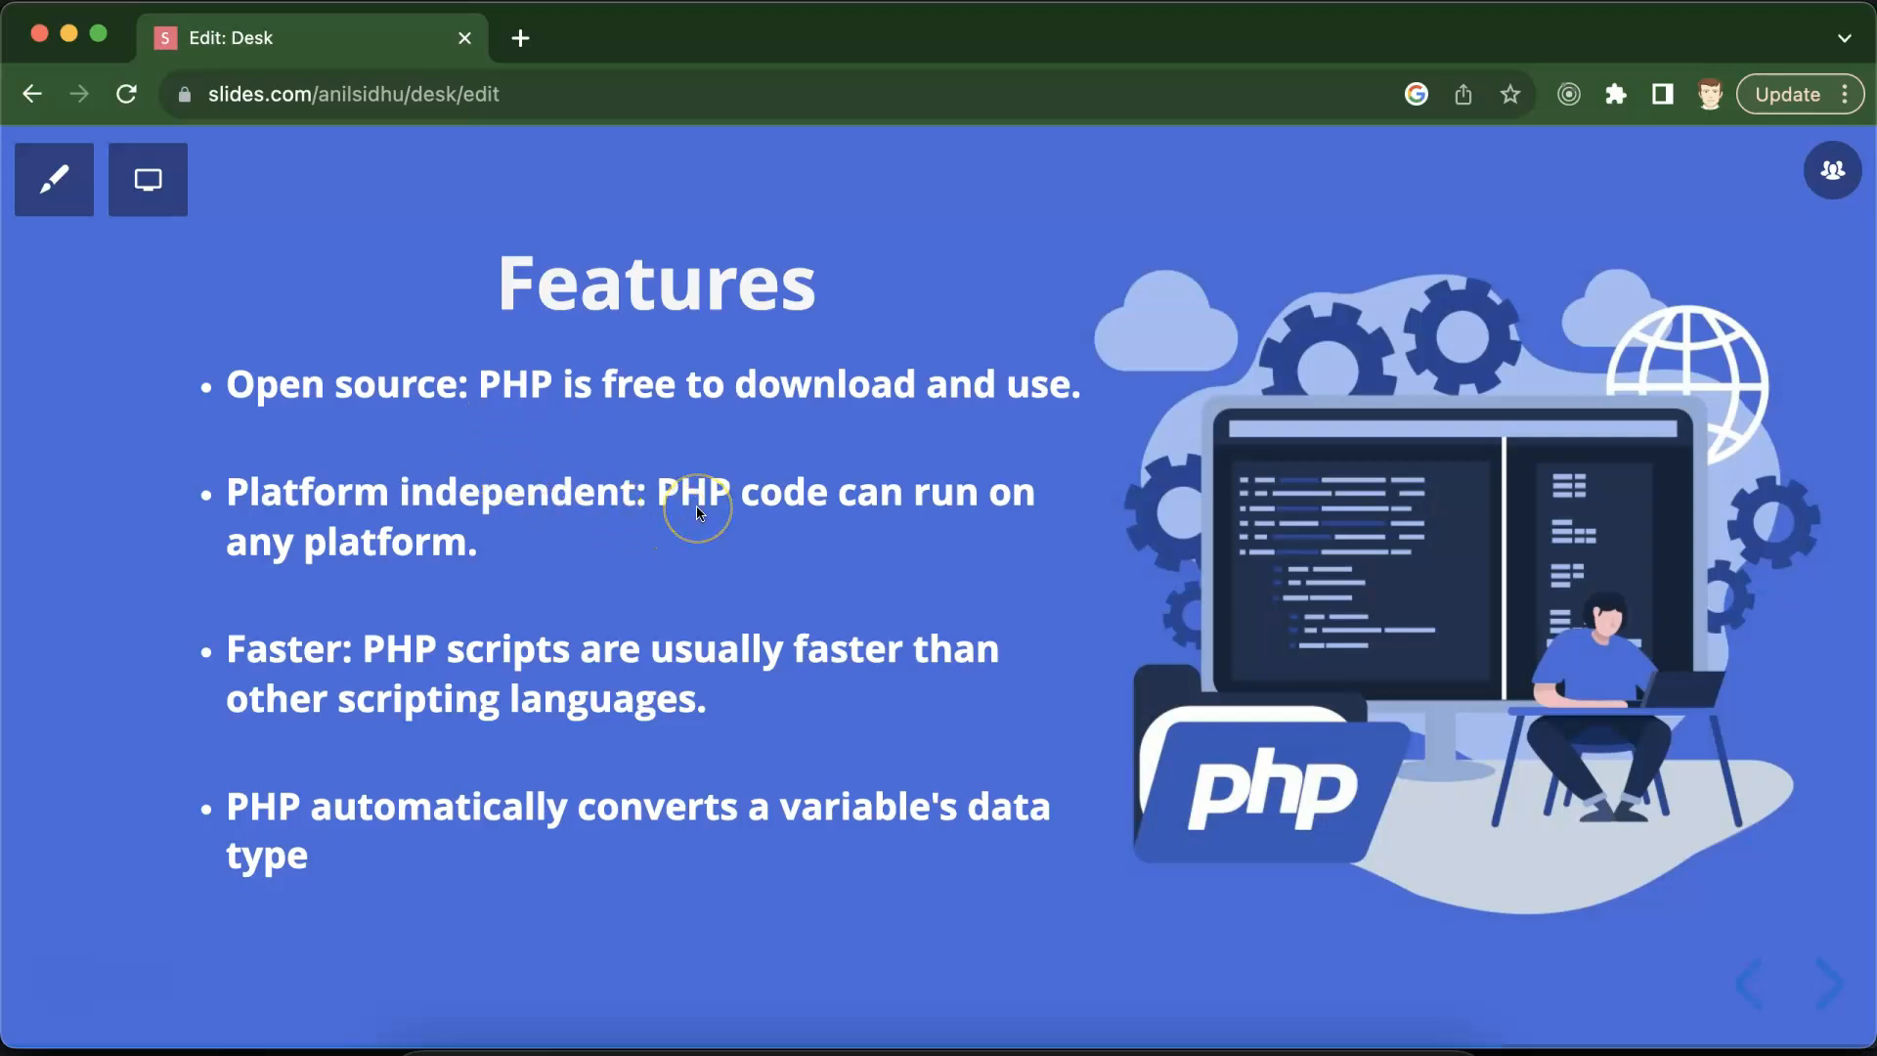
mouse_move(698, 512)
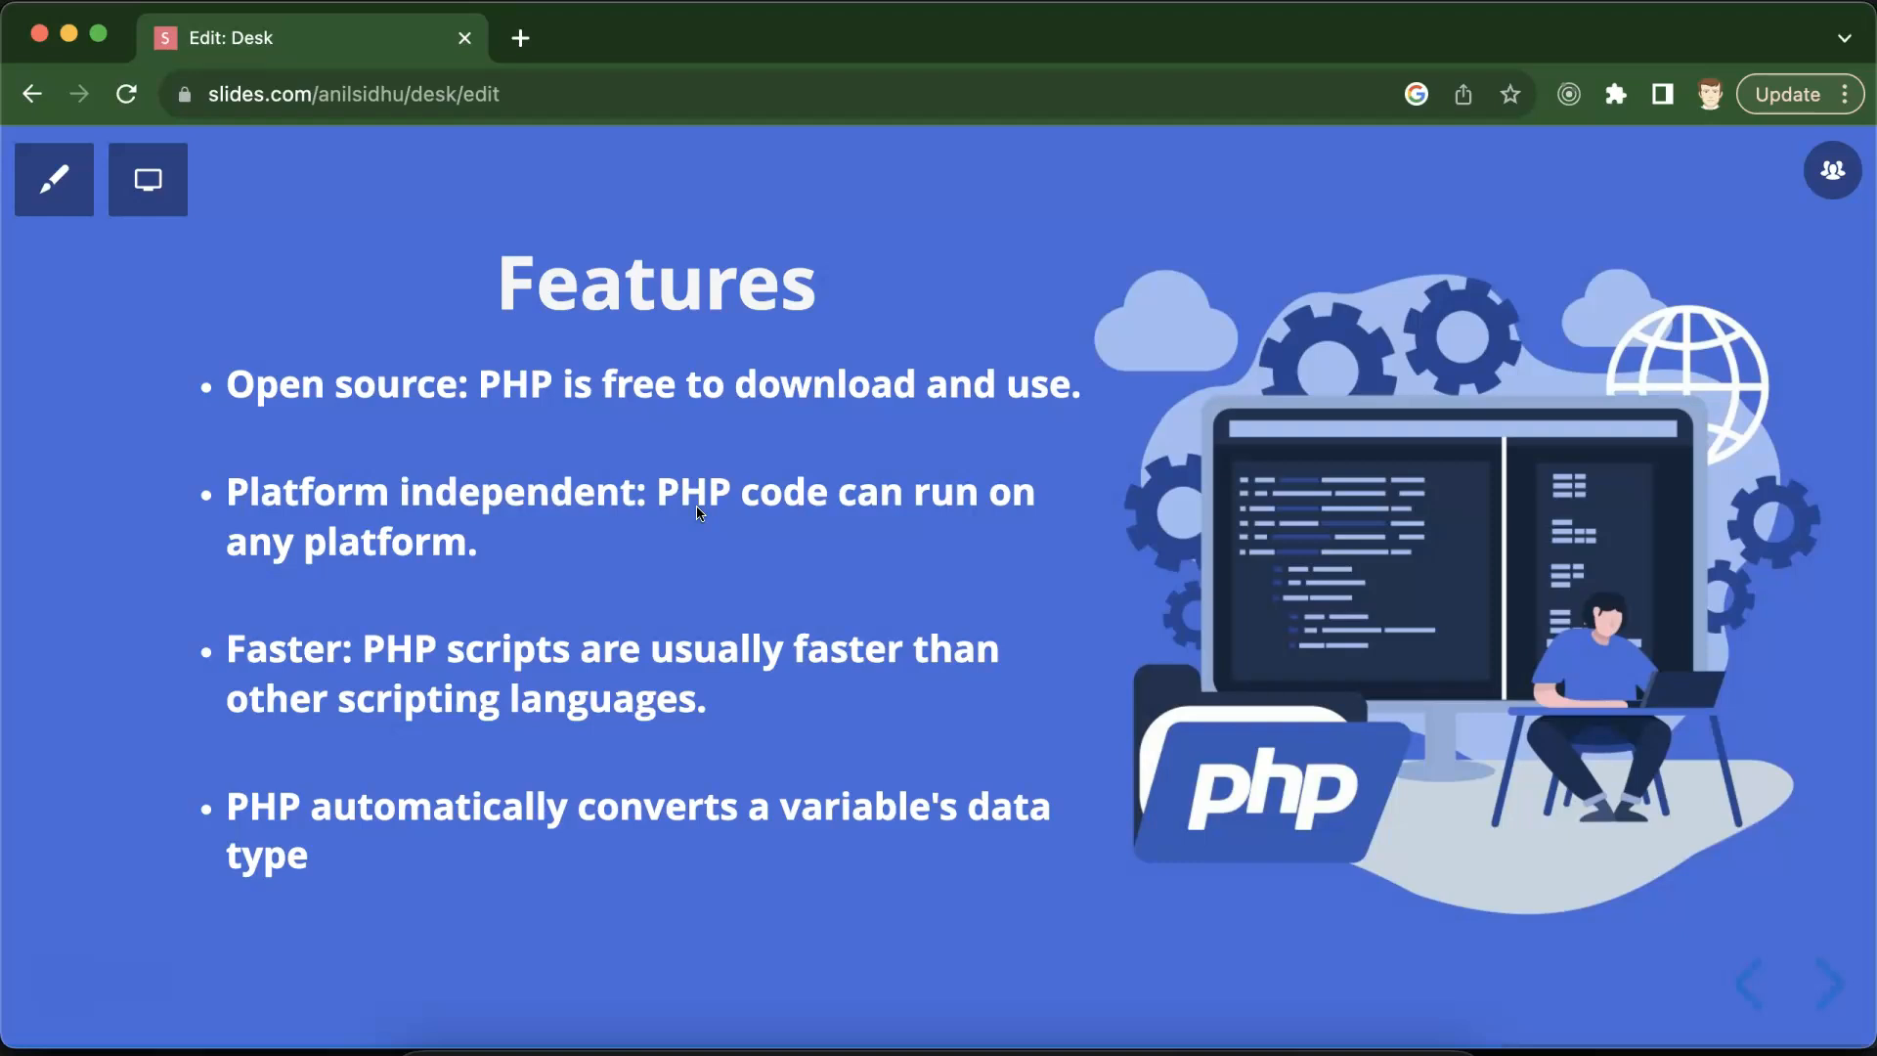
mouse_move(398, 663)
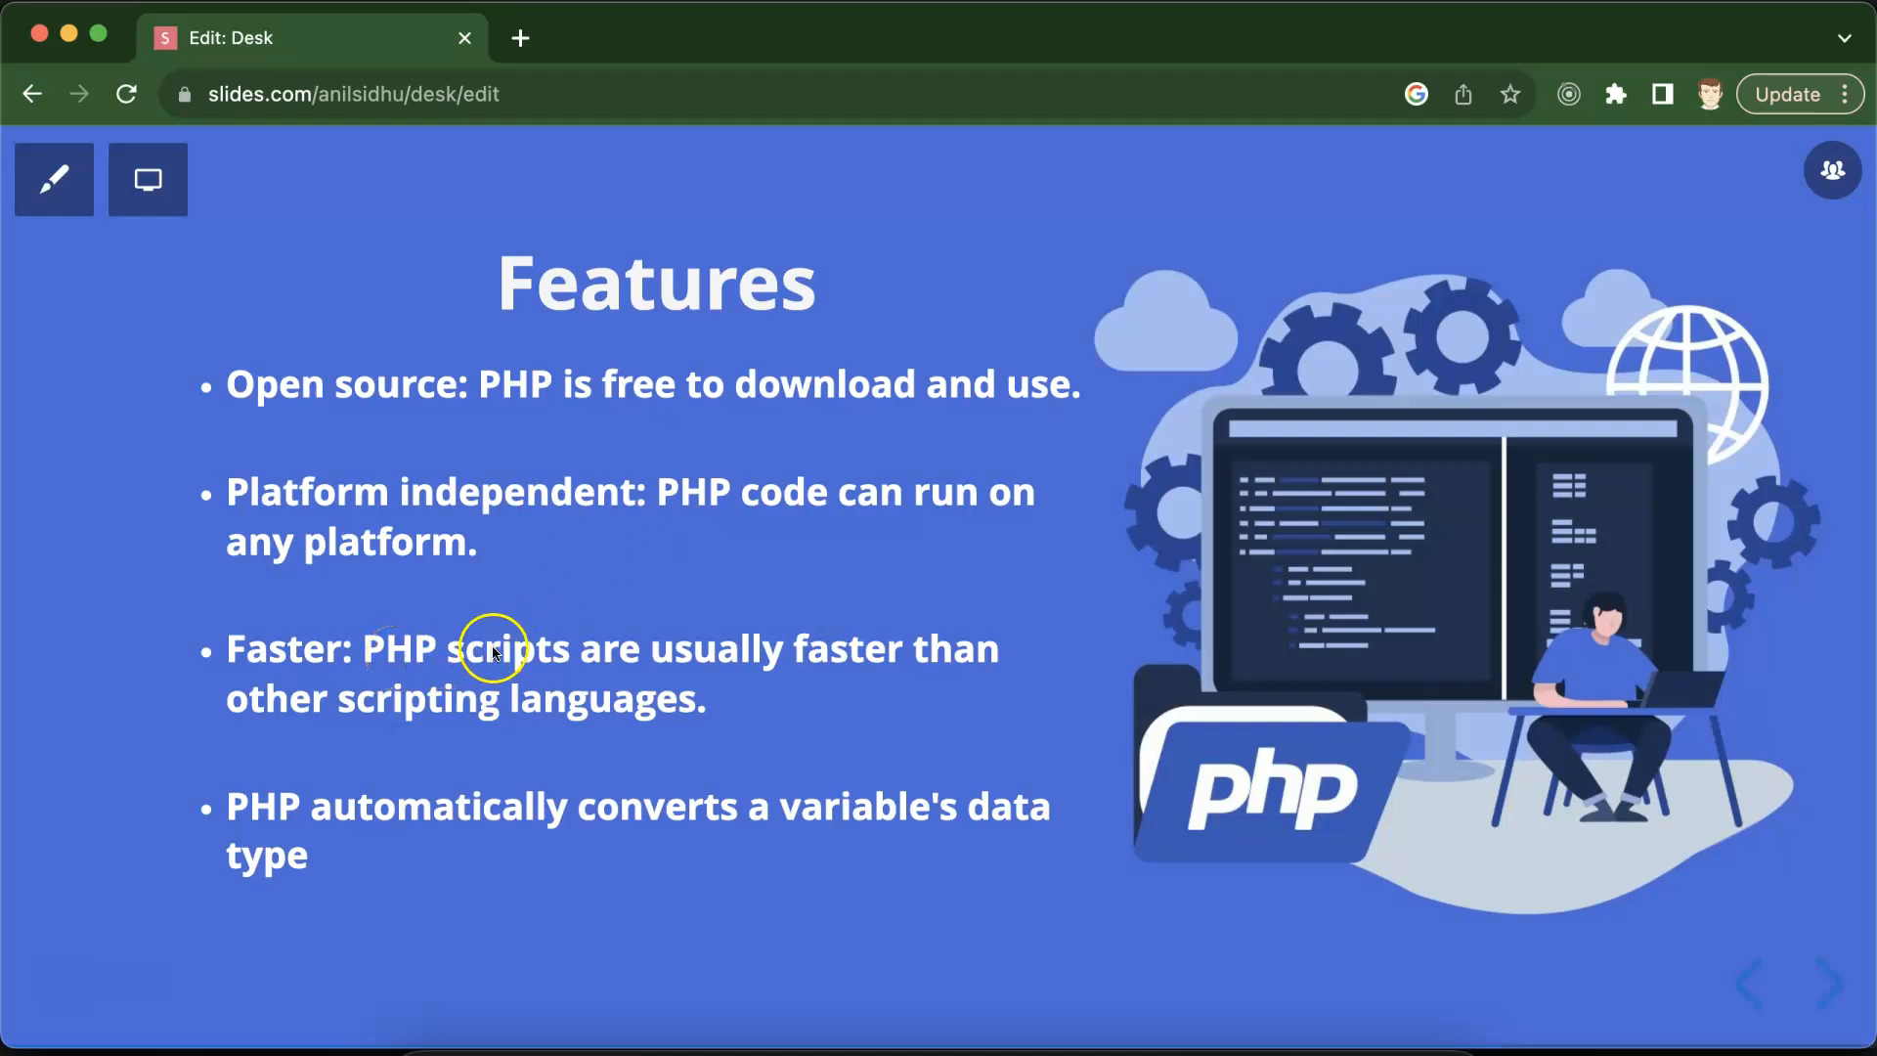
mouse_move(767, 684)
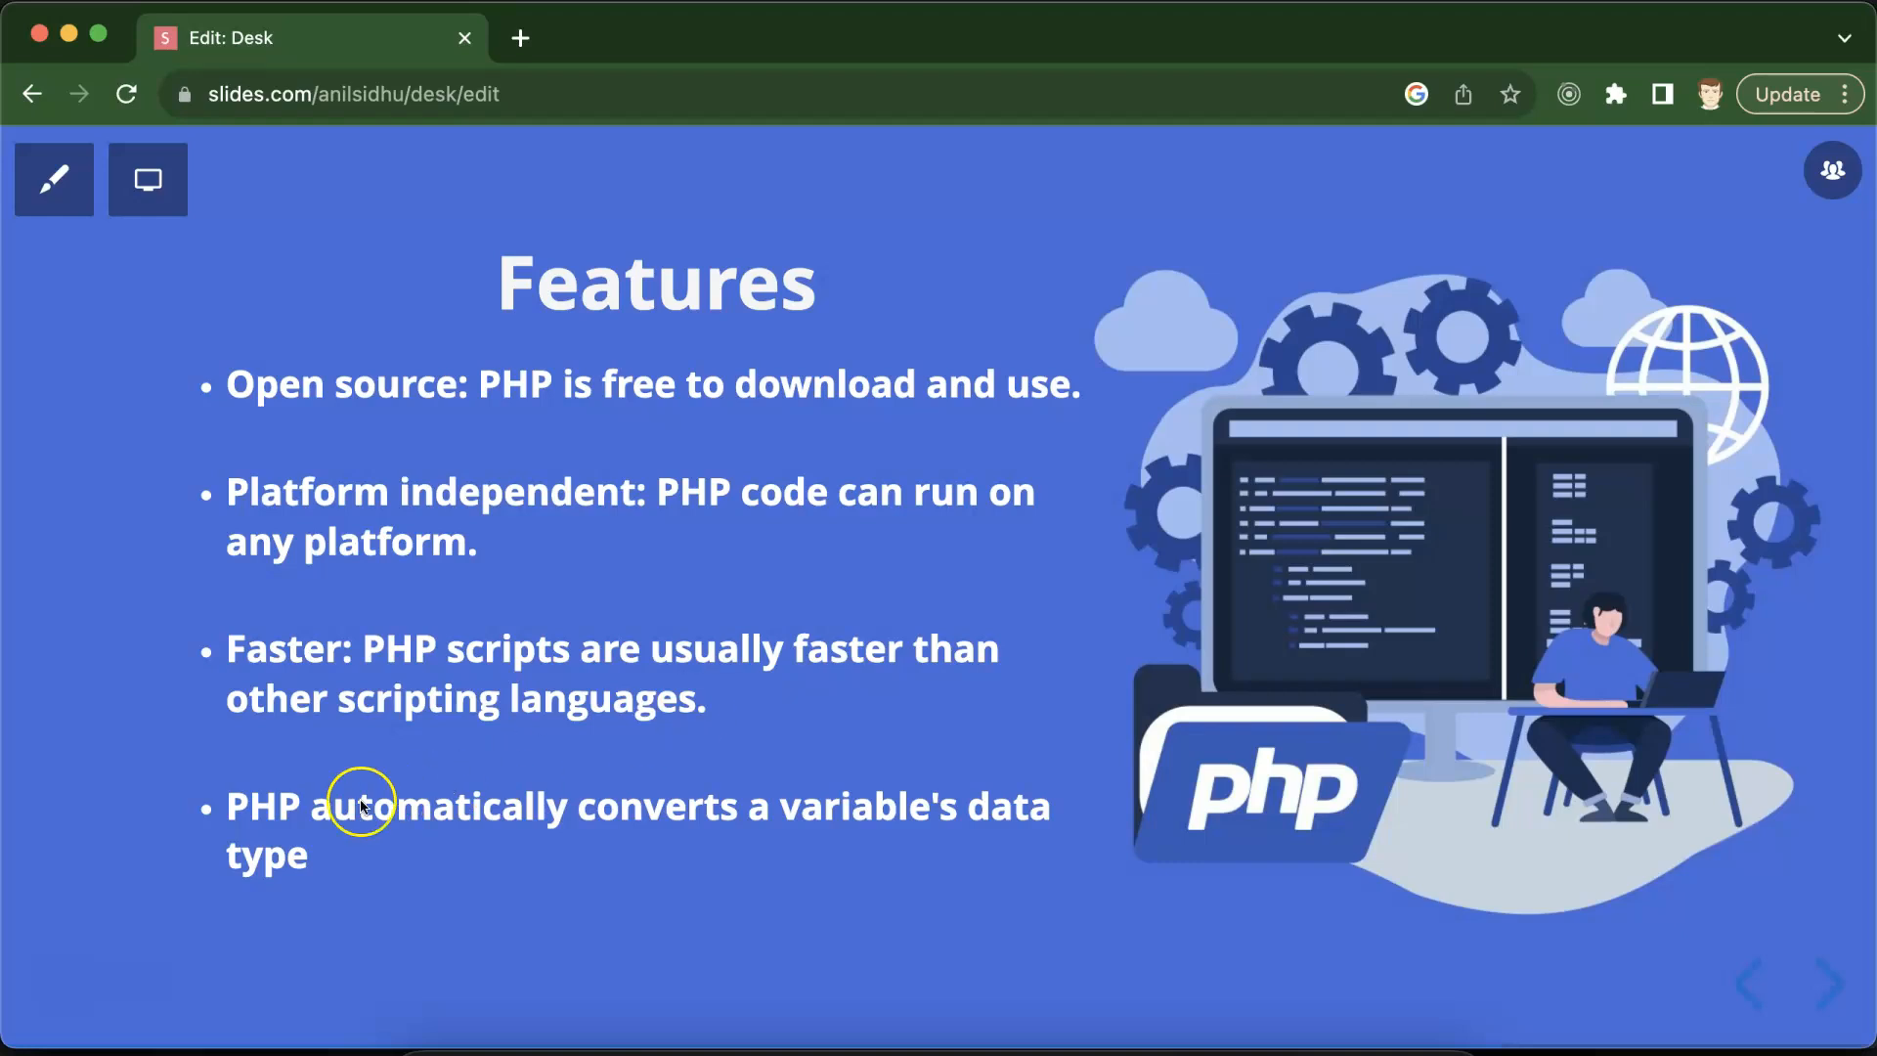
mouse_move(569, 825)
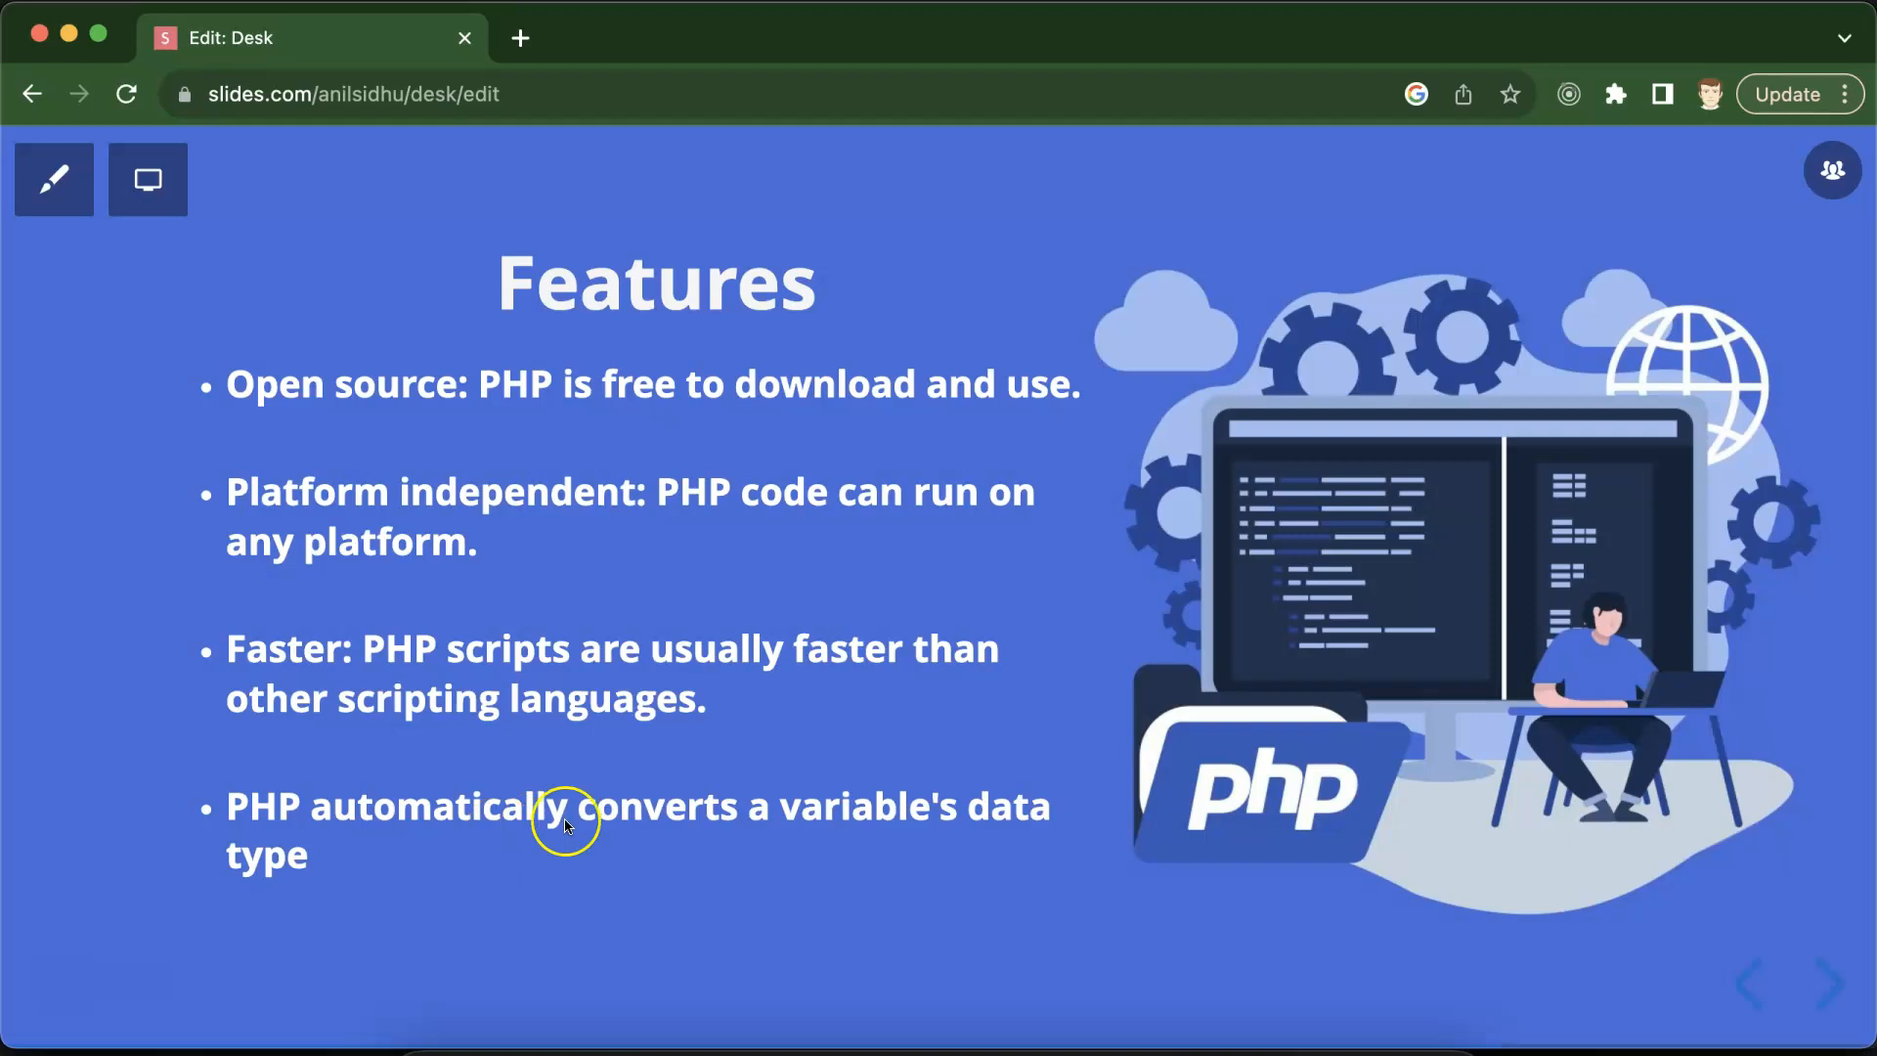
mouse_move(422, 849)
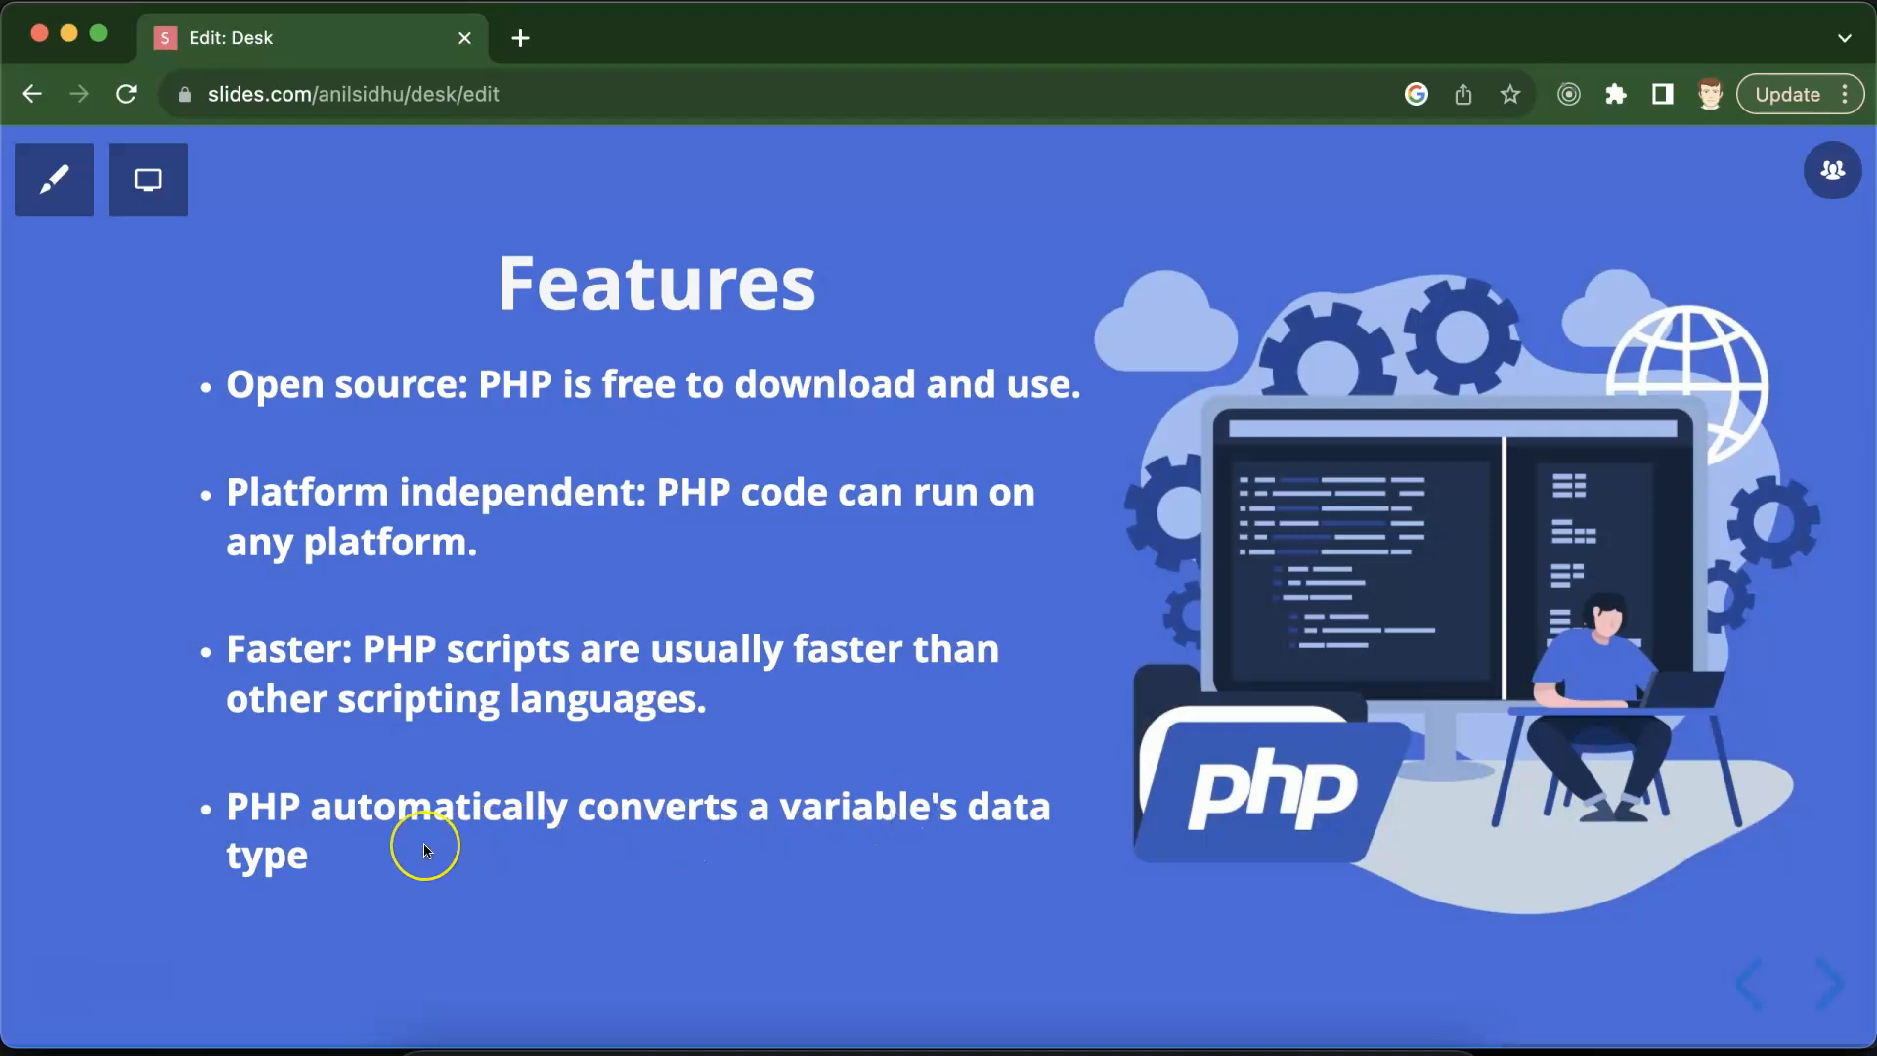
mouse_move(423, 851)
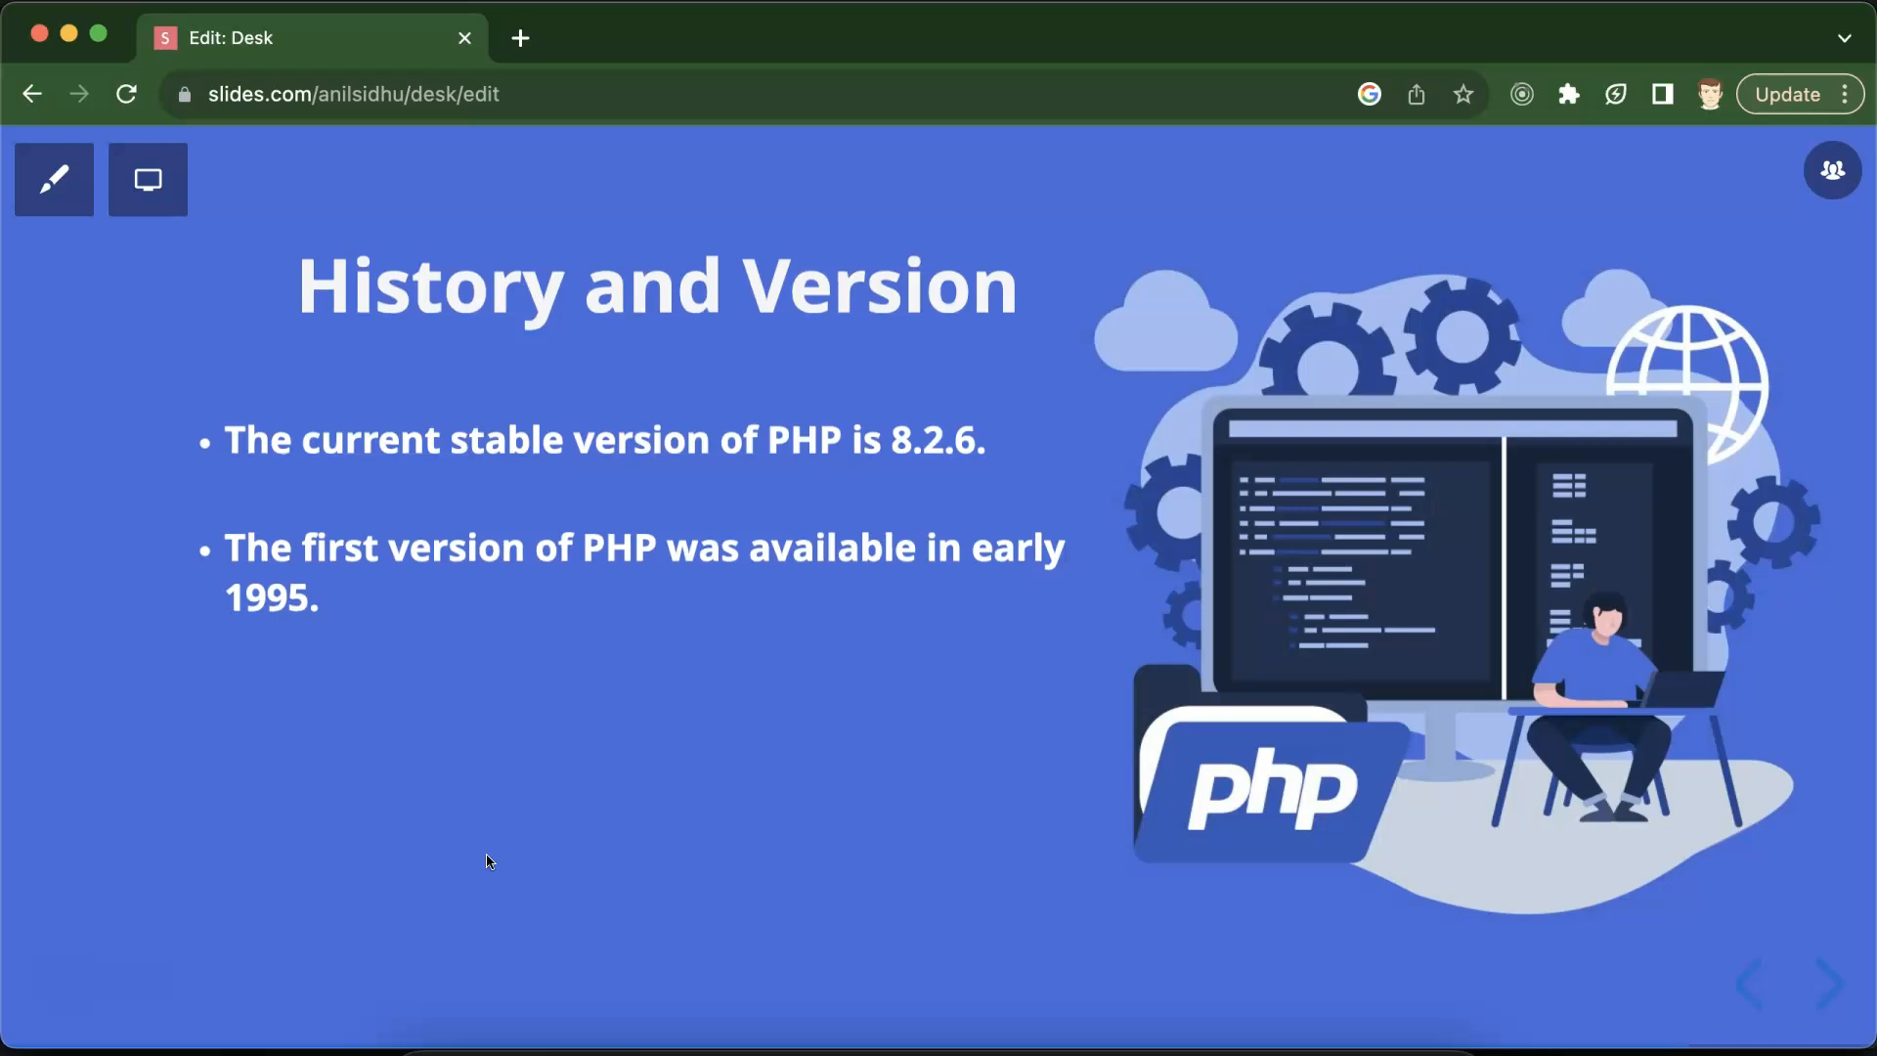
mouse_move(610, 413)
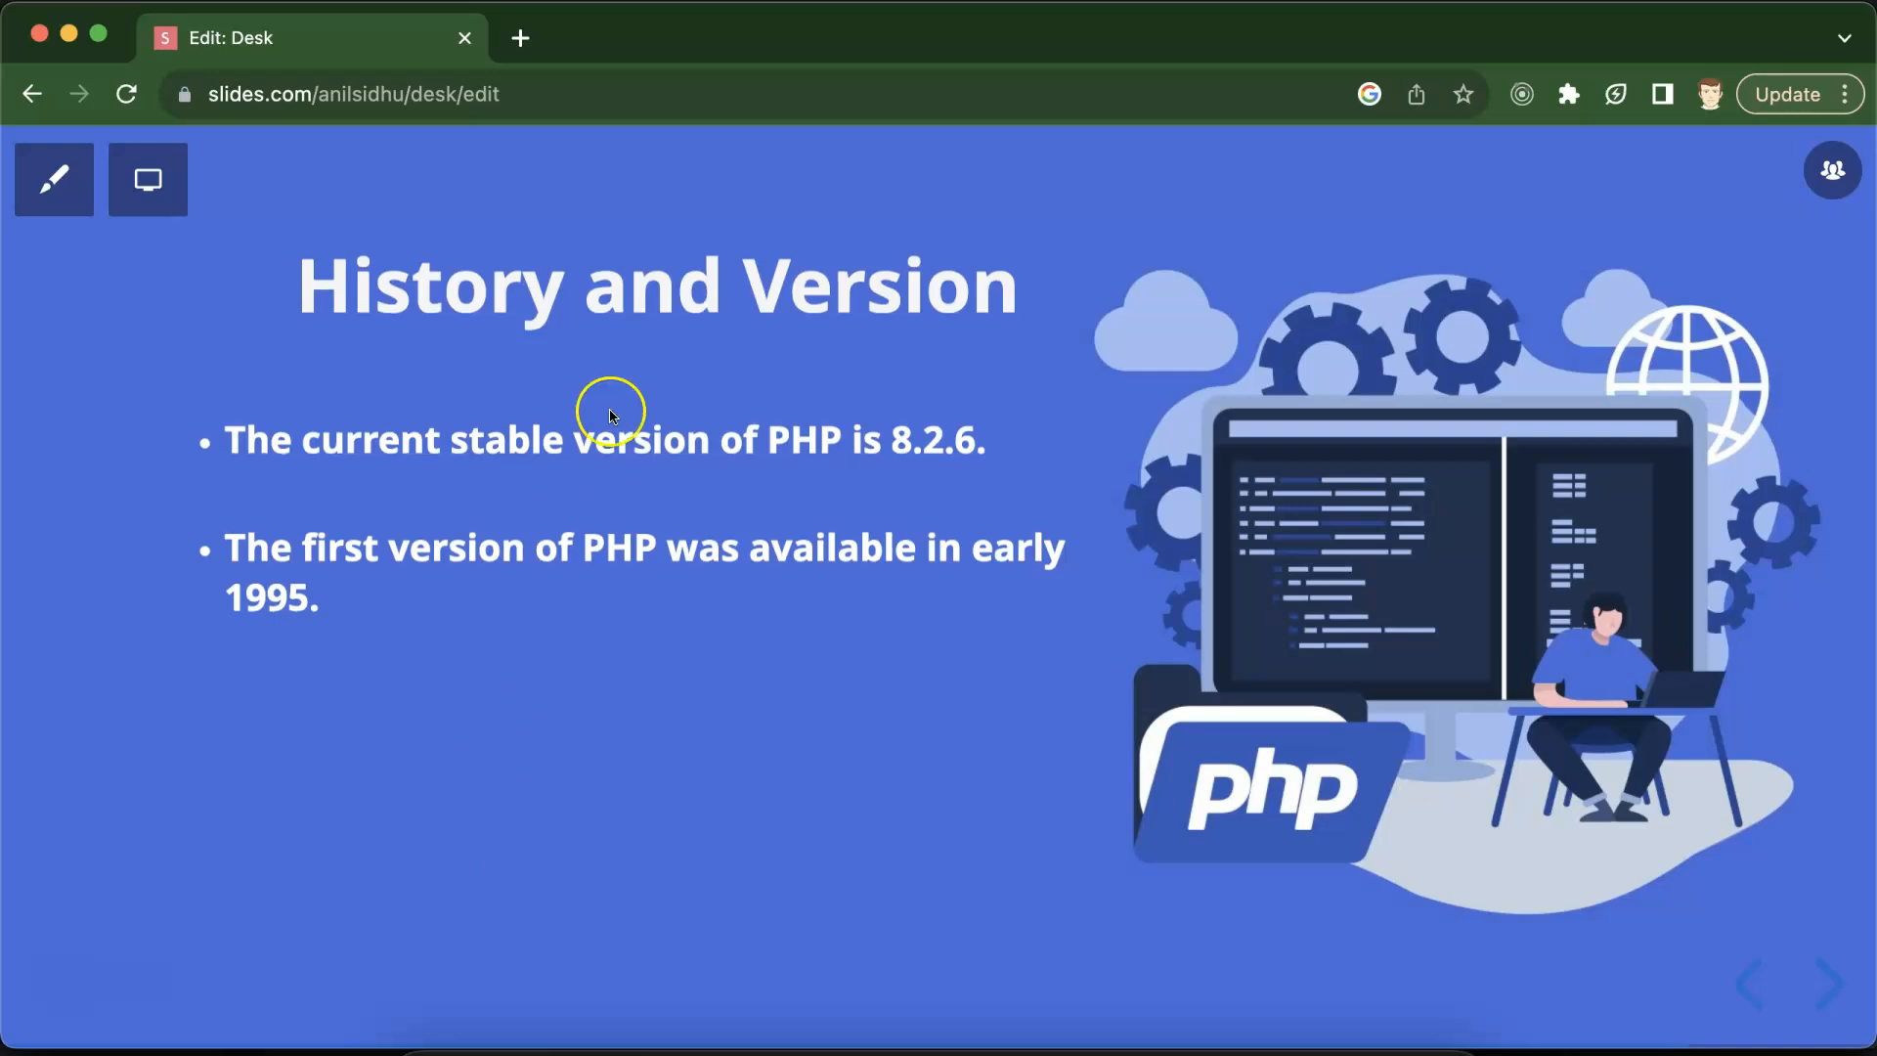
mouse_move(581, 503)
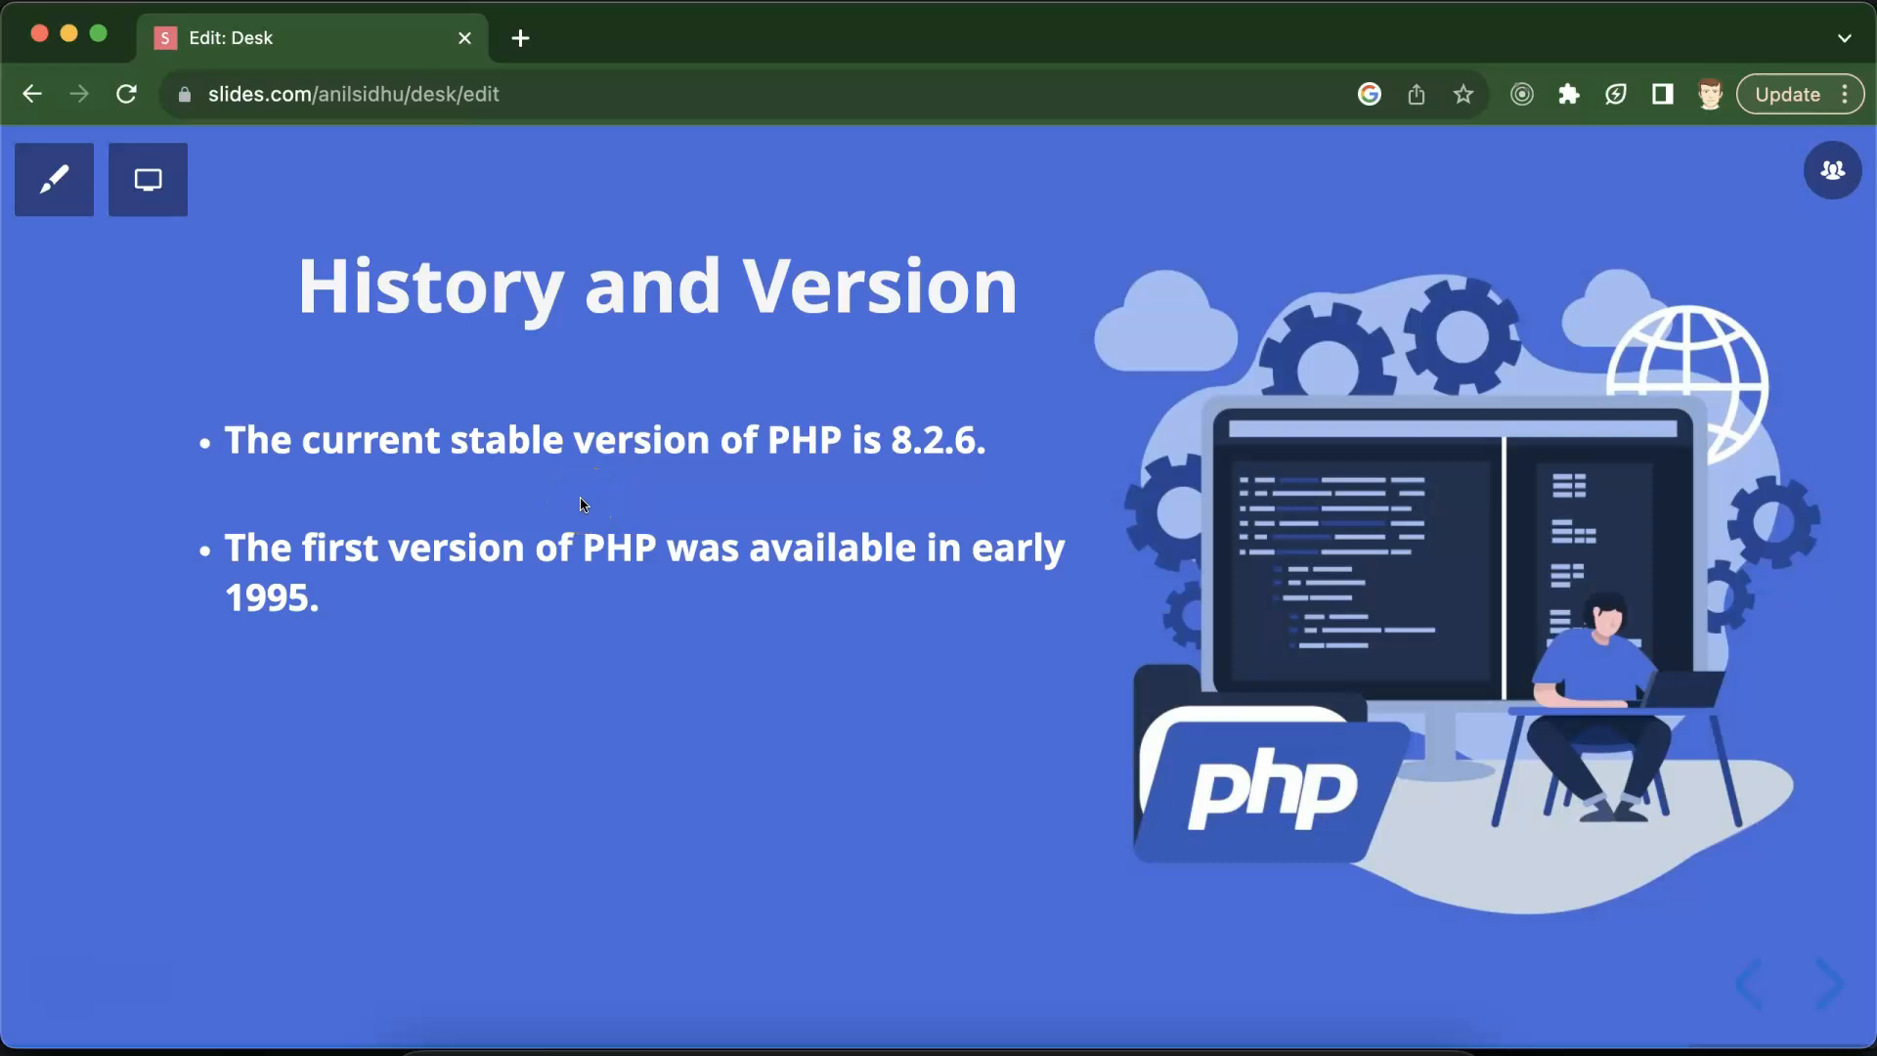
mouse_move(777, 468)
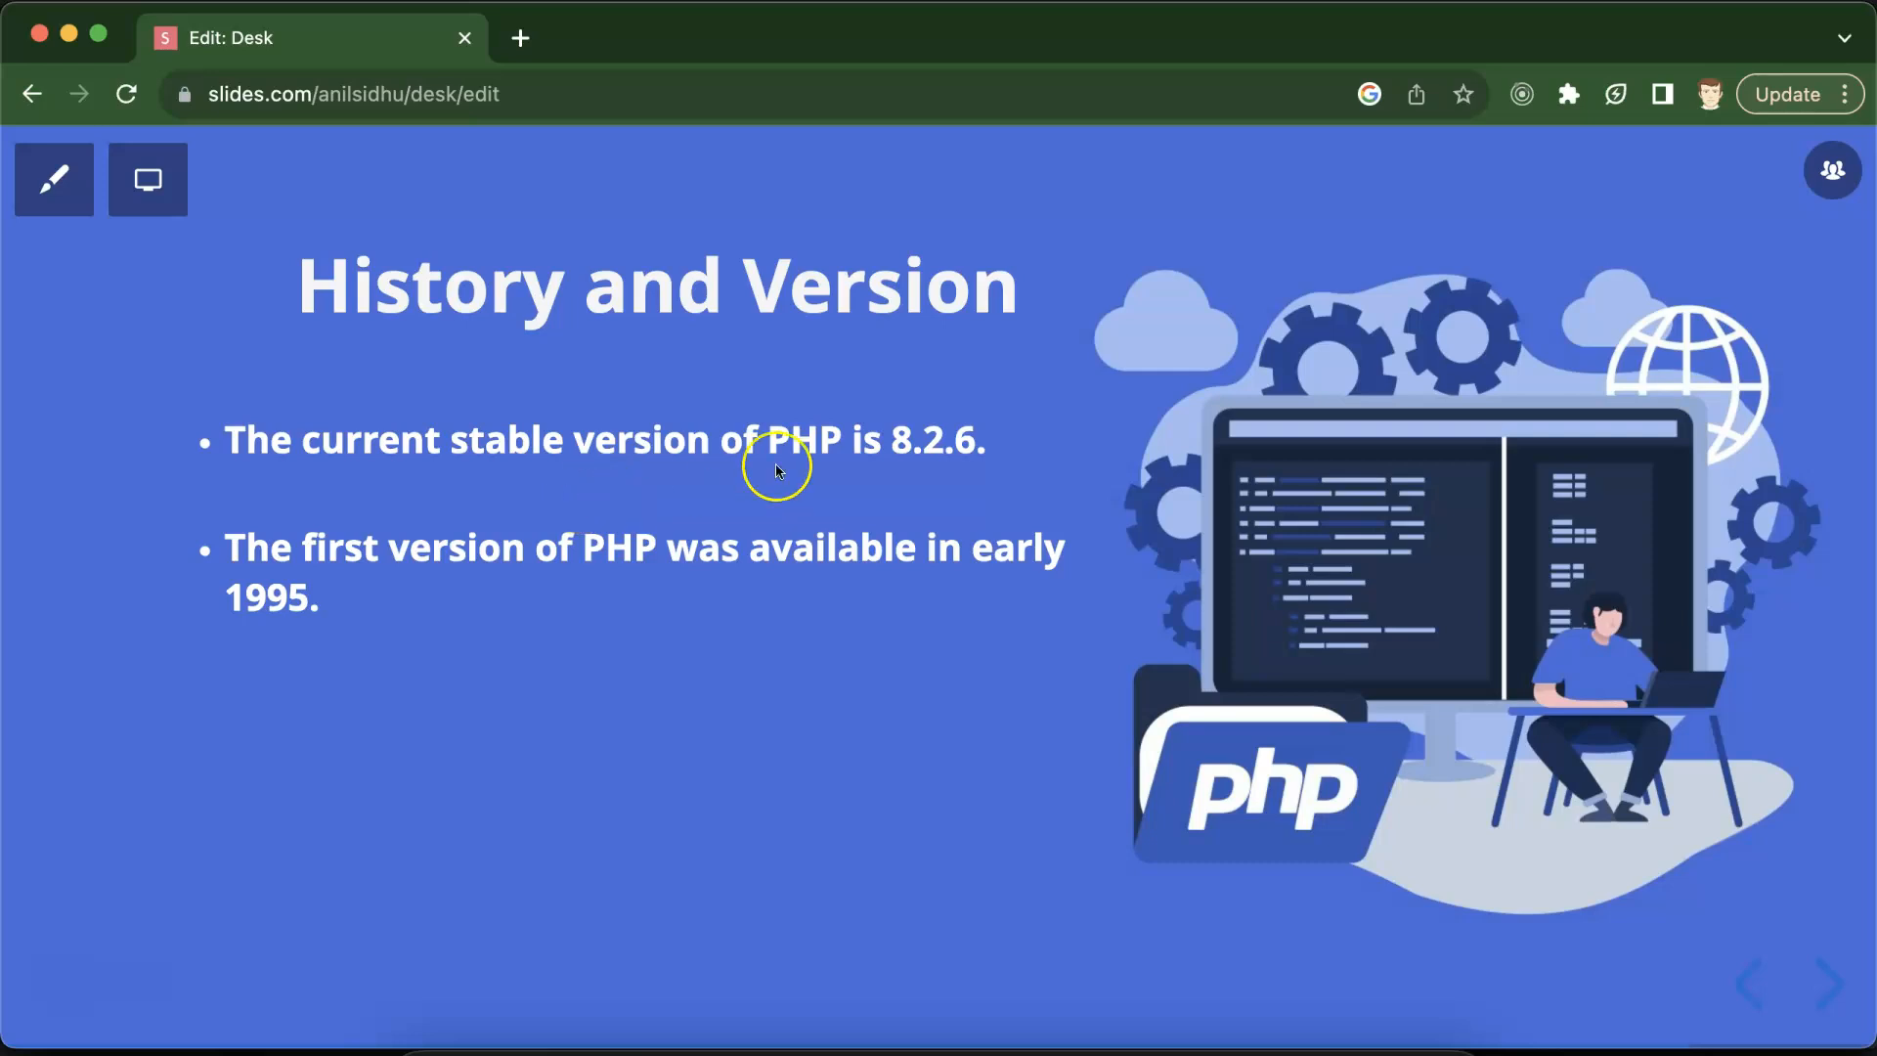
mouse_move(999, 461)
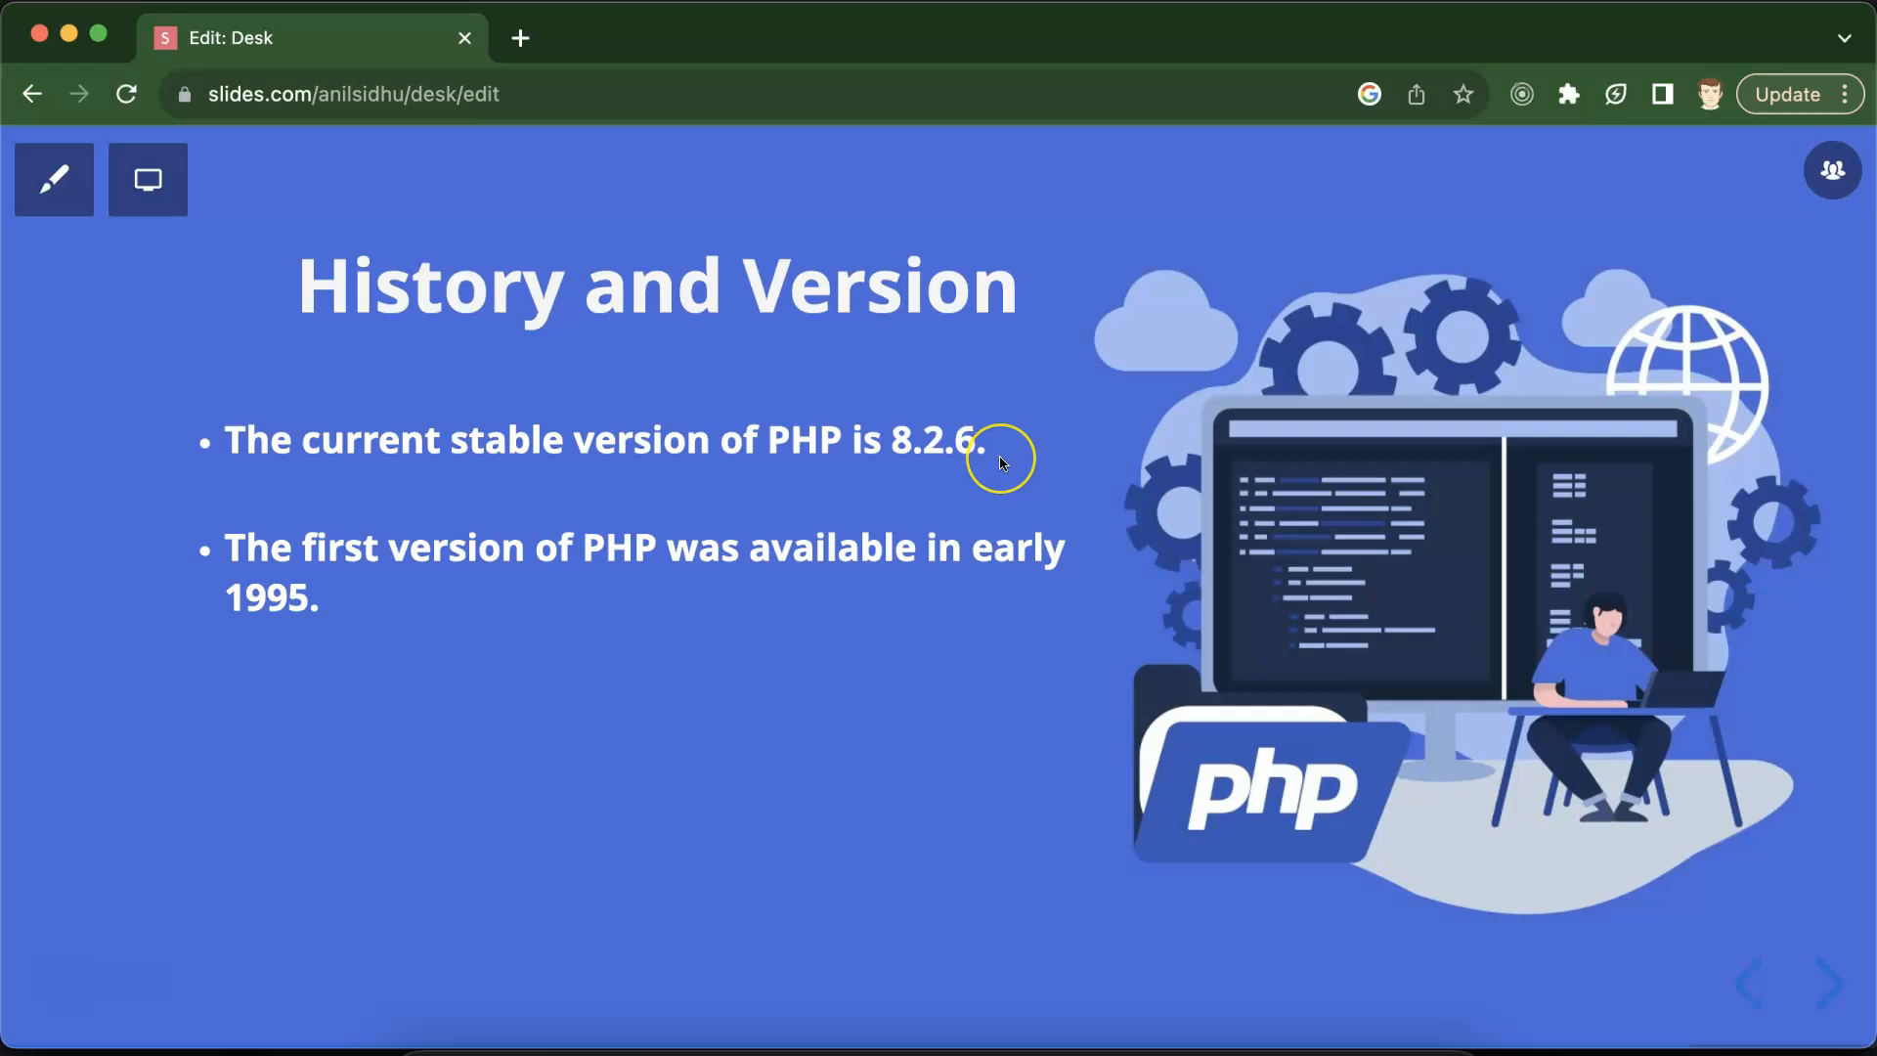
mouse_move(1001, 465)
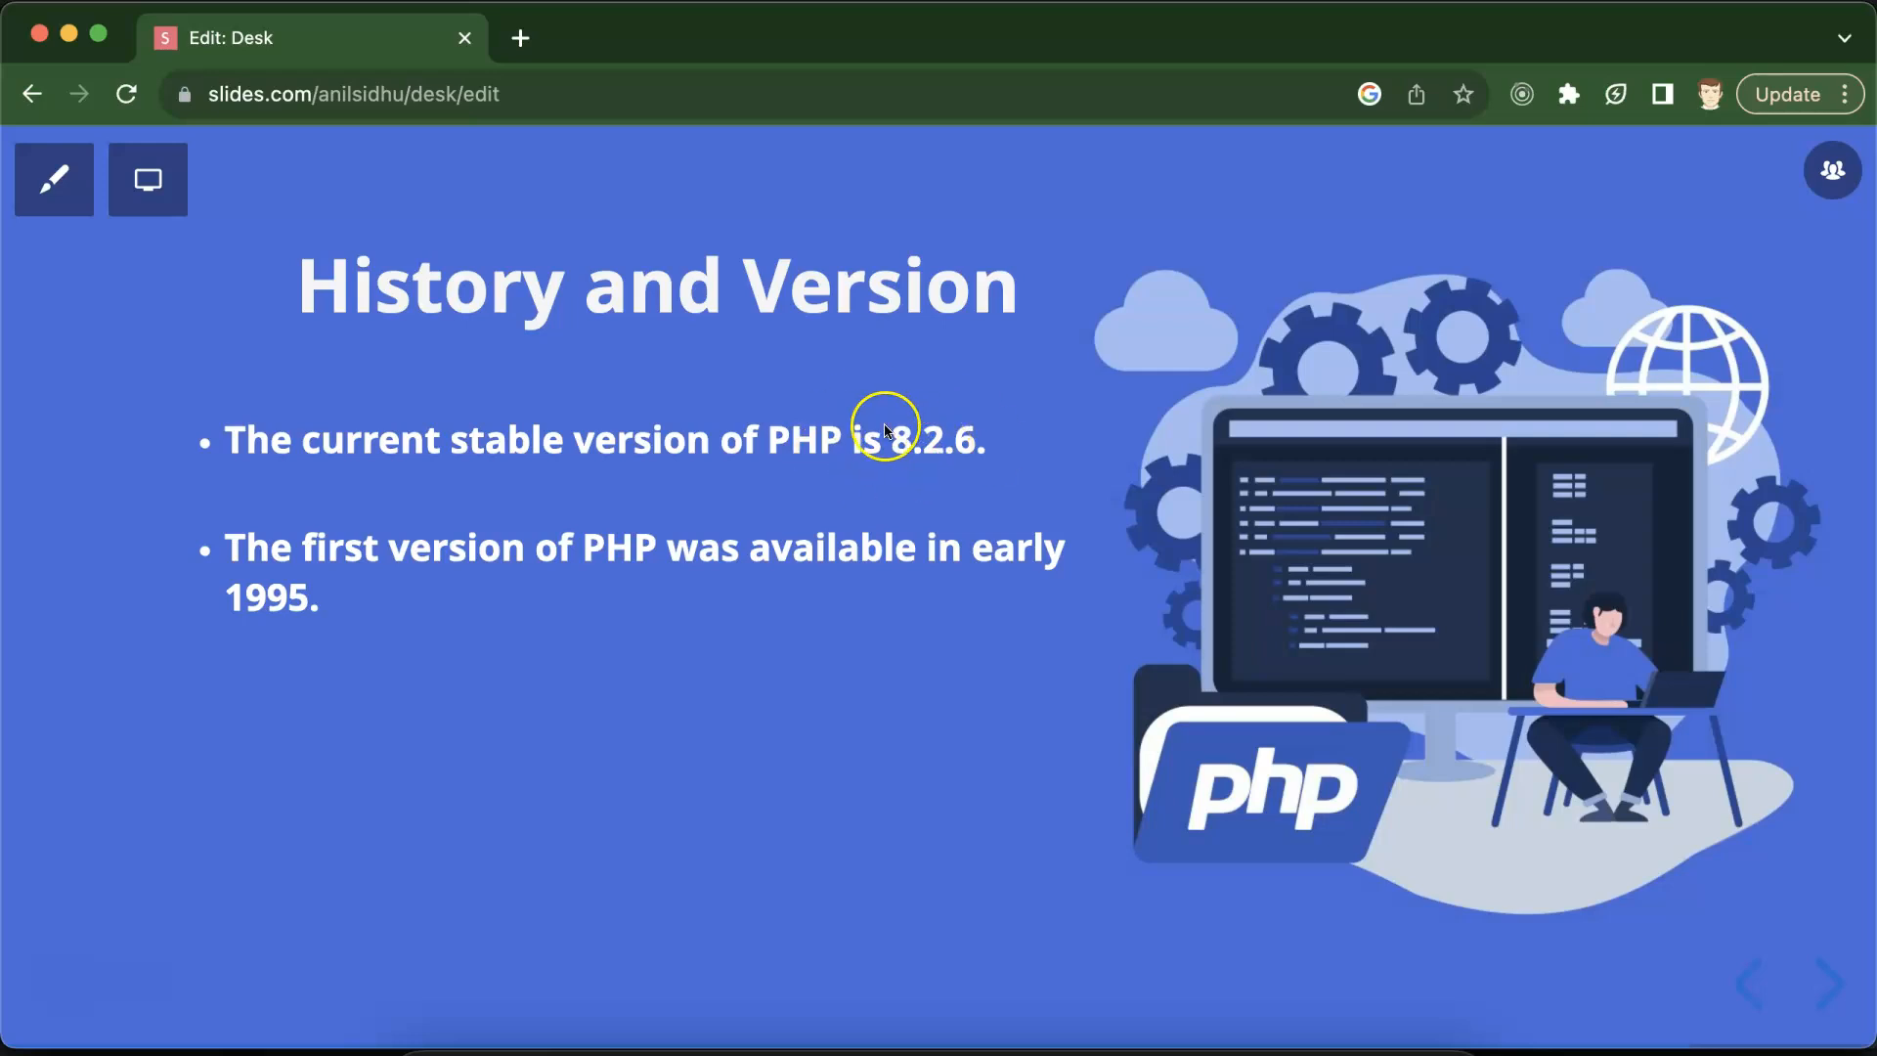
mouse_move(545, 553)
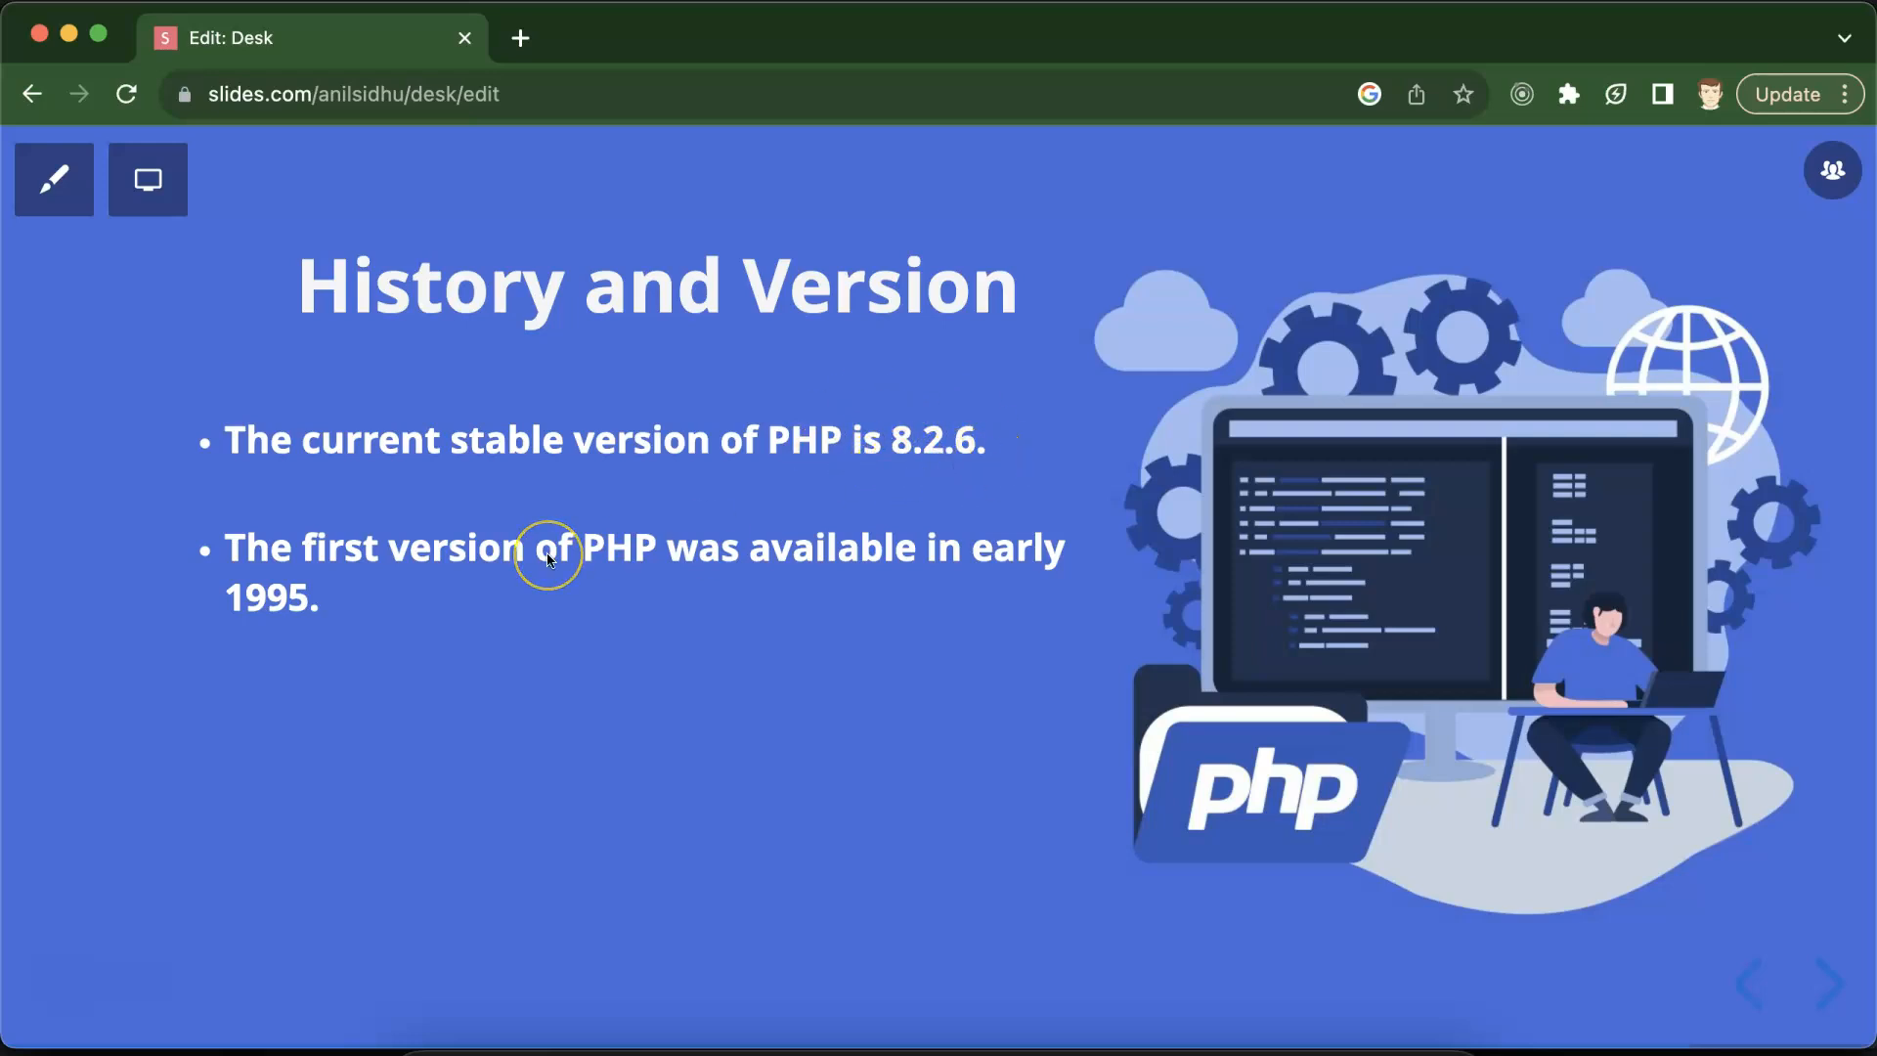
mouse_move(545, 559)
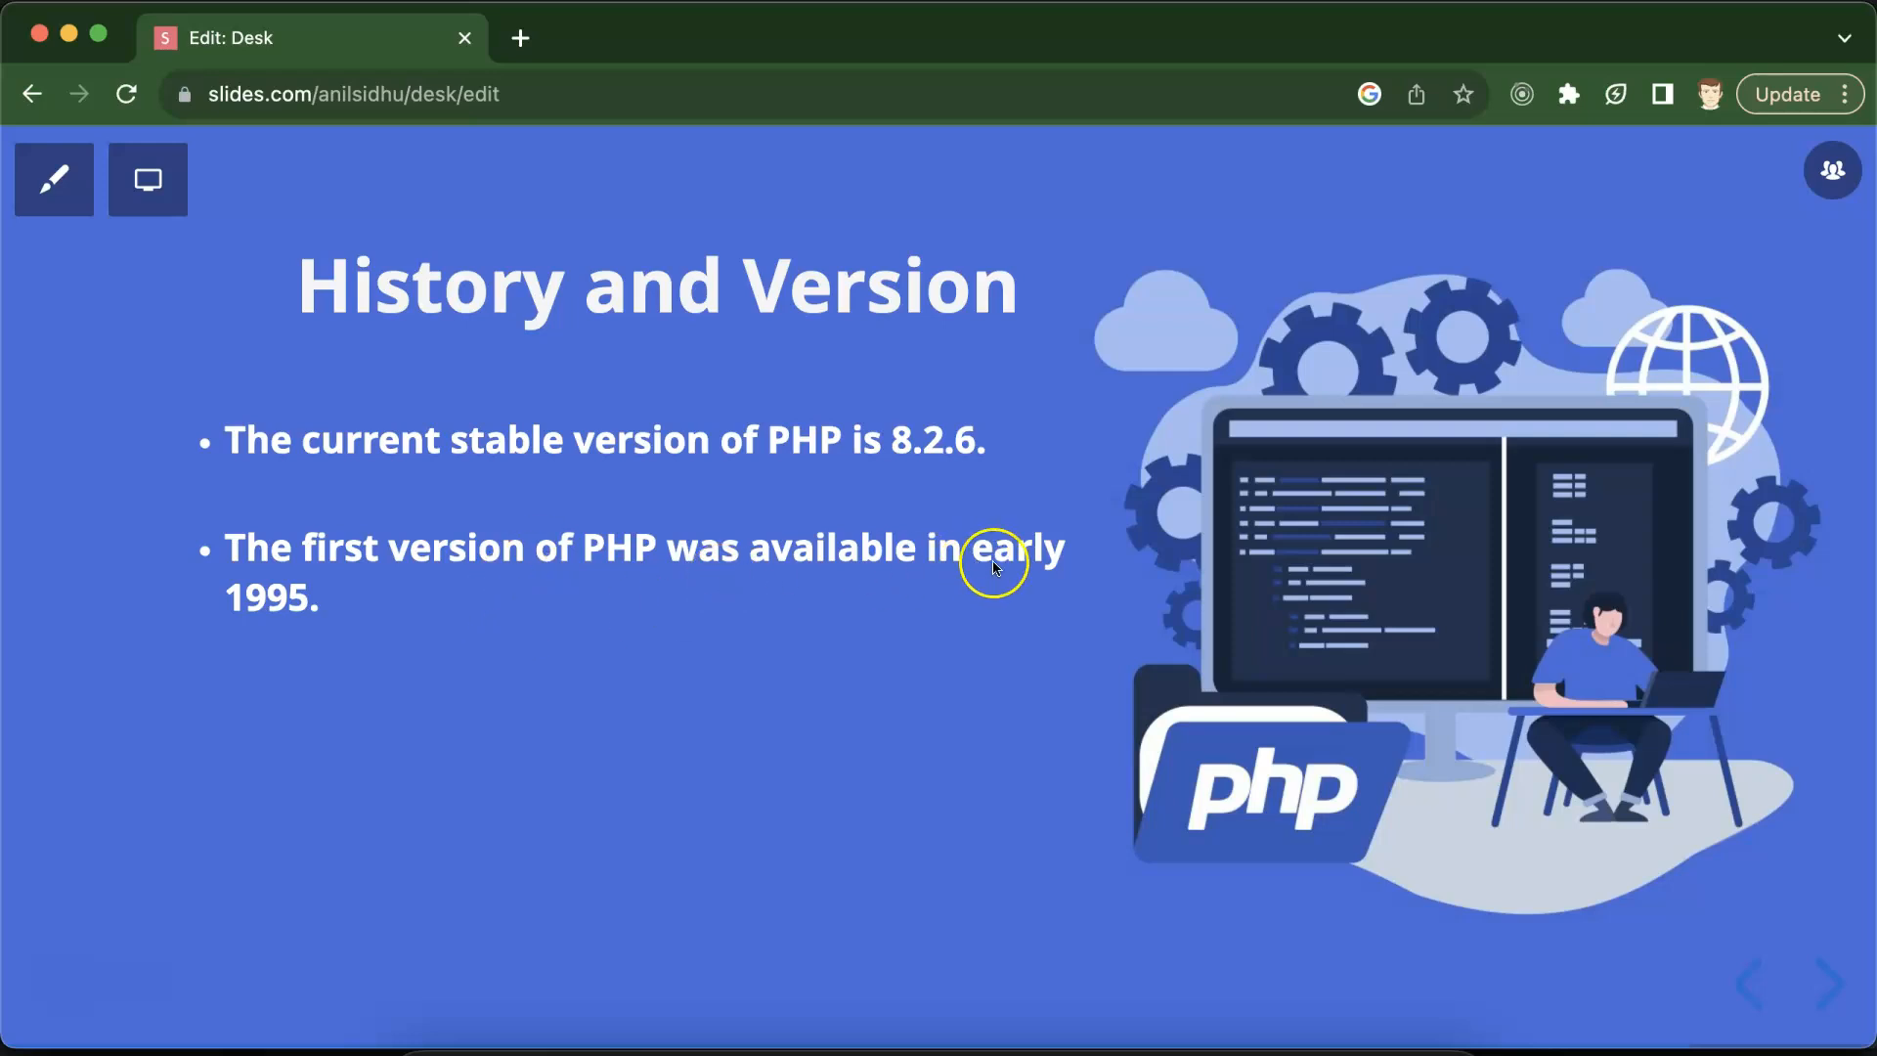
mouse_move(305, 643)
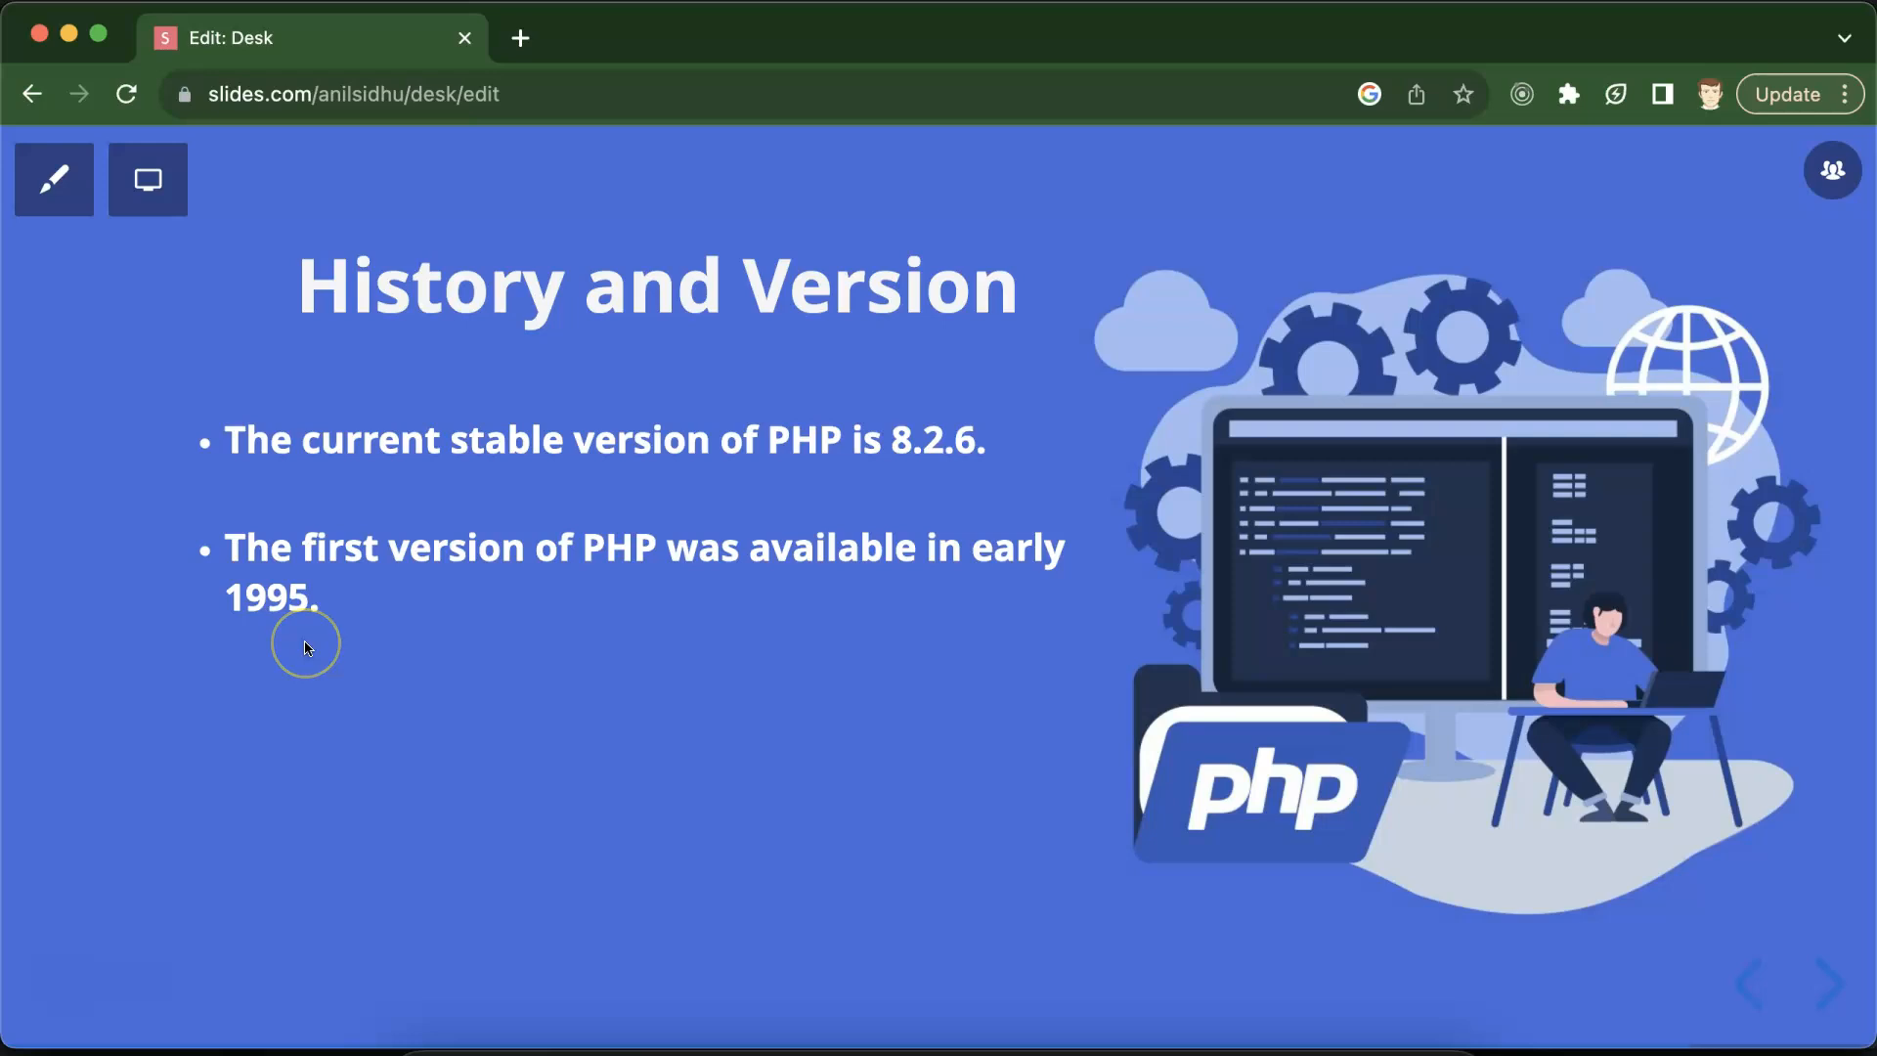